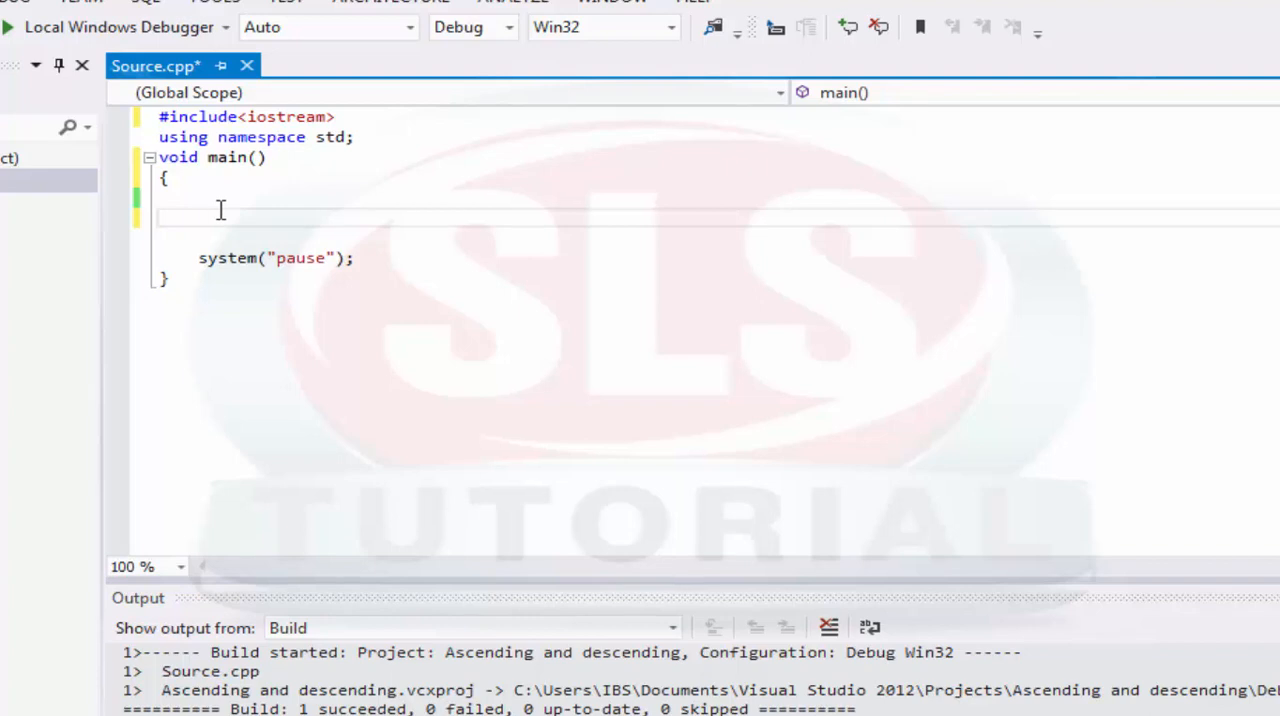
# Declare a five-element float array named marks in main()
pyautogui.write('float m')
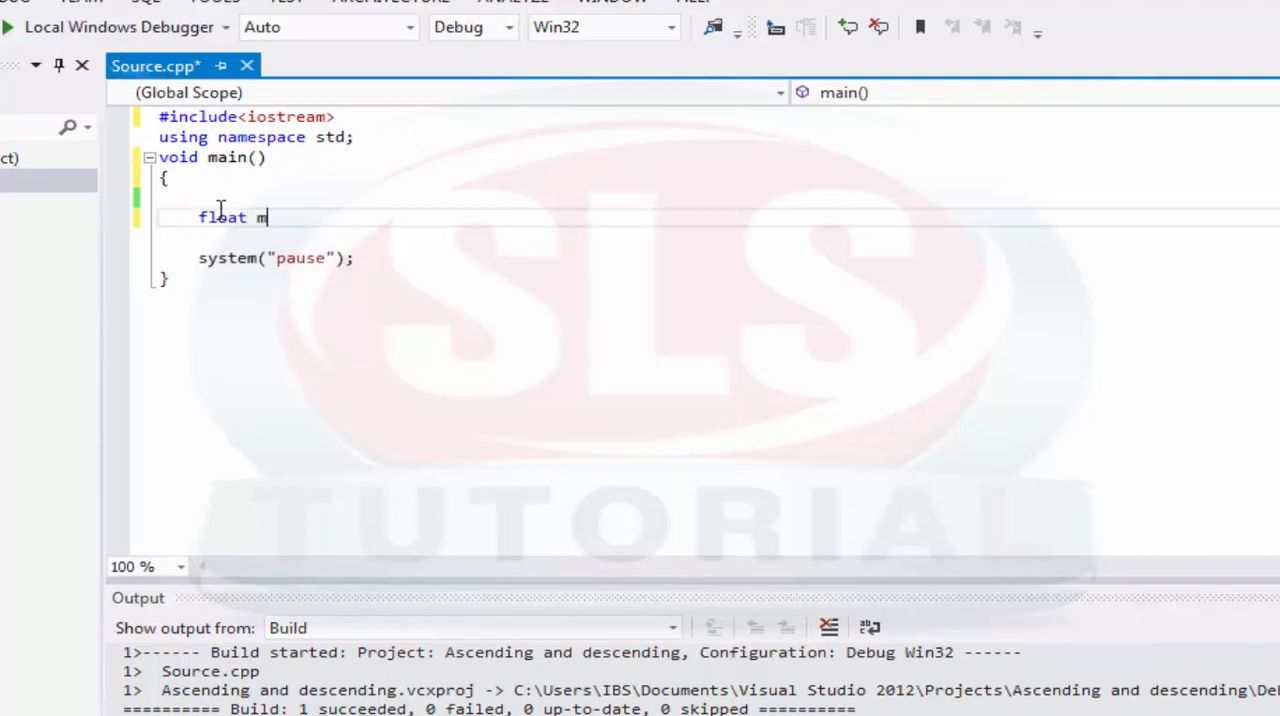
pyautogui.write('arks[5')
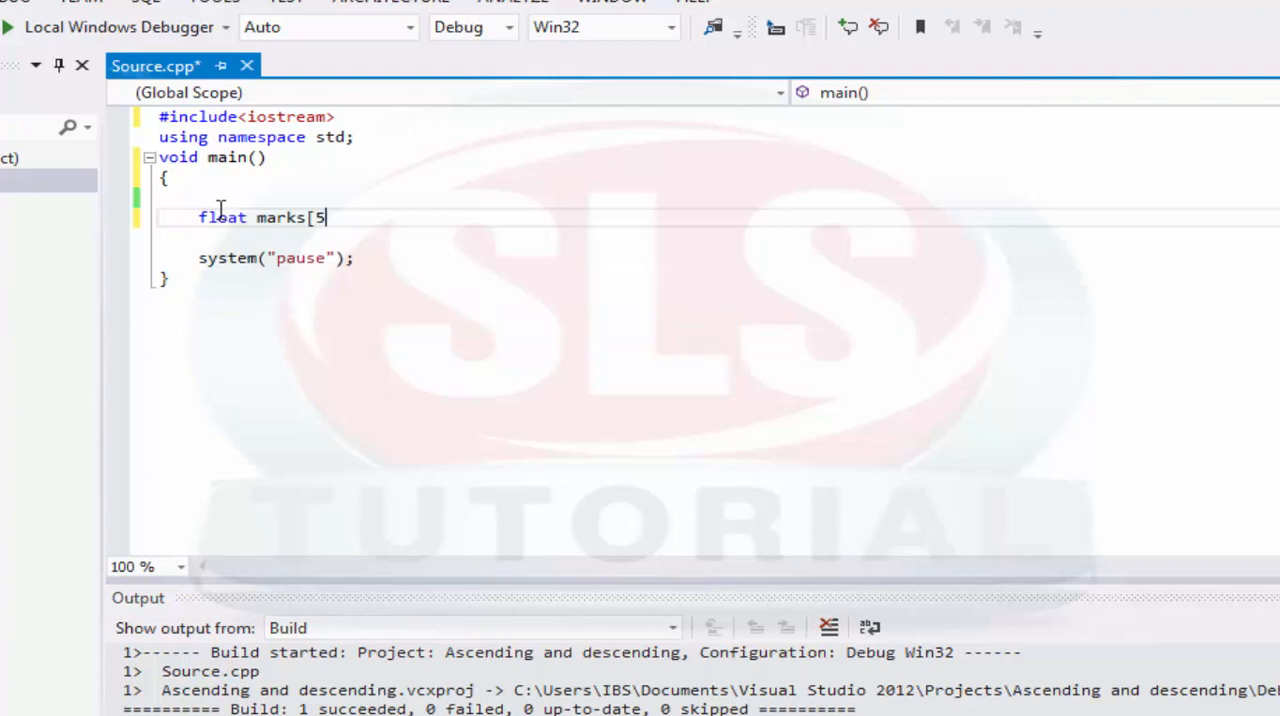
pyautogui.write('];')
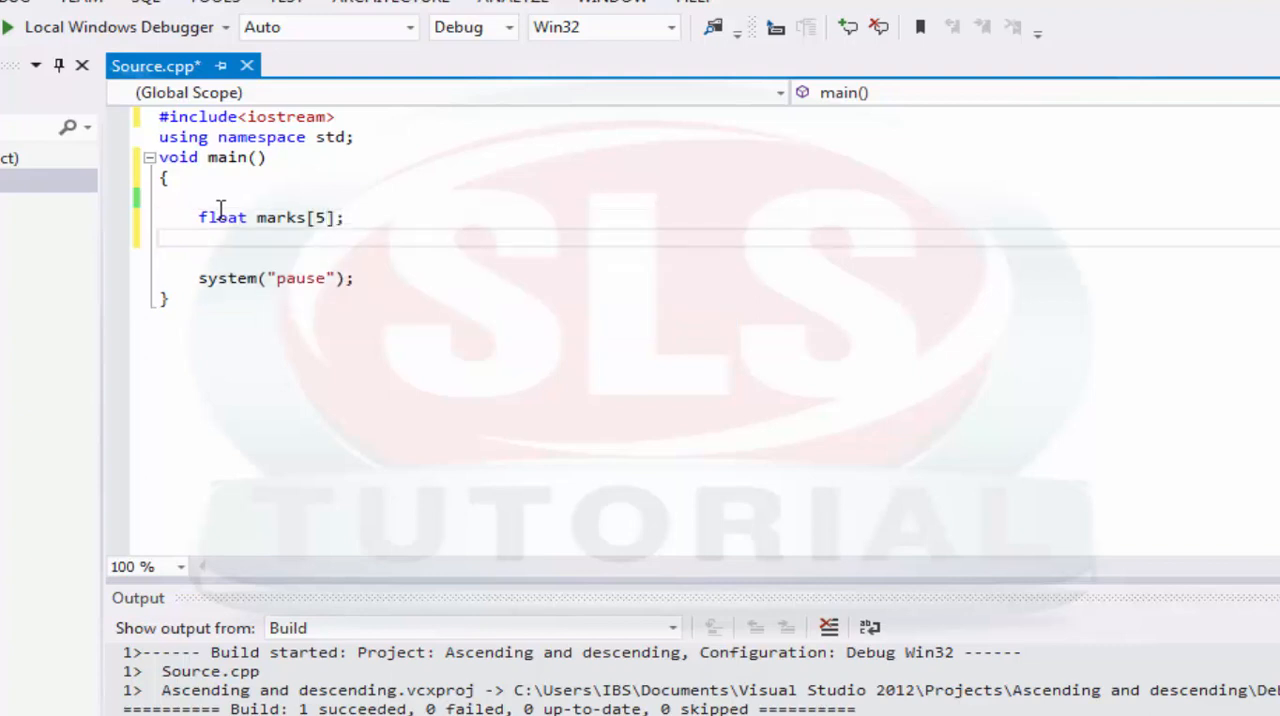
# Add a for loop from i=0 to i<5 reading each mark with cin>>marks[i]
pyautogui.write('f')
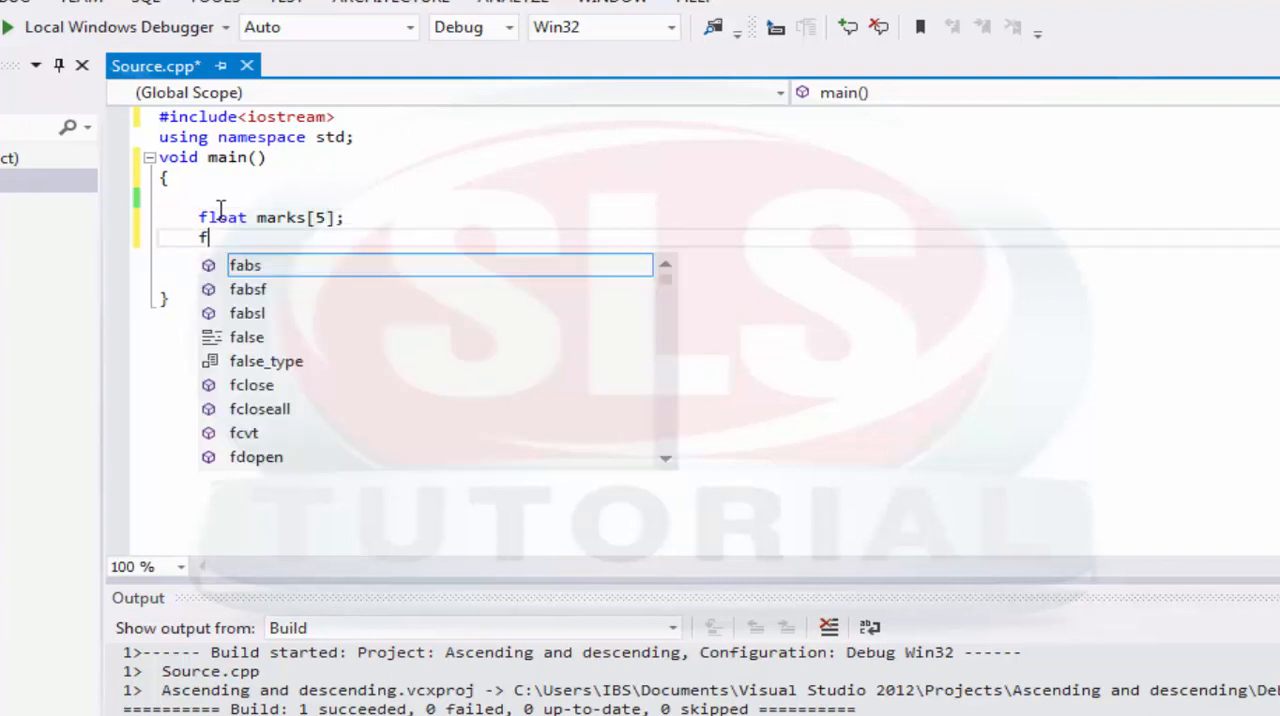
pyautogui.write('or(int')
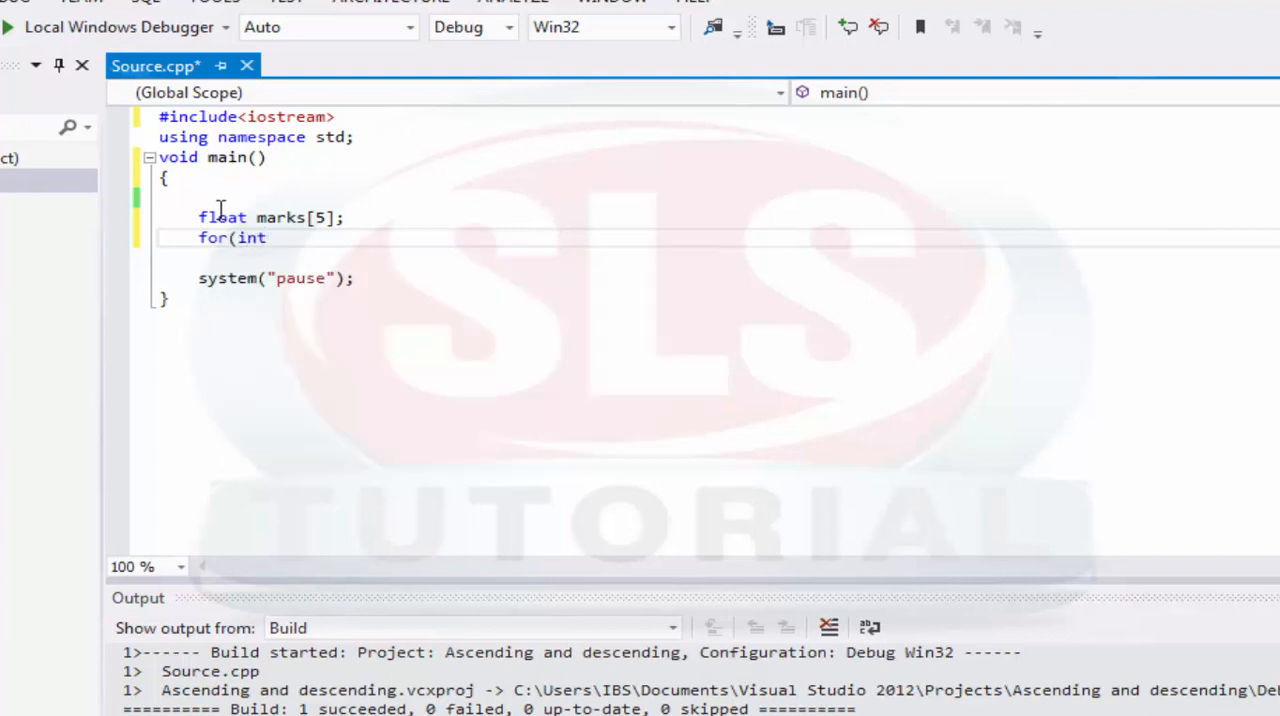
pyautogui.write('i=0;')
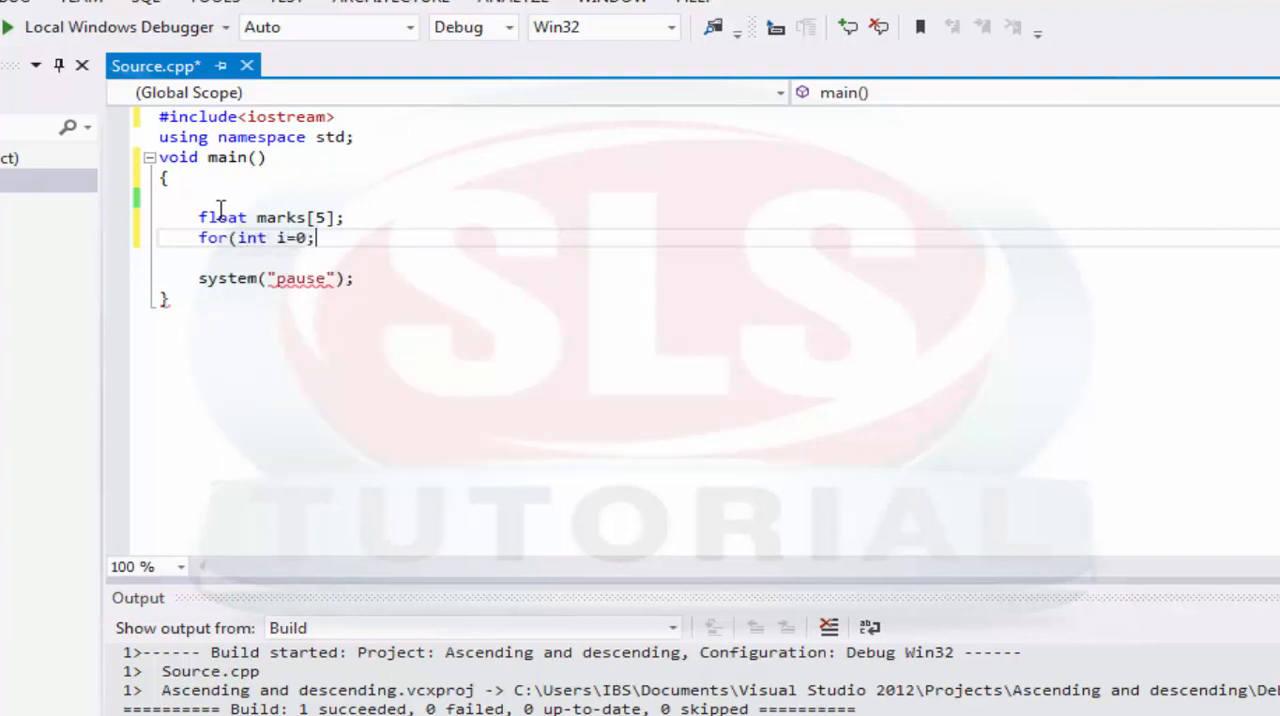
pyautogui.write('i<5')
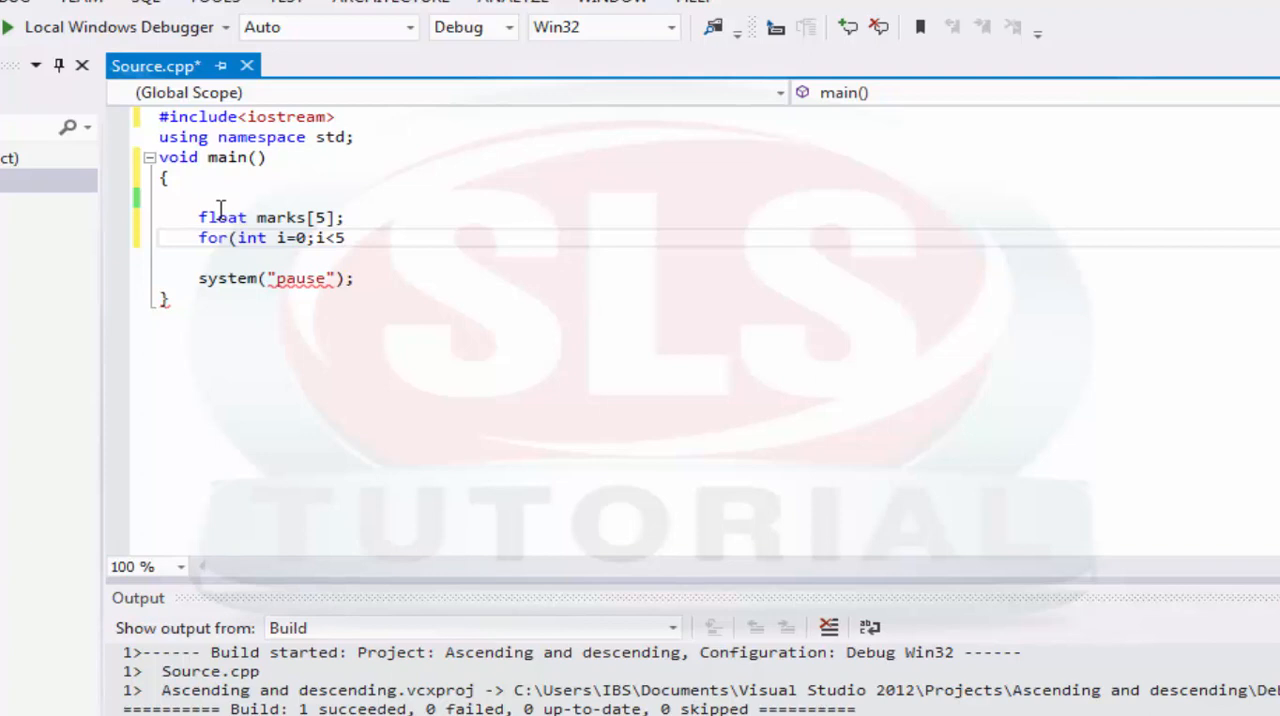
pyautogui.write(';i++')
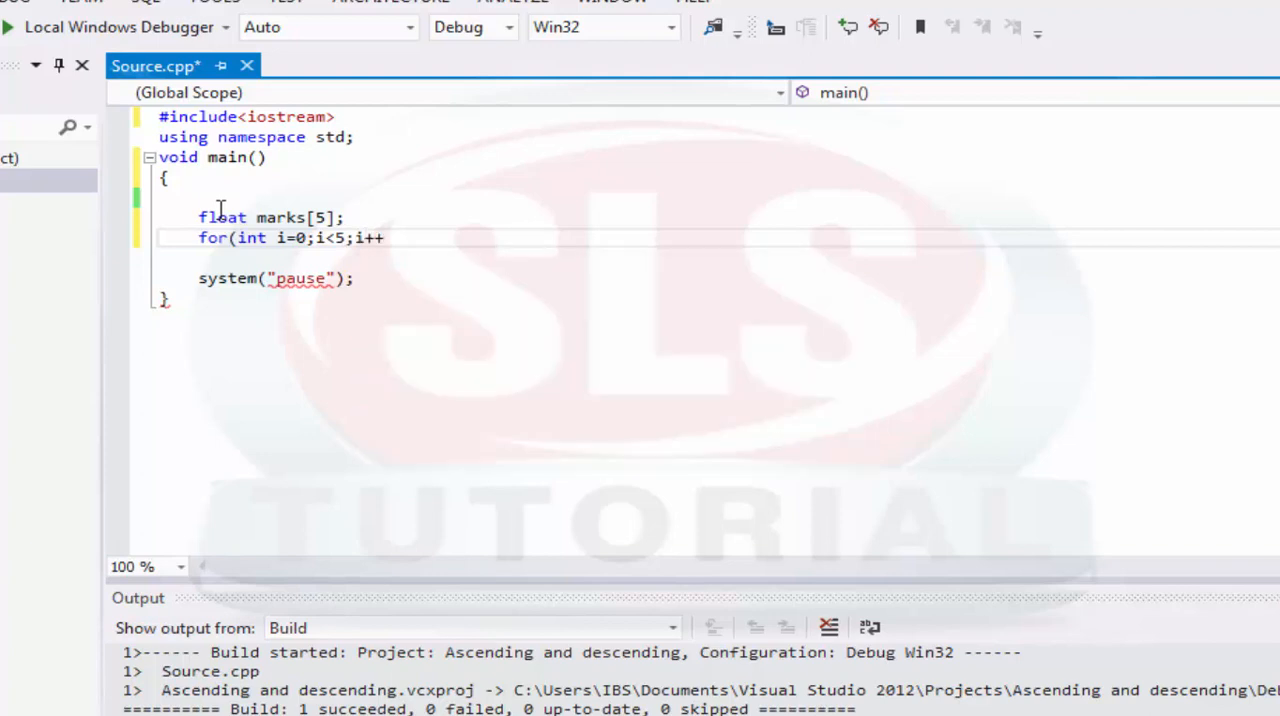
pyautogui.write('{')
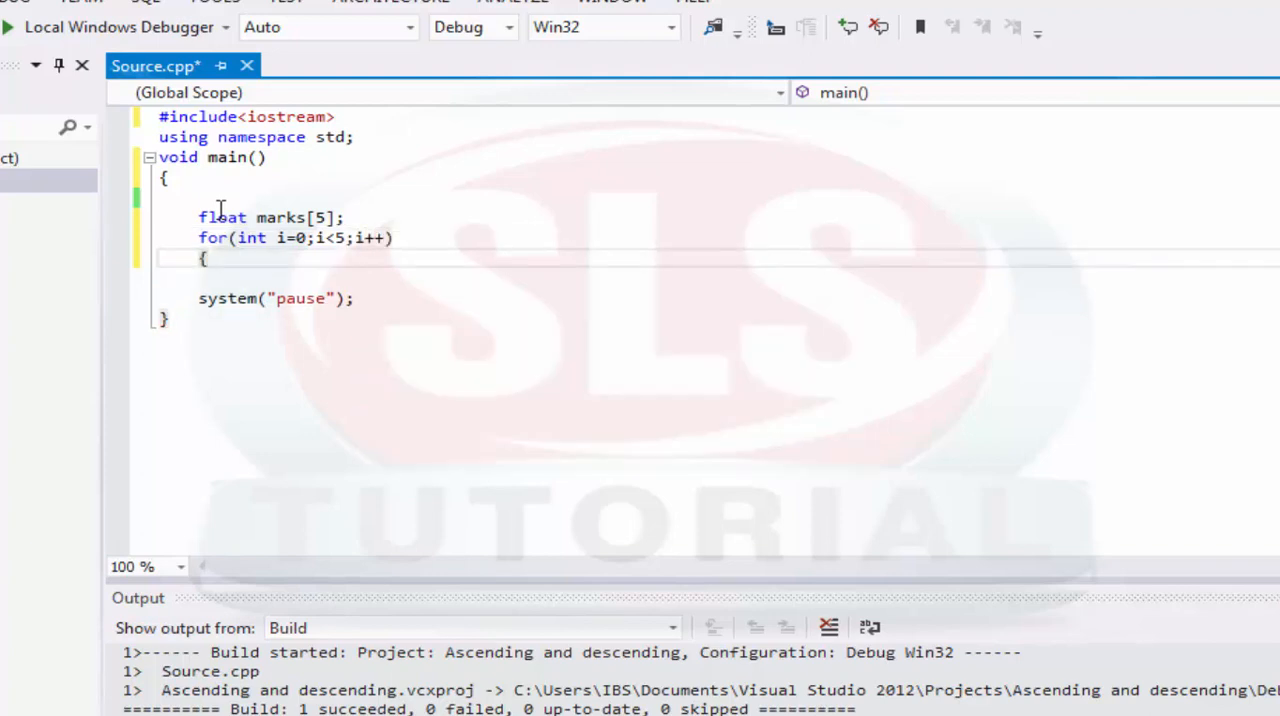
pyautogui.write('cin>>')
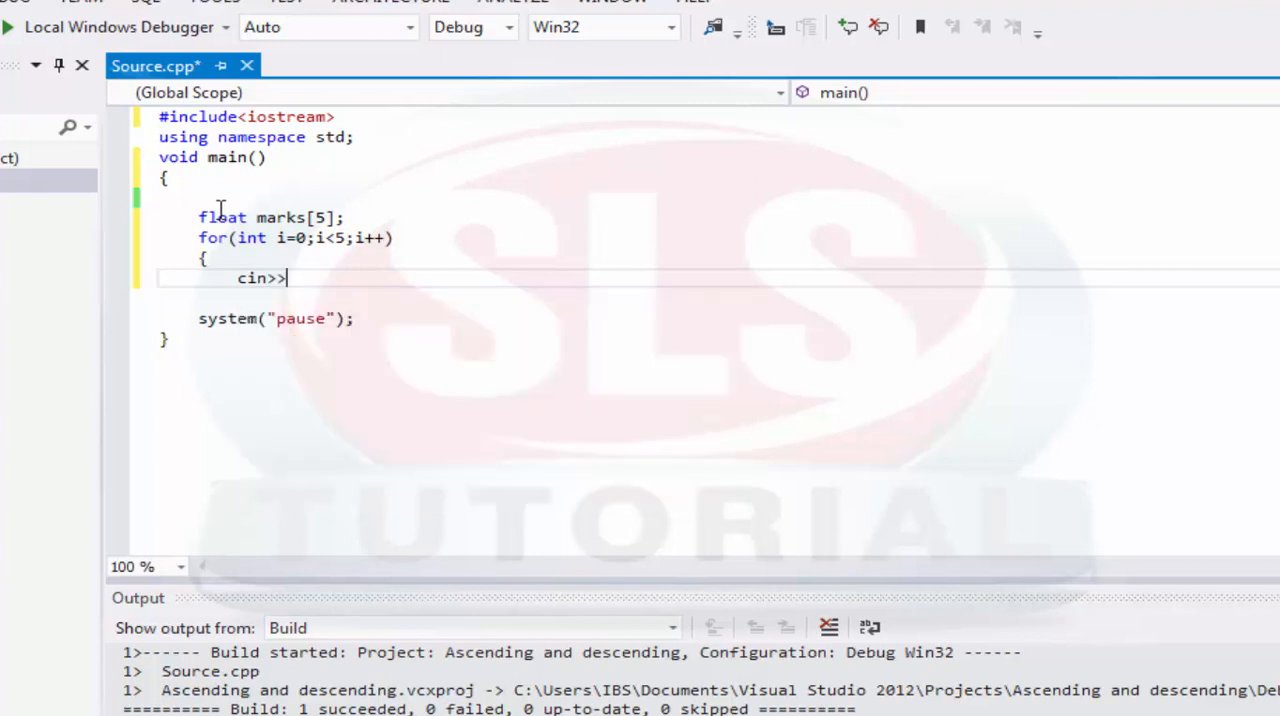
pyautogui.write('marks')
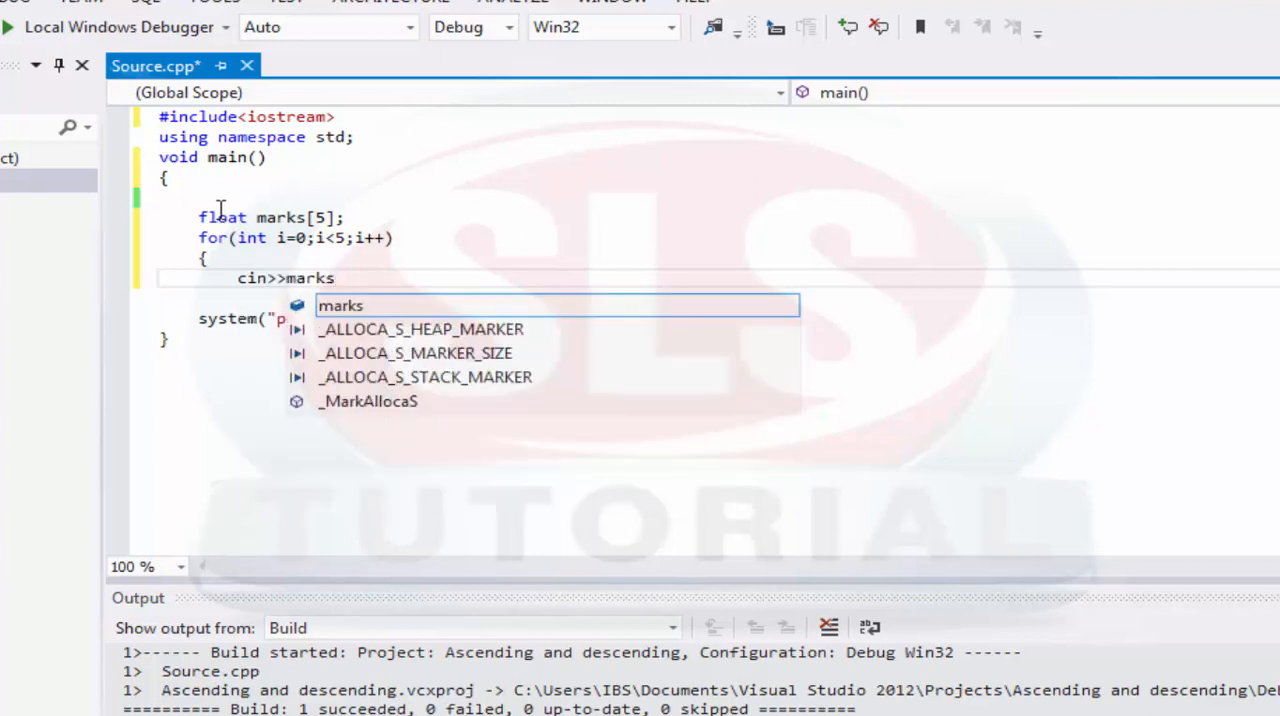
pyautogui.write('[i];')
pyautogui.write('}')
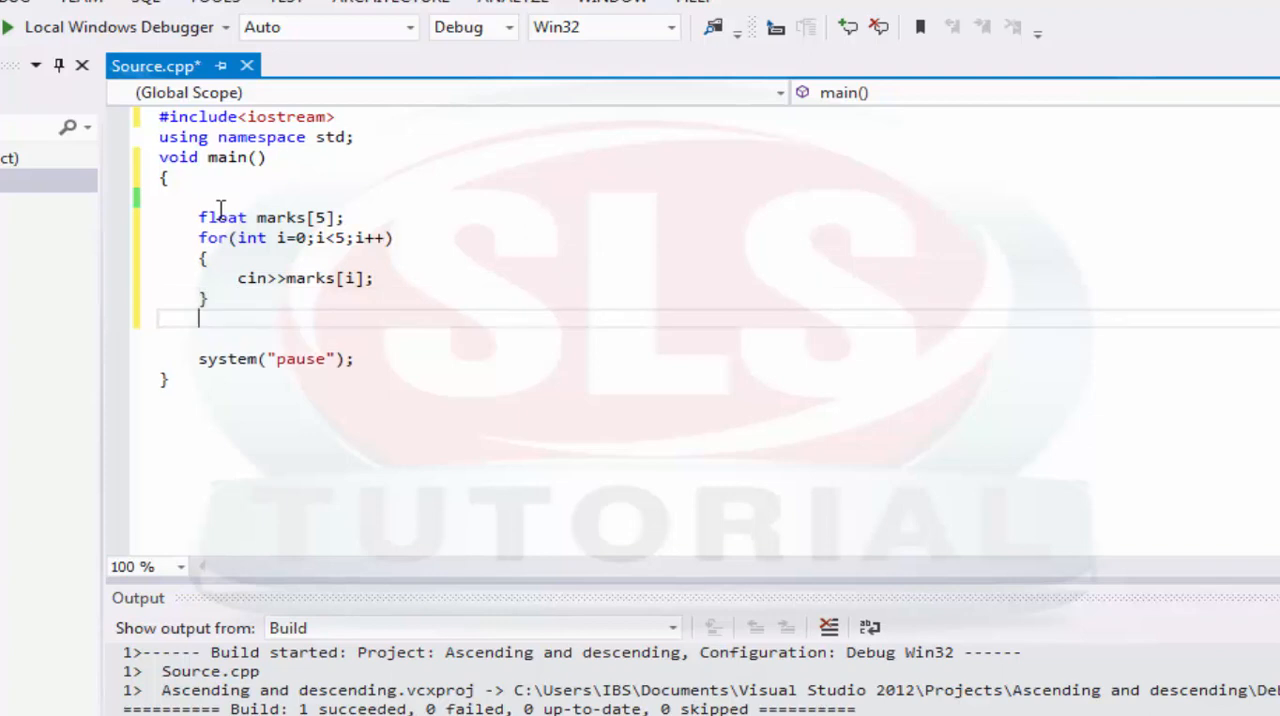
pyautogui.moveTo(260, 324)
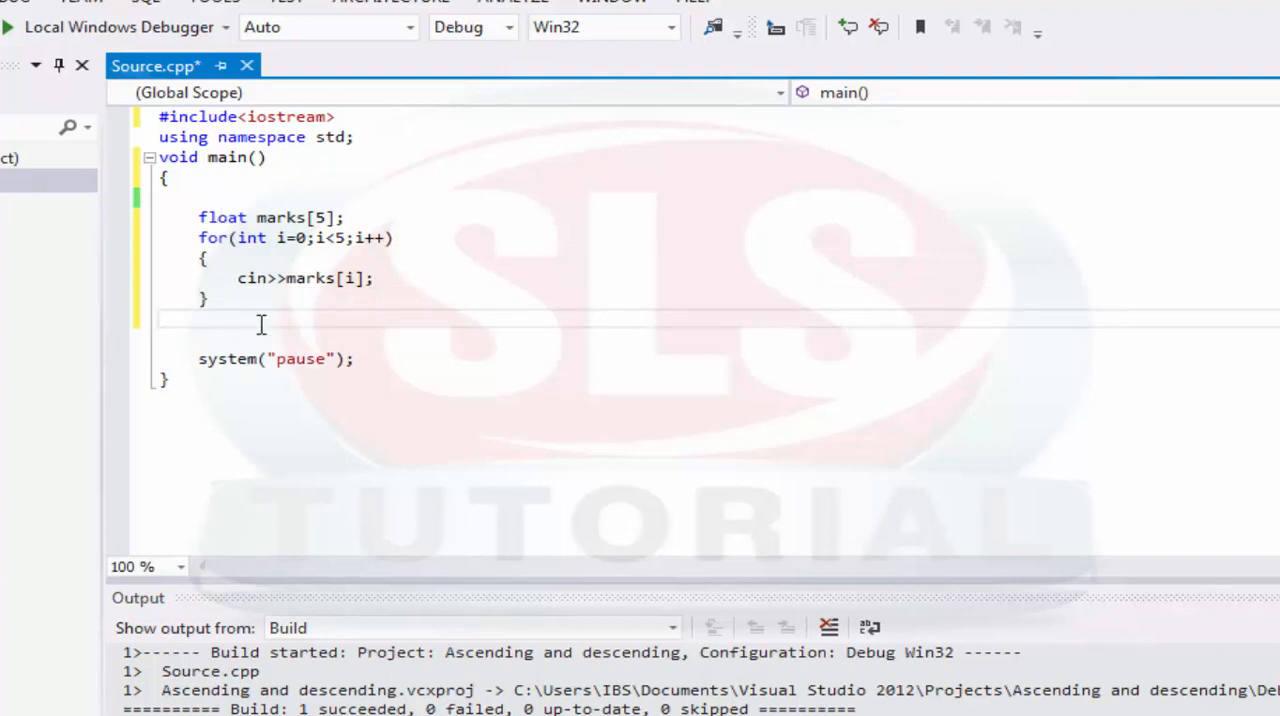
# Add a second for(int i=0;i<5;i++) header after the input loop and begin a float declaration above it
pyautogui.click(200, 318)
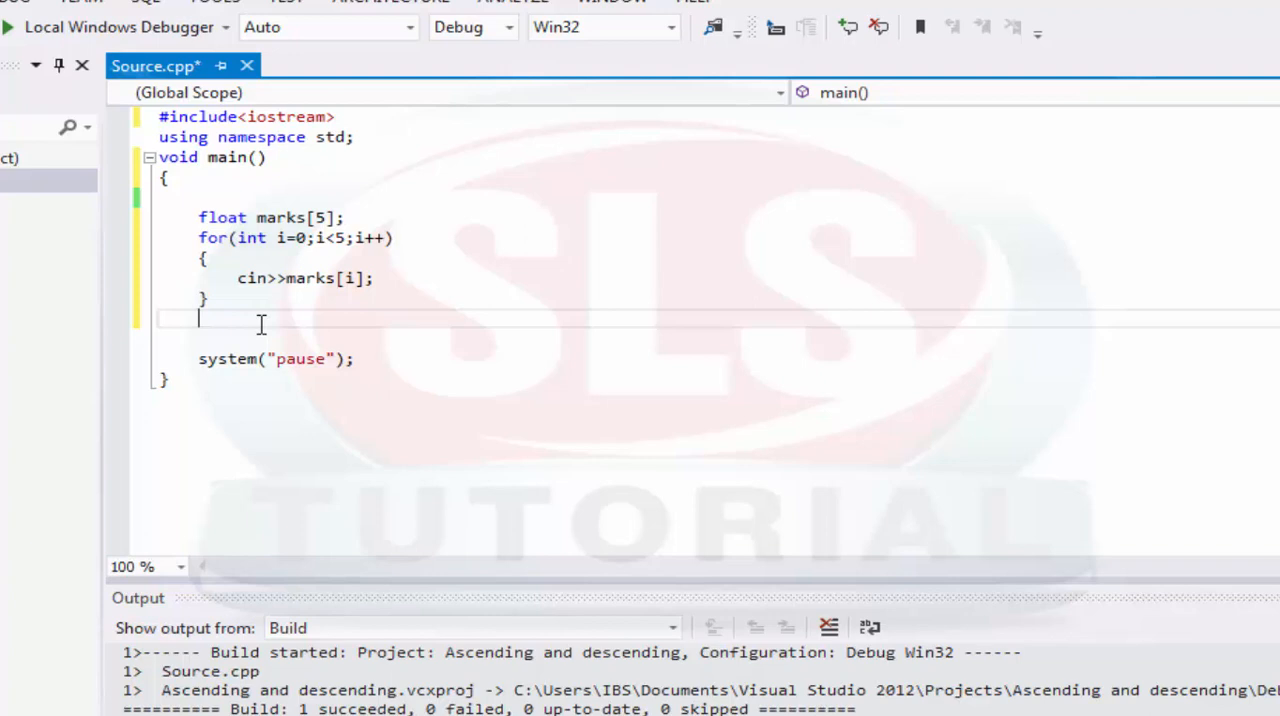
pyautogui.press('Return')
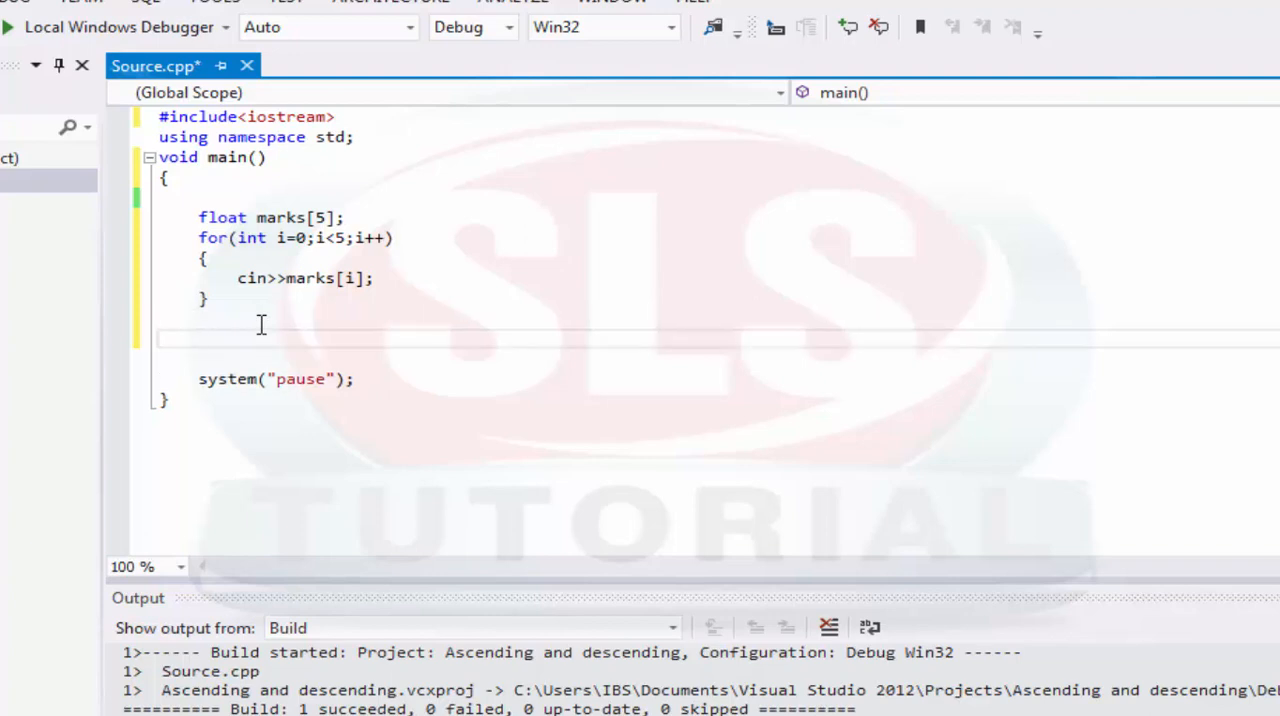
pyautogui.click(198, 338)
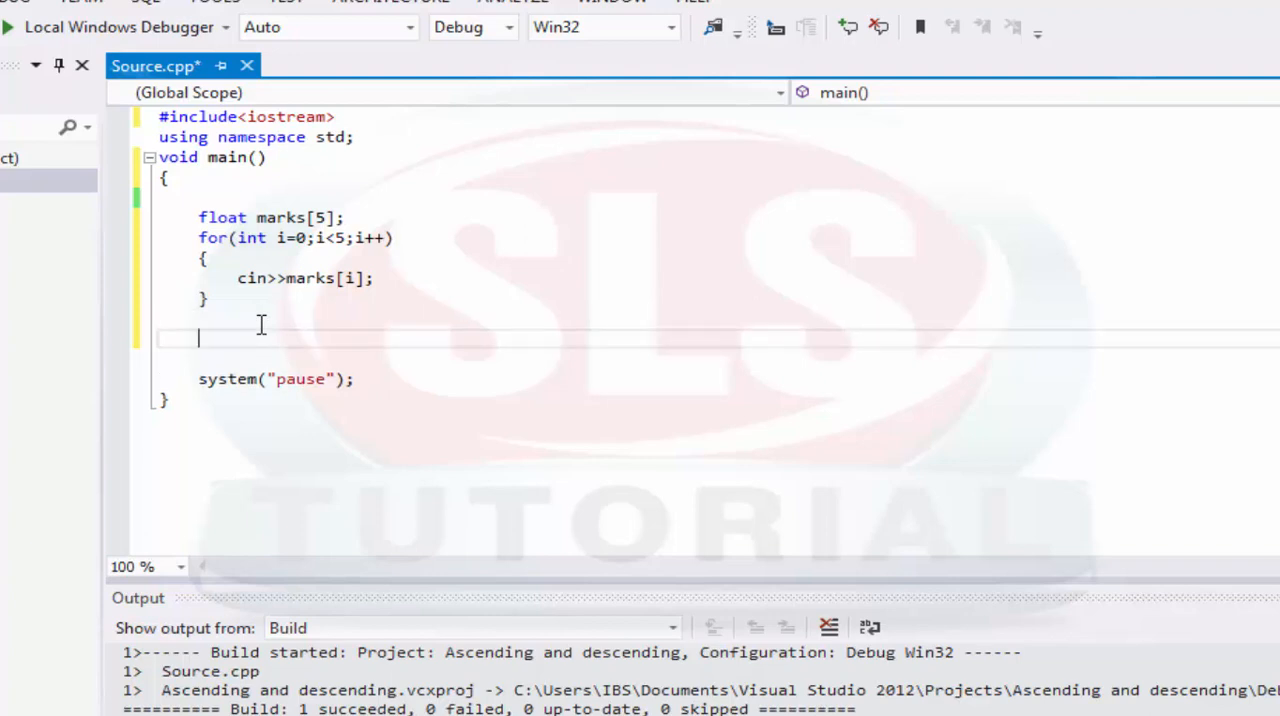
pyautogui.write('for(i')
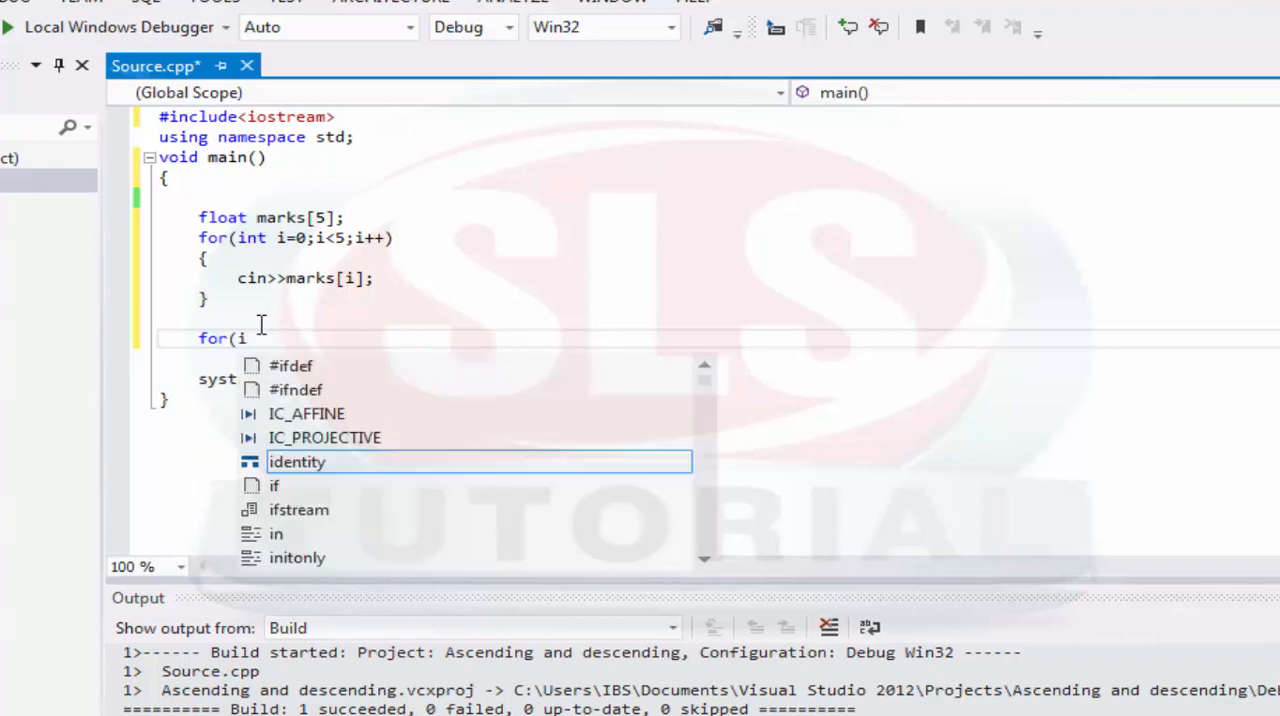
pyautogui.write('nt i=0')
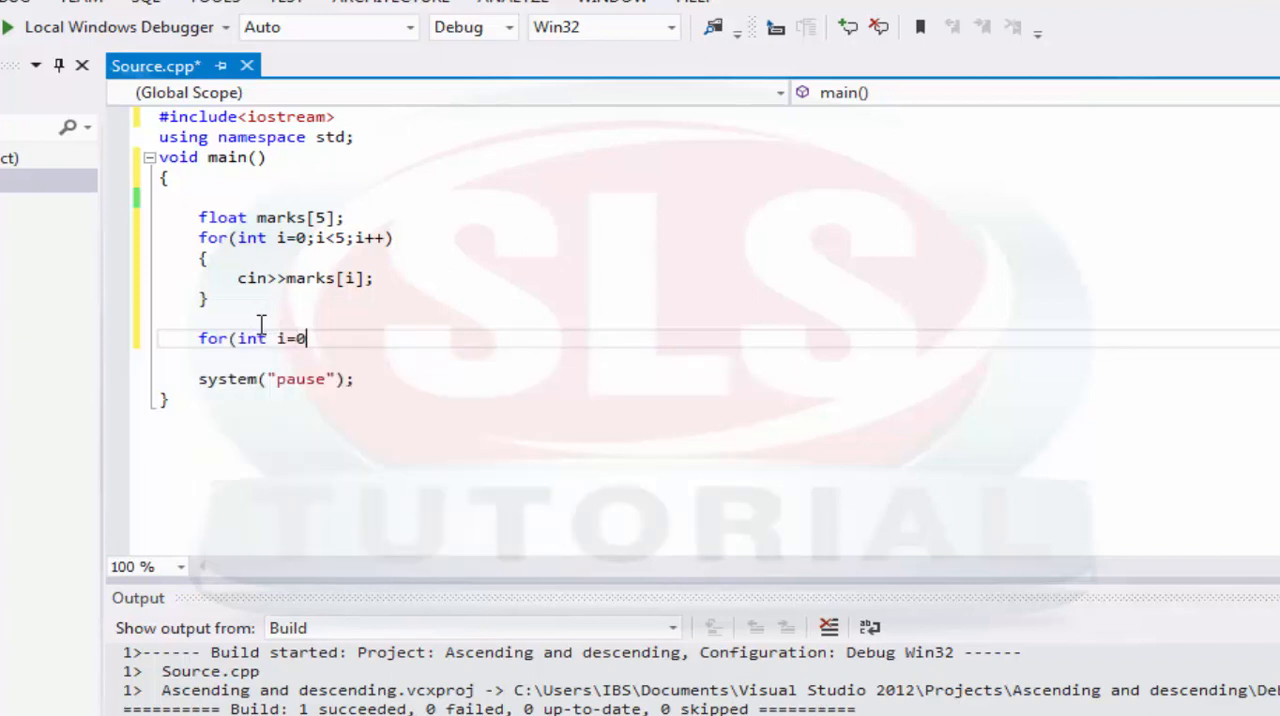
pyautogui.write(';i')
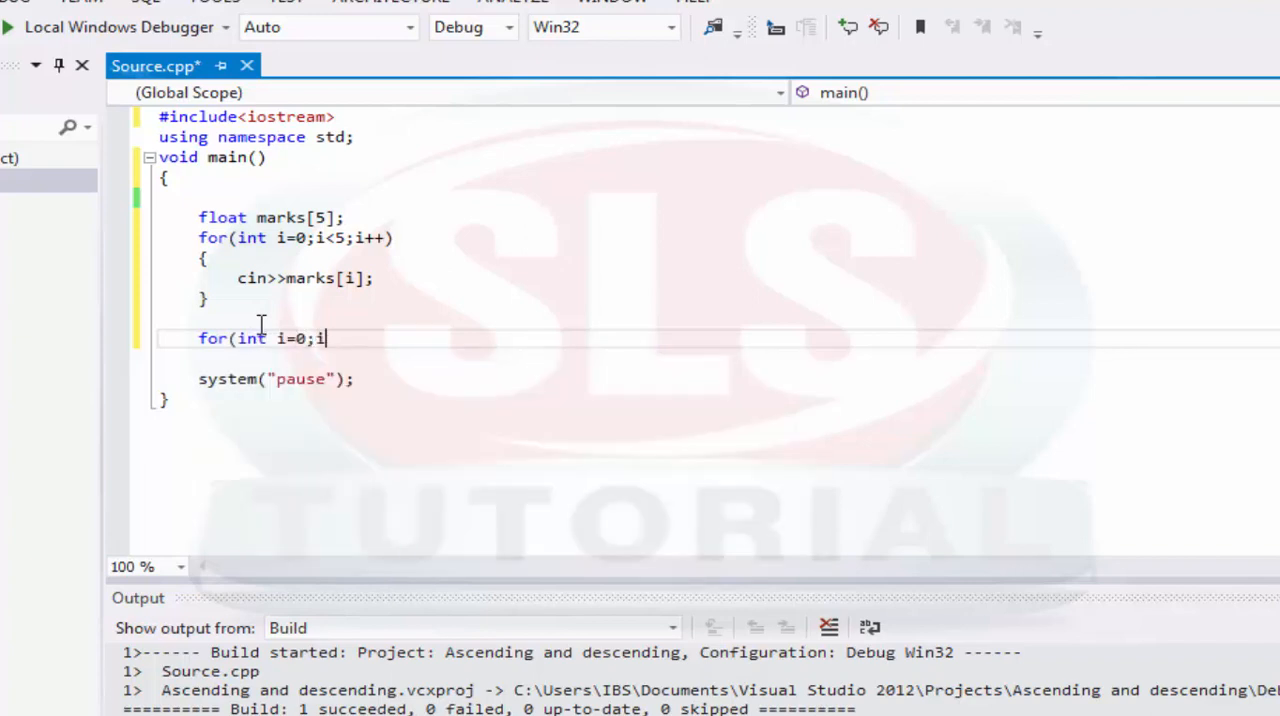
pyautogui.write('<5;i++')
pyautogui.click(714, 318)
pyautogui.write('int')
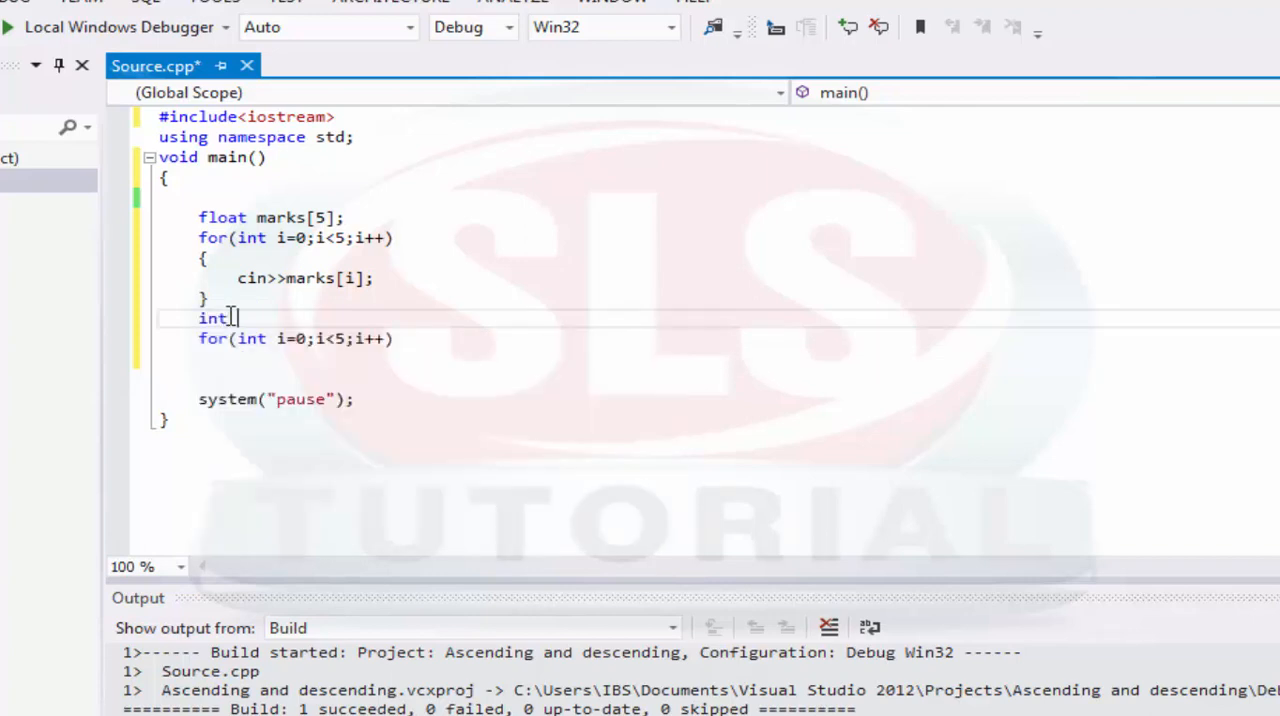
pyautogui.press('Backspace')
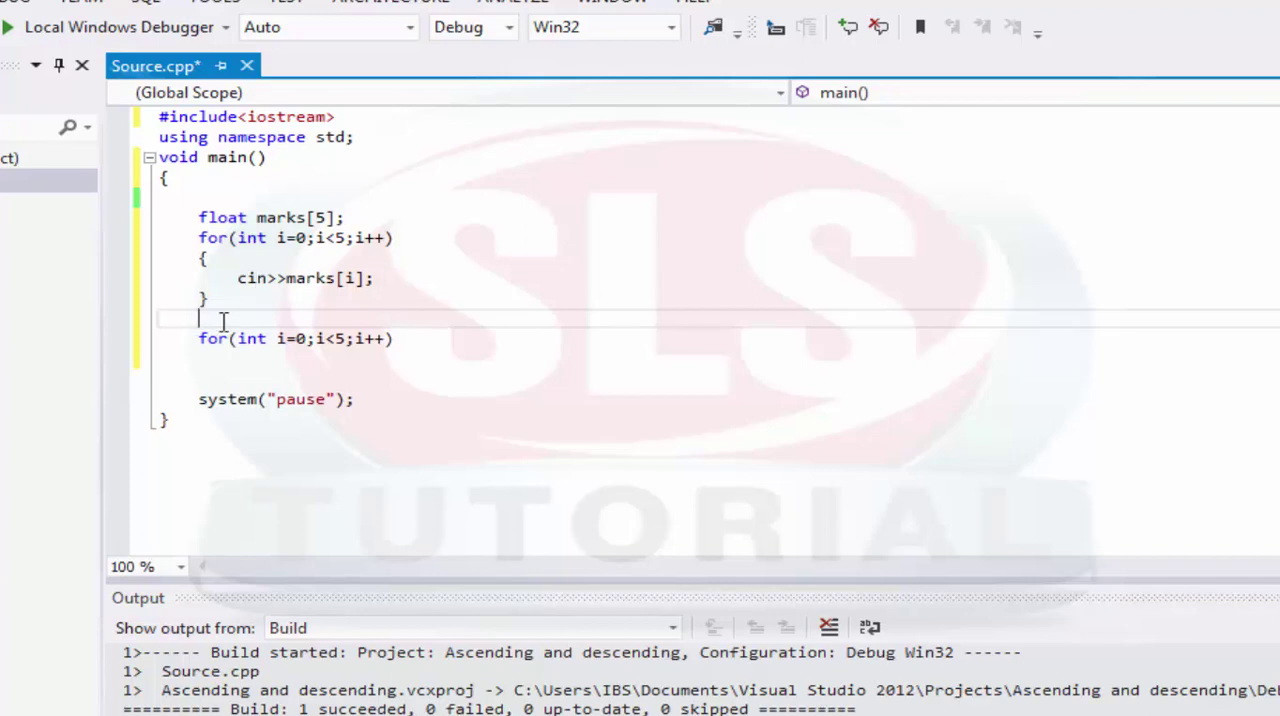
pyautogui.write('float sum=')
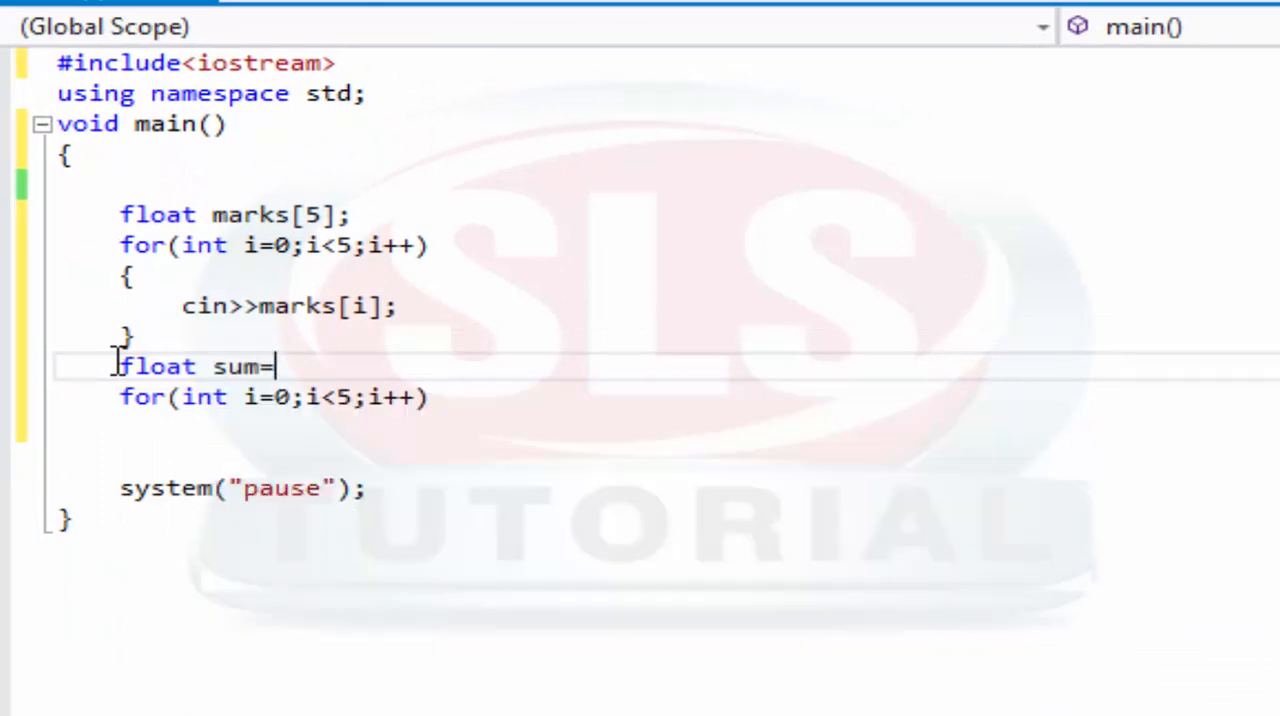
# Initialise float sum=0 and accumulate sum+=marks[i] inside the second loop
pyautogui.write('0;')
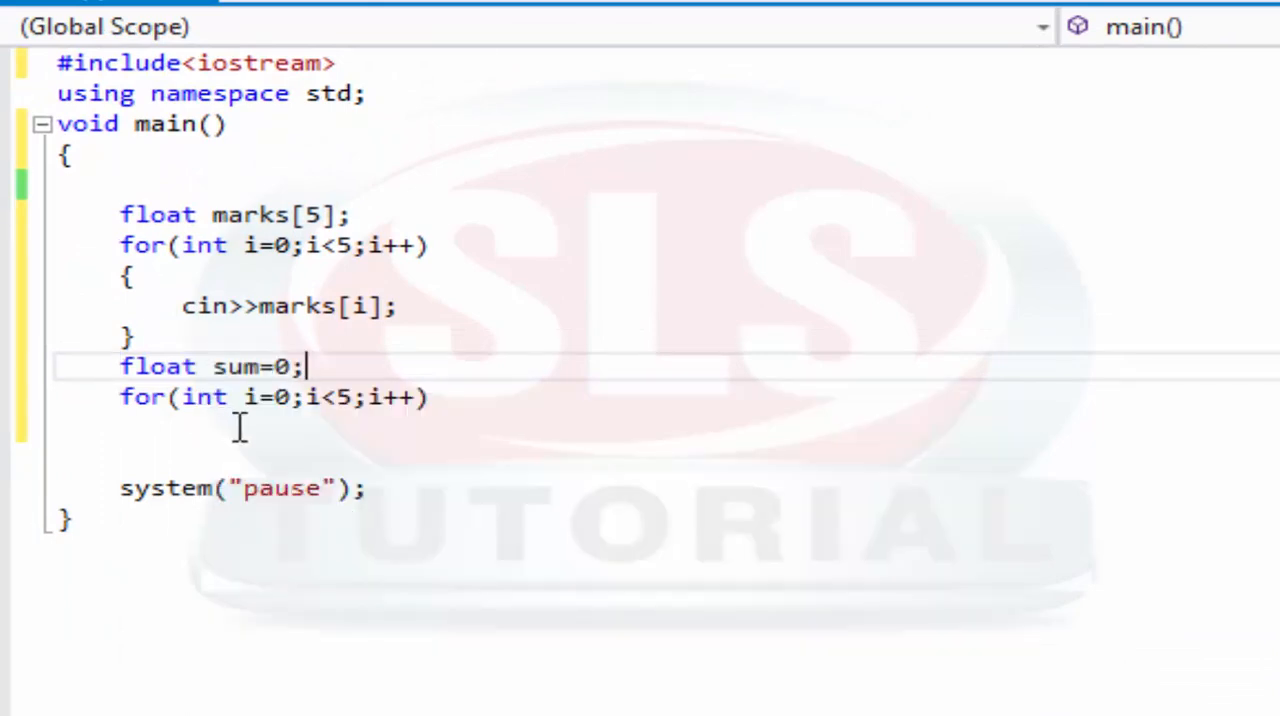
pyautogui.write('sum')
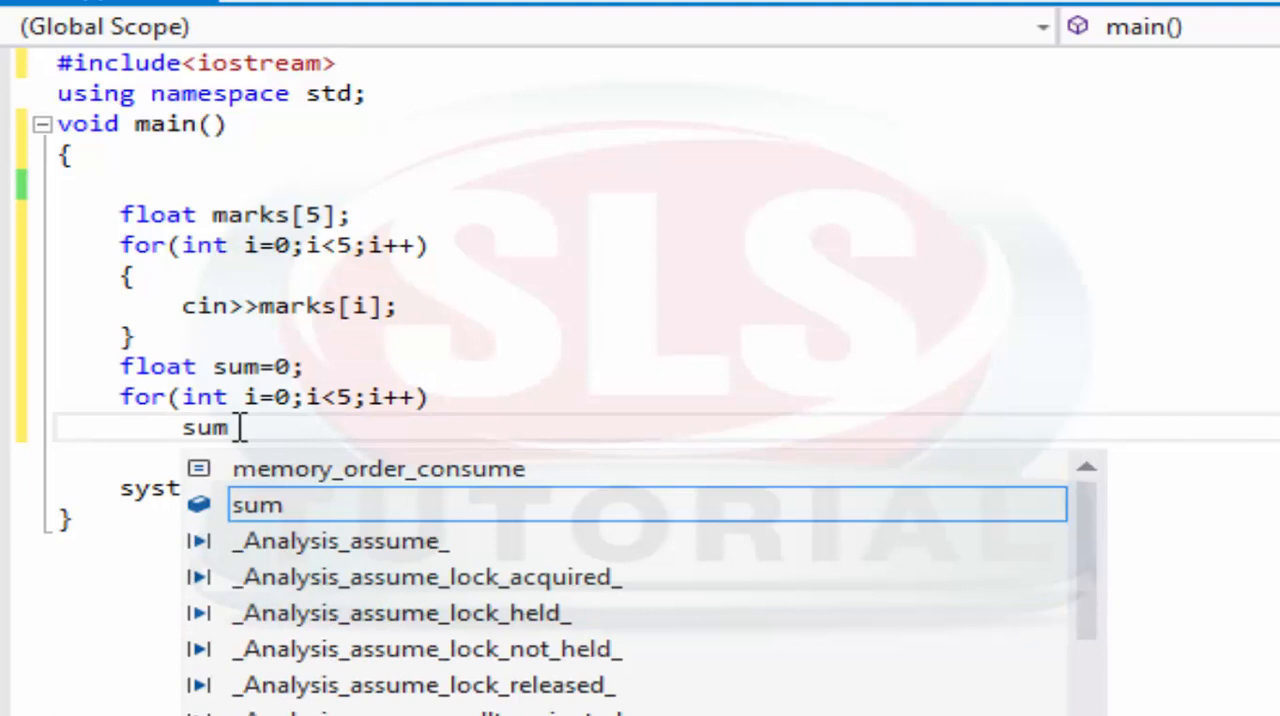
pyautogui.write('+=')
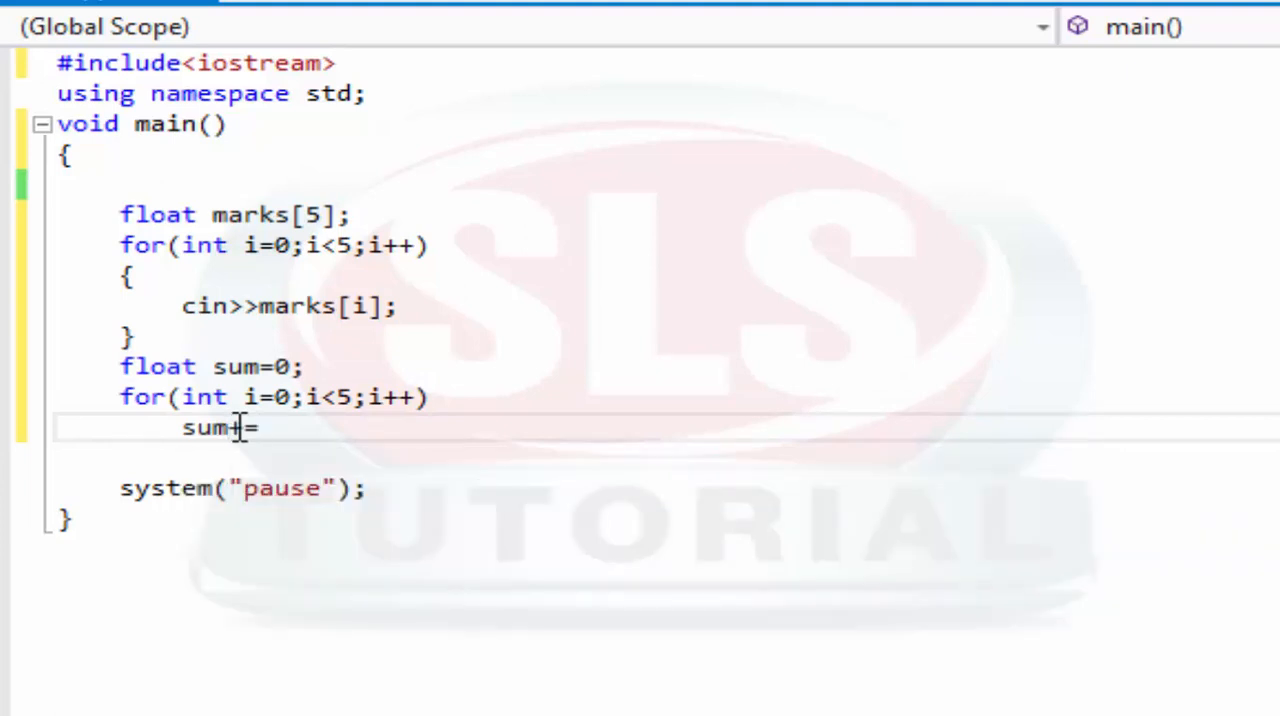
pyautogui.write('marks[i];')
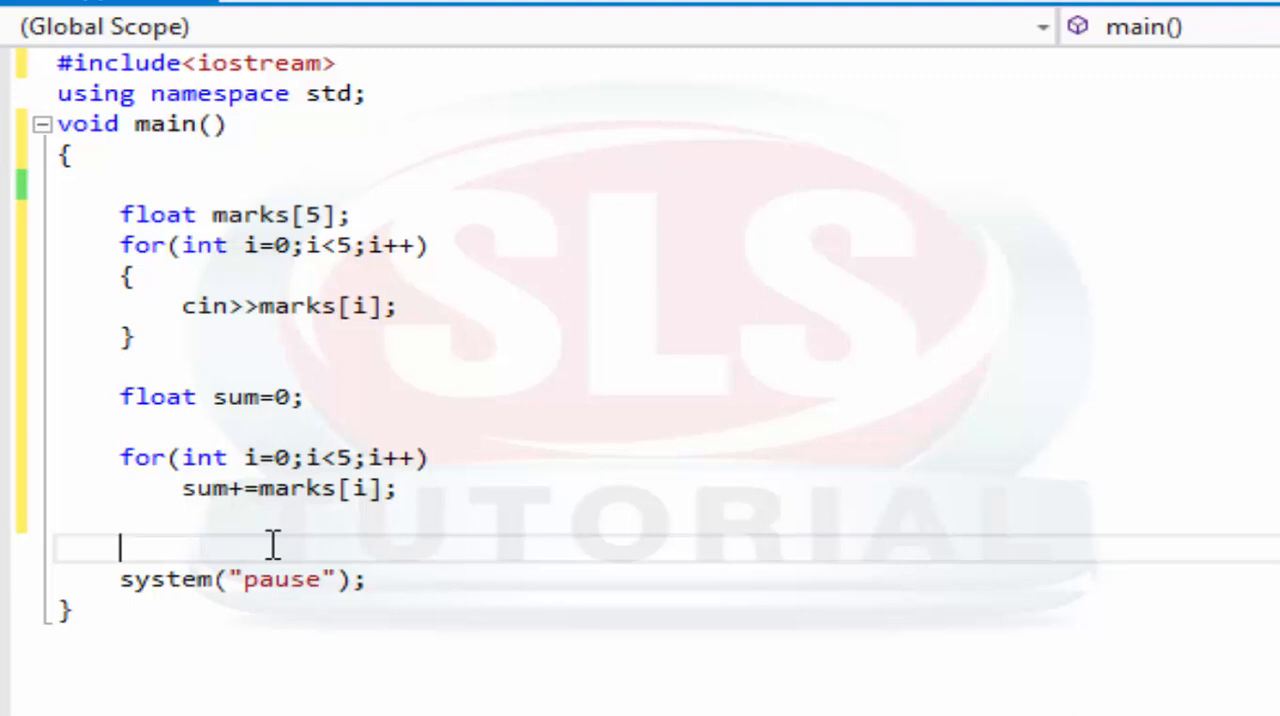
# Declare float average=sum/5 after the summing loop
pyautogui.write('float av')
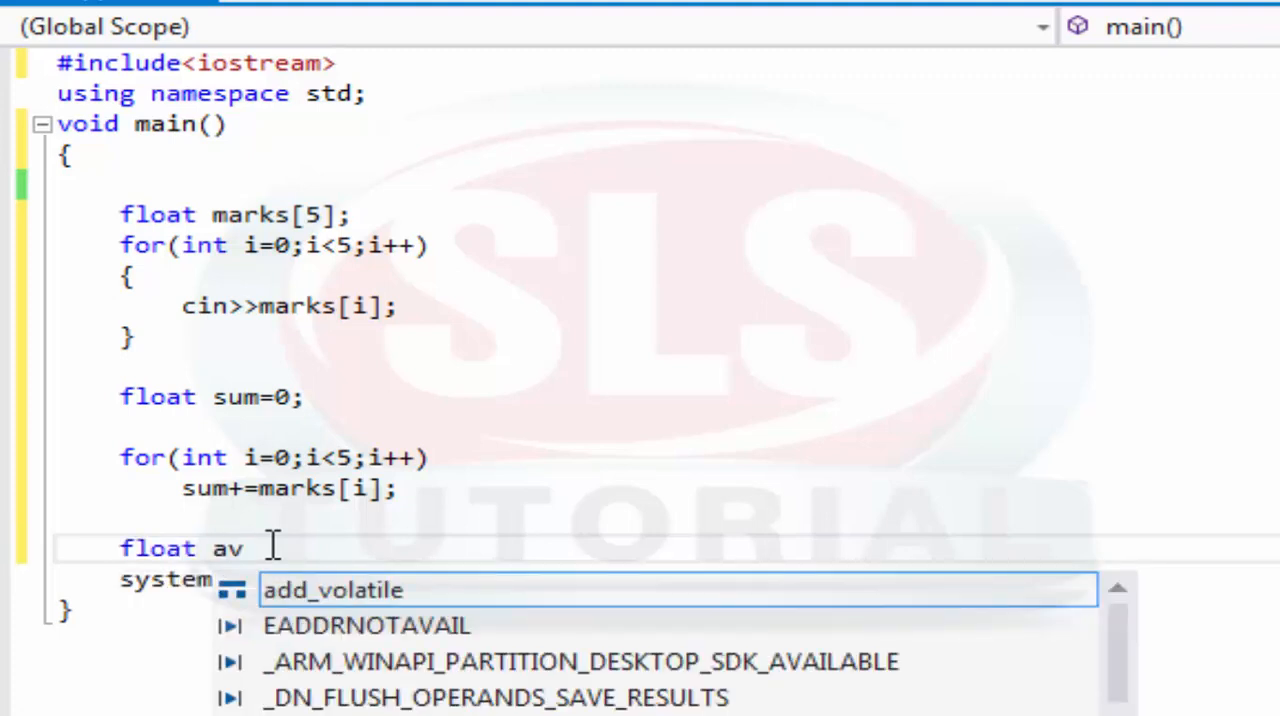
pyautogui.write('erage')
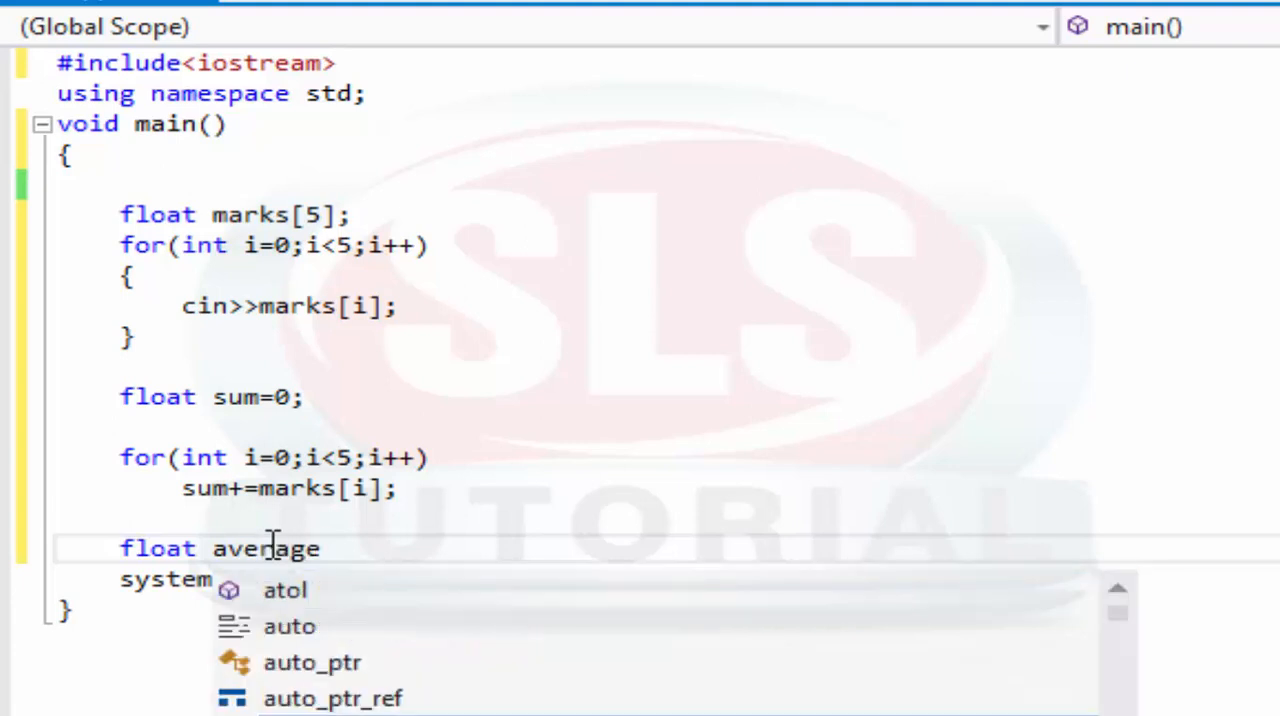
pyautogui.write('=')
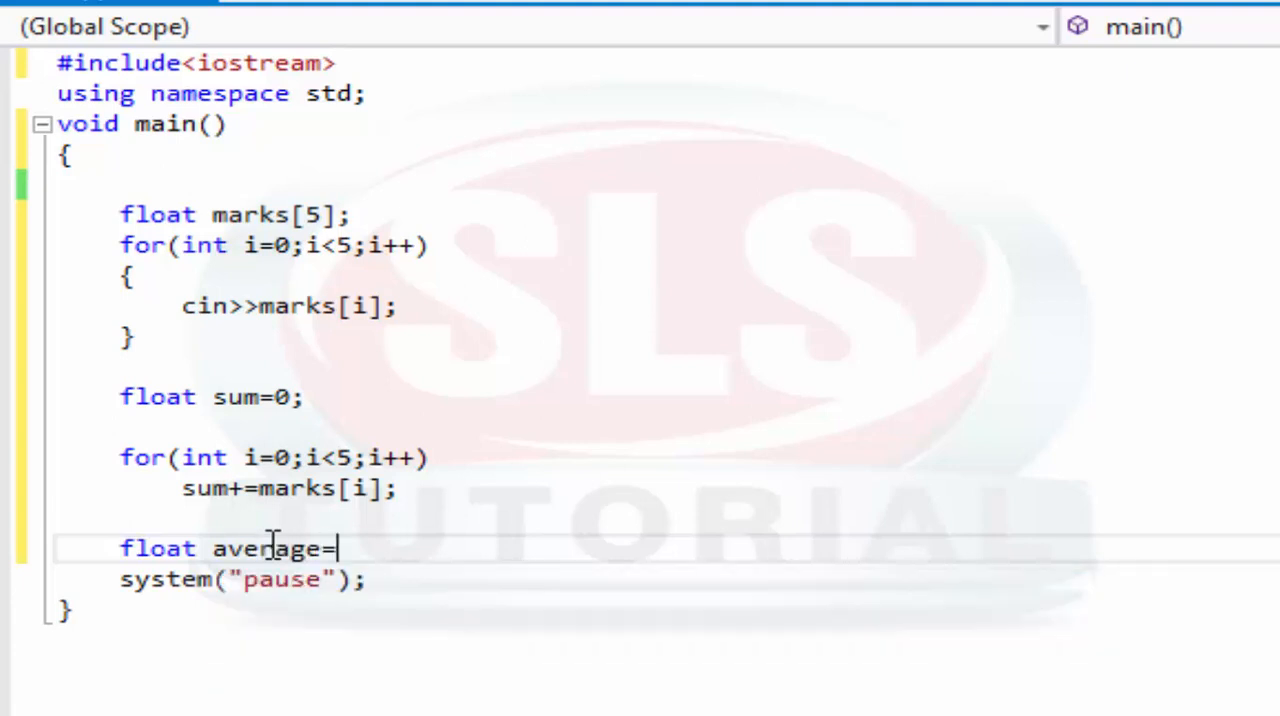
pyautogui.write('sum')
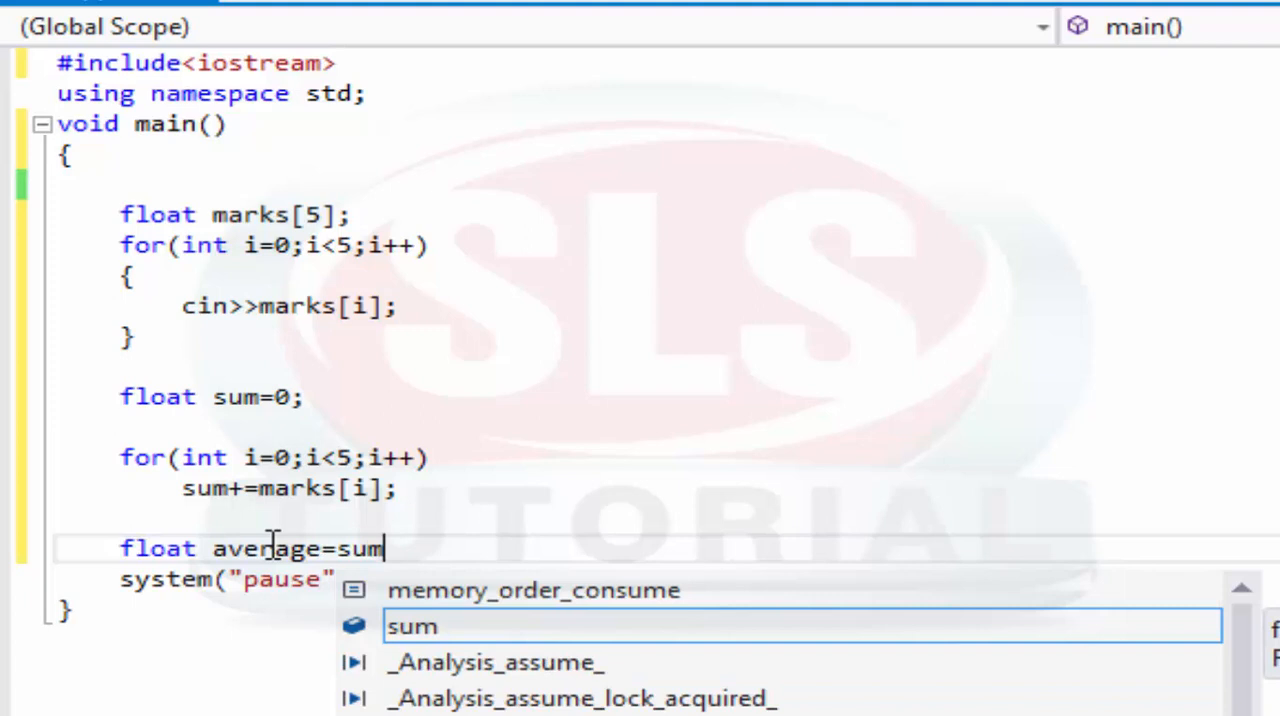
pyautogui.write('/')
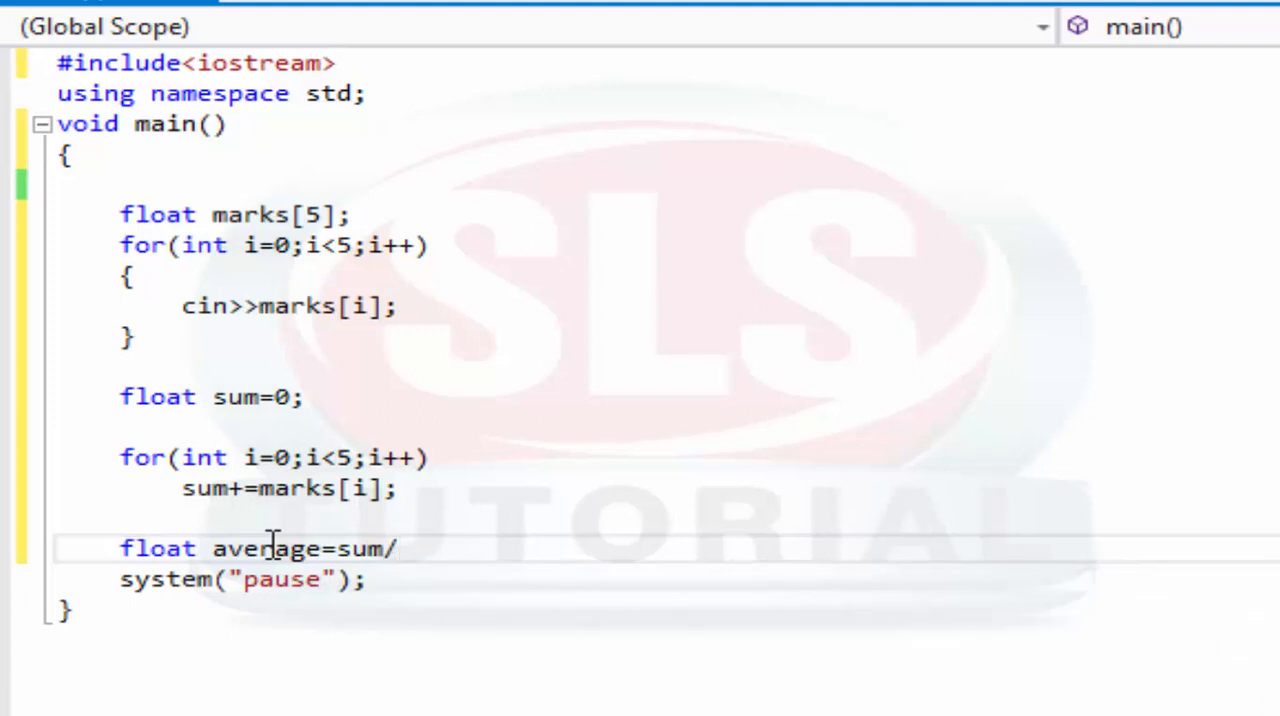
pyautogui.write('5;')
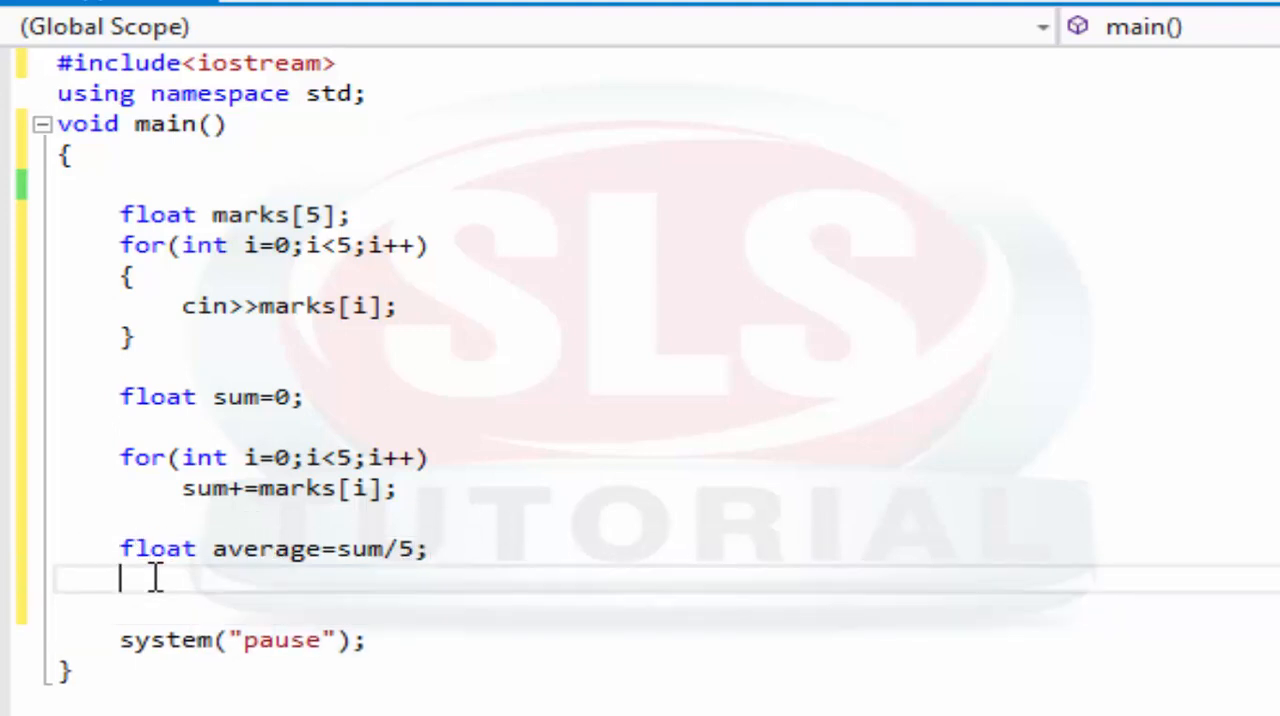
# Output "Average of Students marks= " followed by average and endl via cout
pyautogui.write('cout<<')
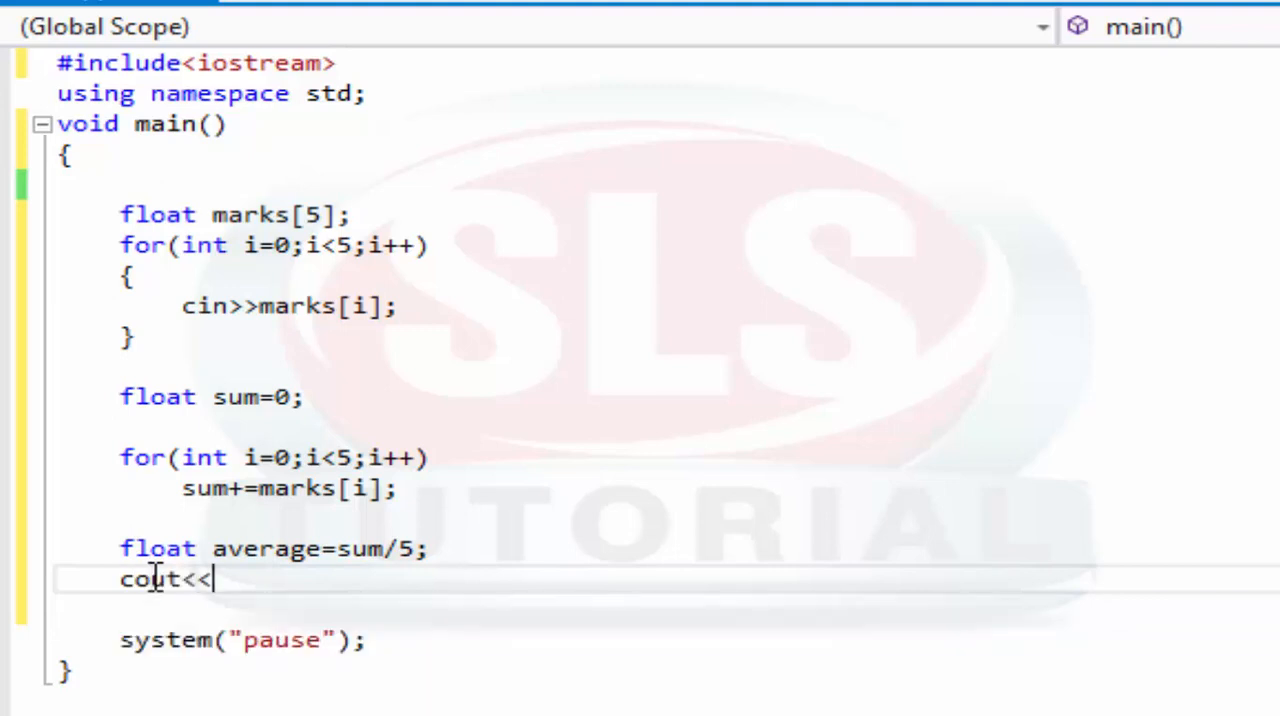
pyautogui.write('"Av')
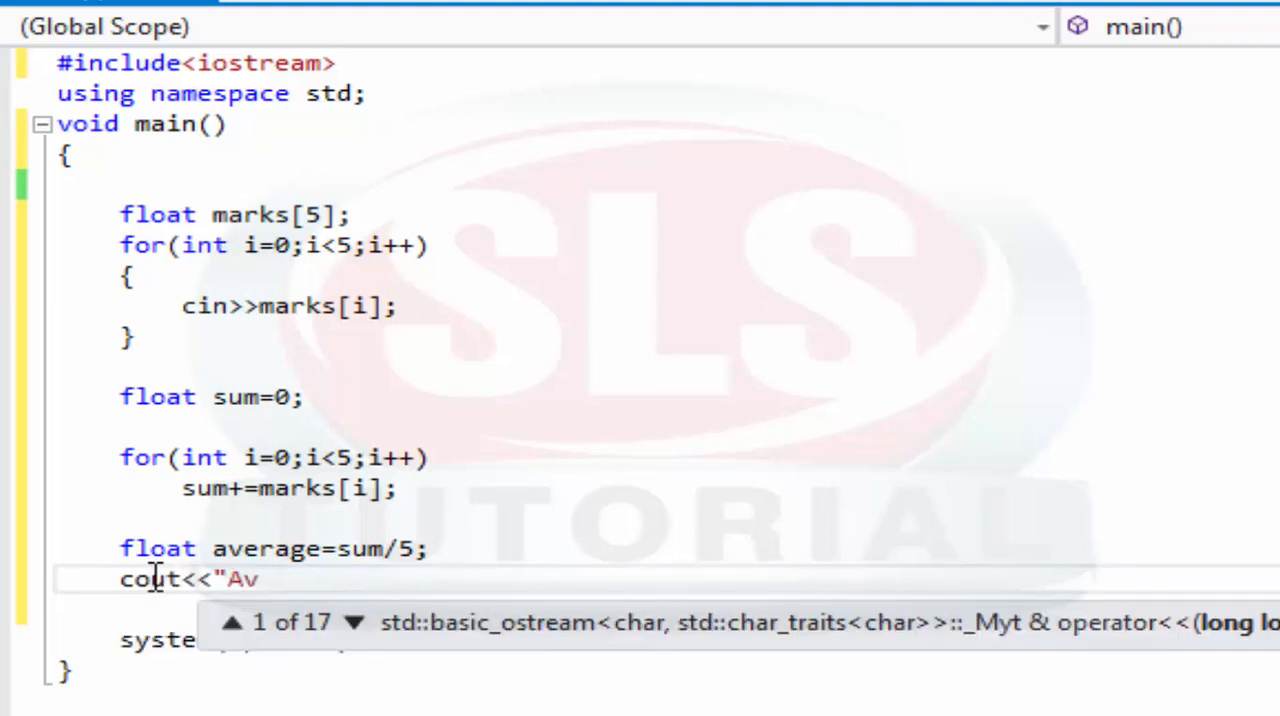
pyautogui.write('erage')
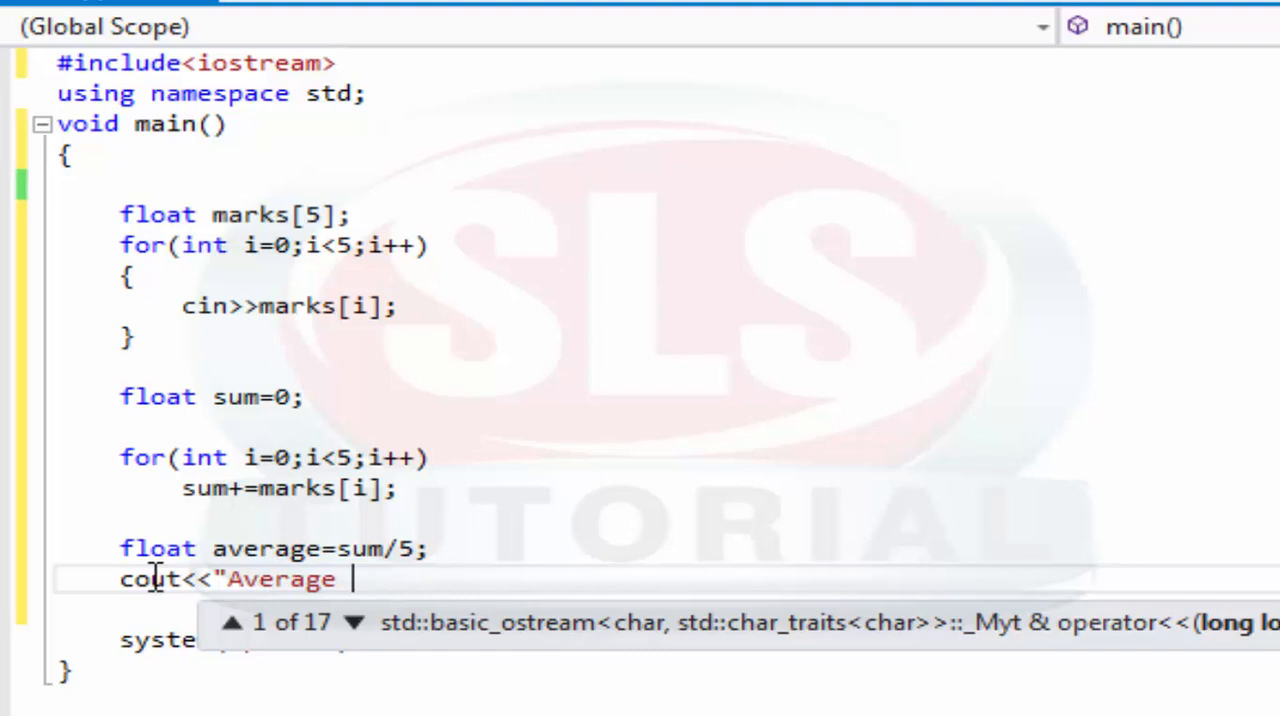
pyautogui.write('of Stu')
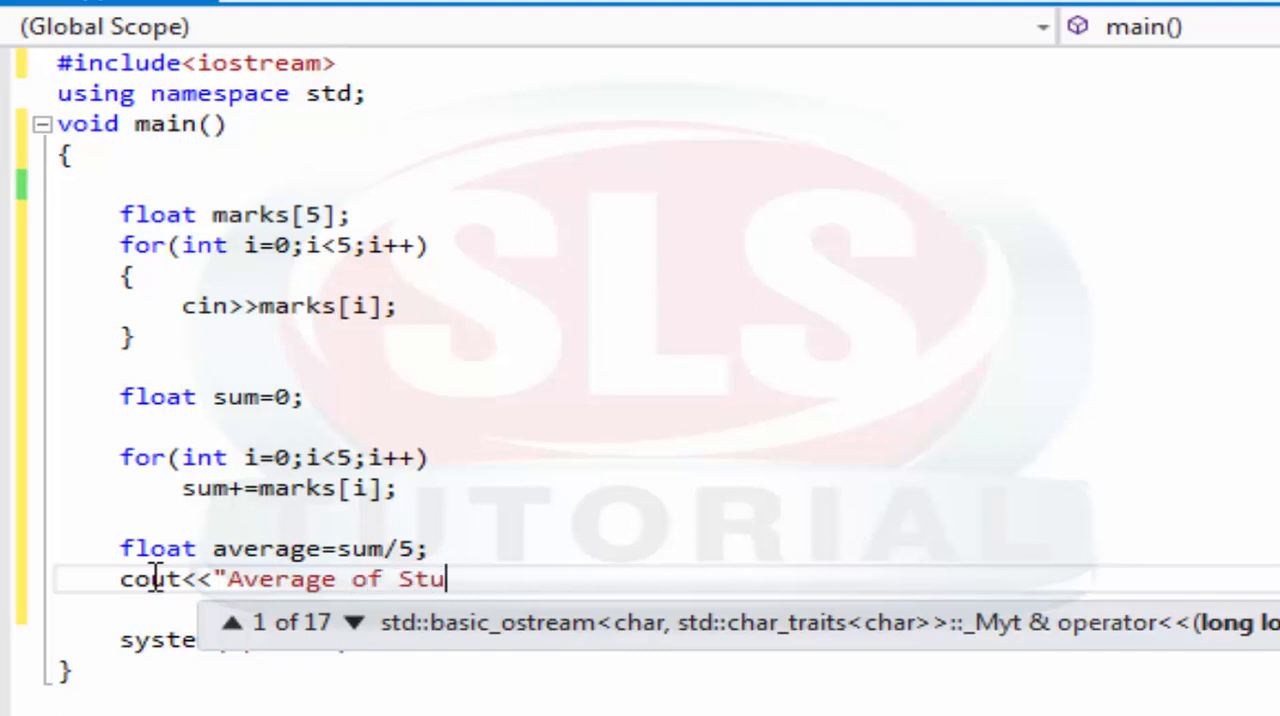
pyautogui.write('dents mar')
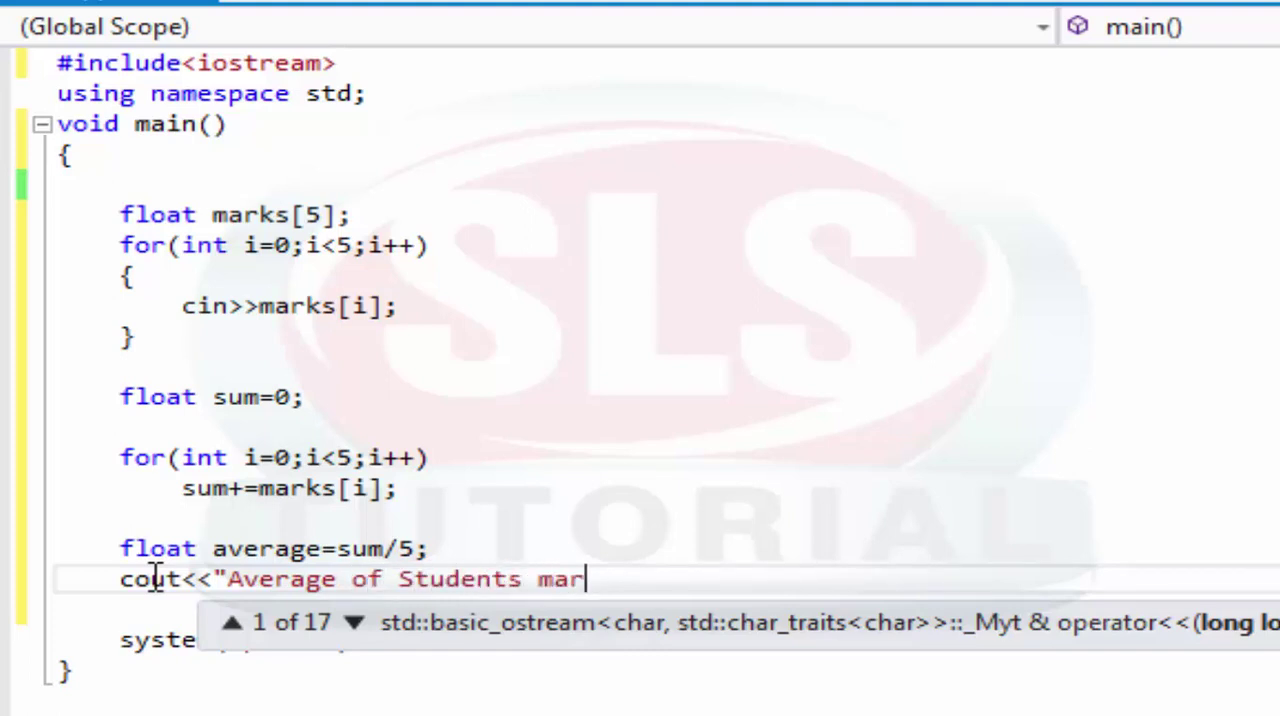
pyautogui.write('ks=')
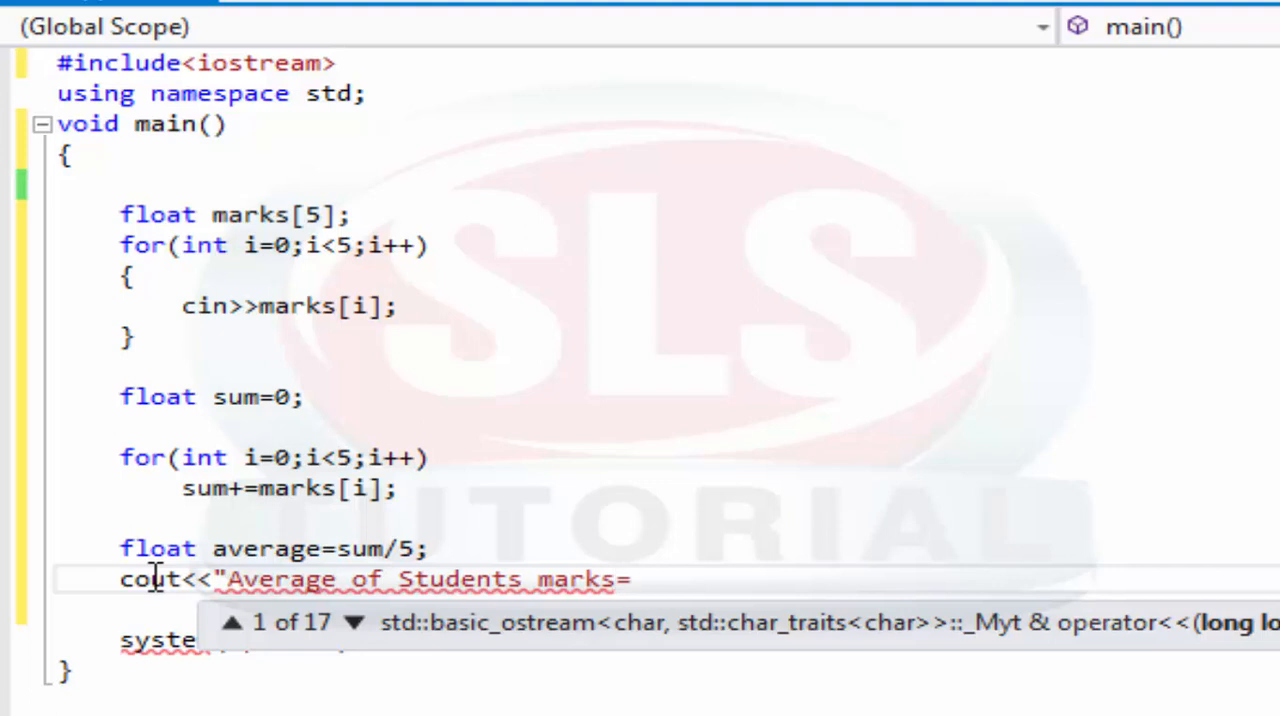
pyautogui.write('"<<average<<')
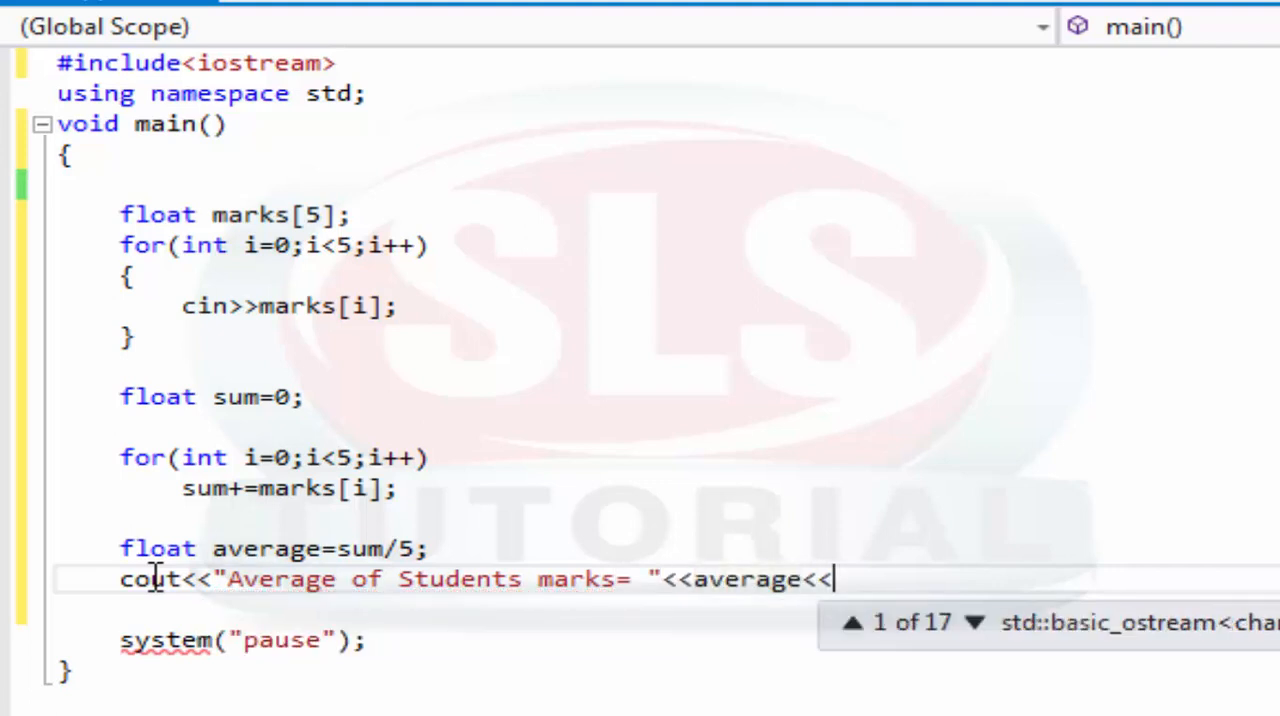
pyautogui.write('endl;')
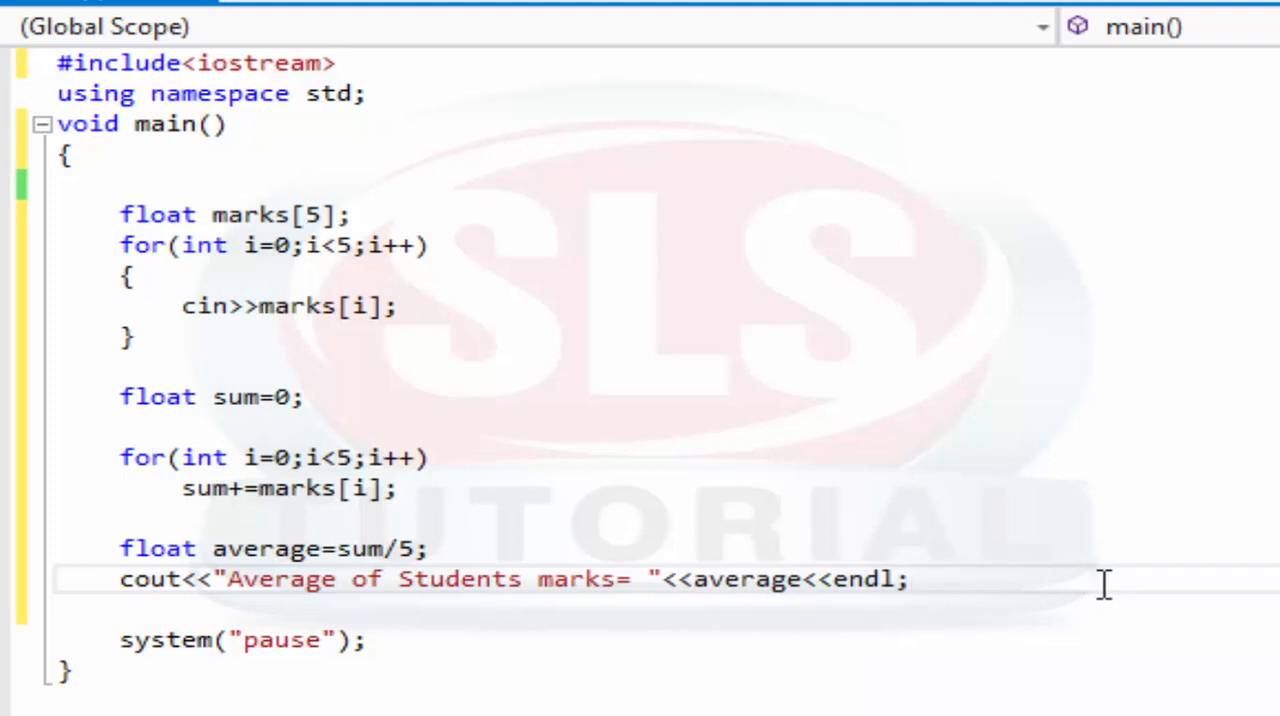
pyautogui.click(910, 578)
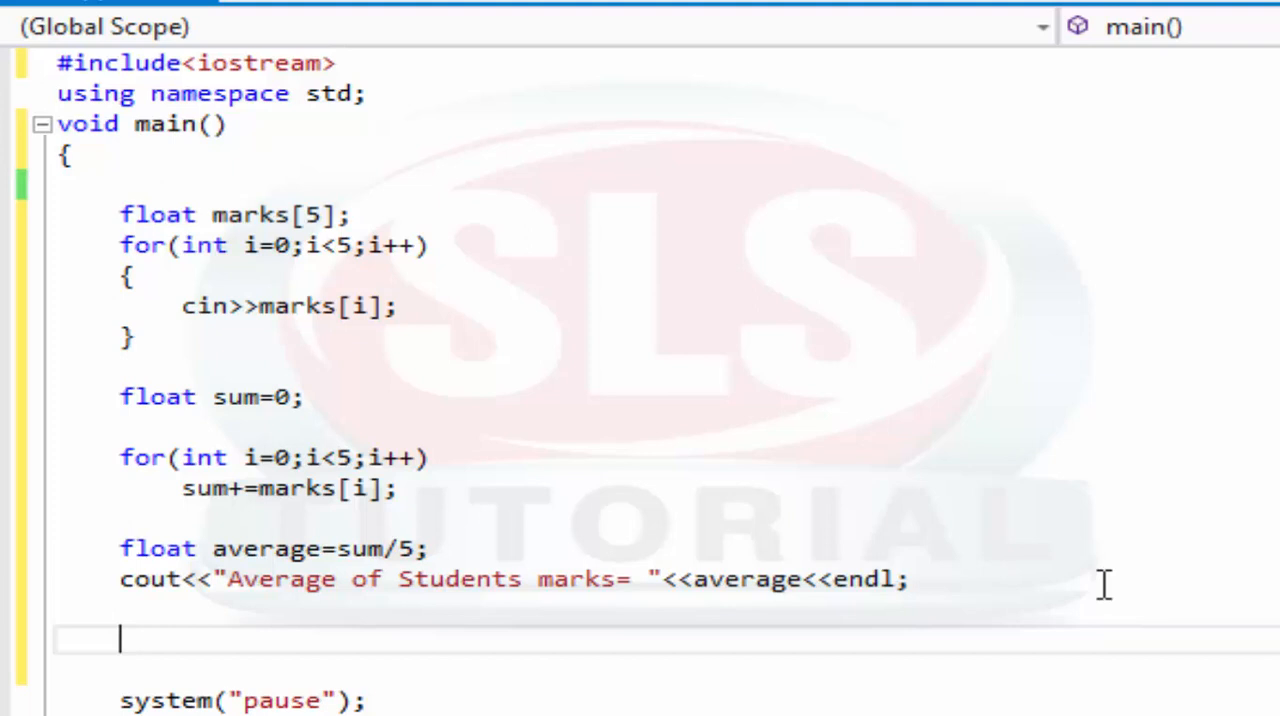
# Add a third for loop over i<5 with the condition if(average<marks[i])
pyautogui.write('fo')
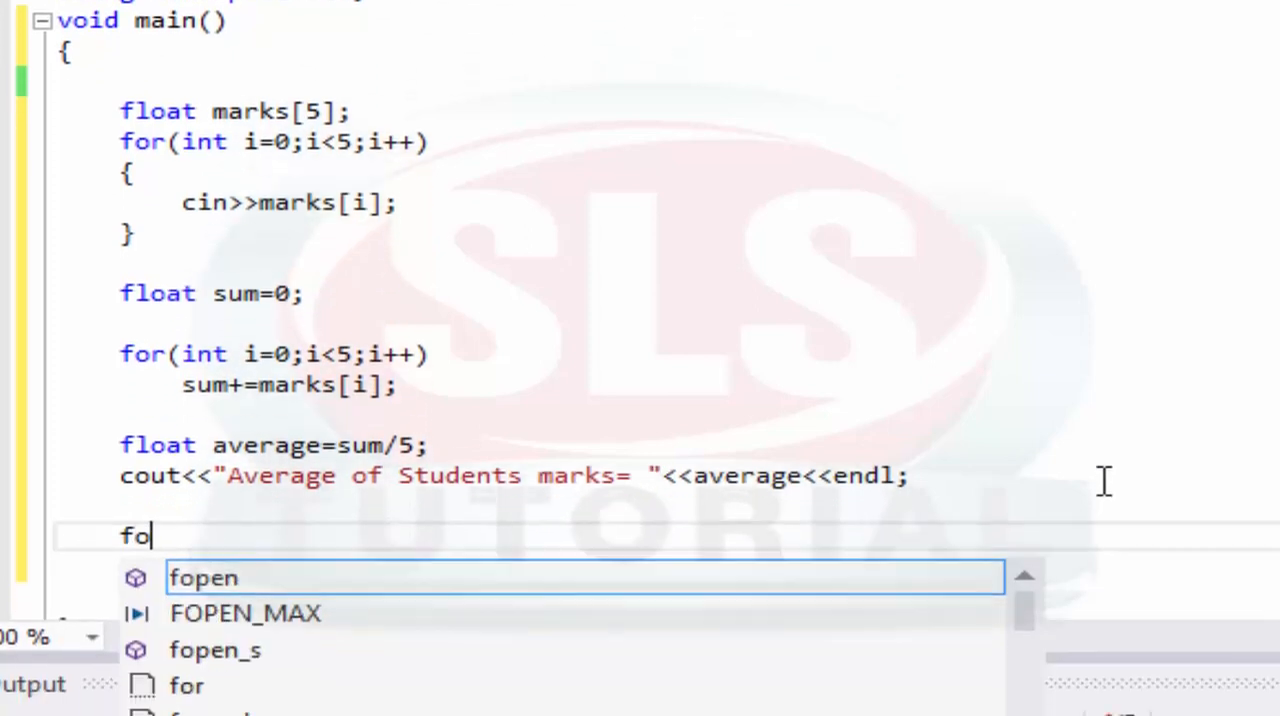
pyautogui.write('r(int')
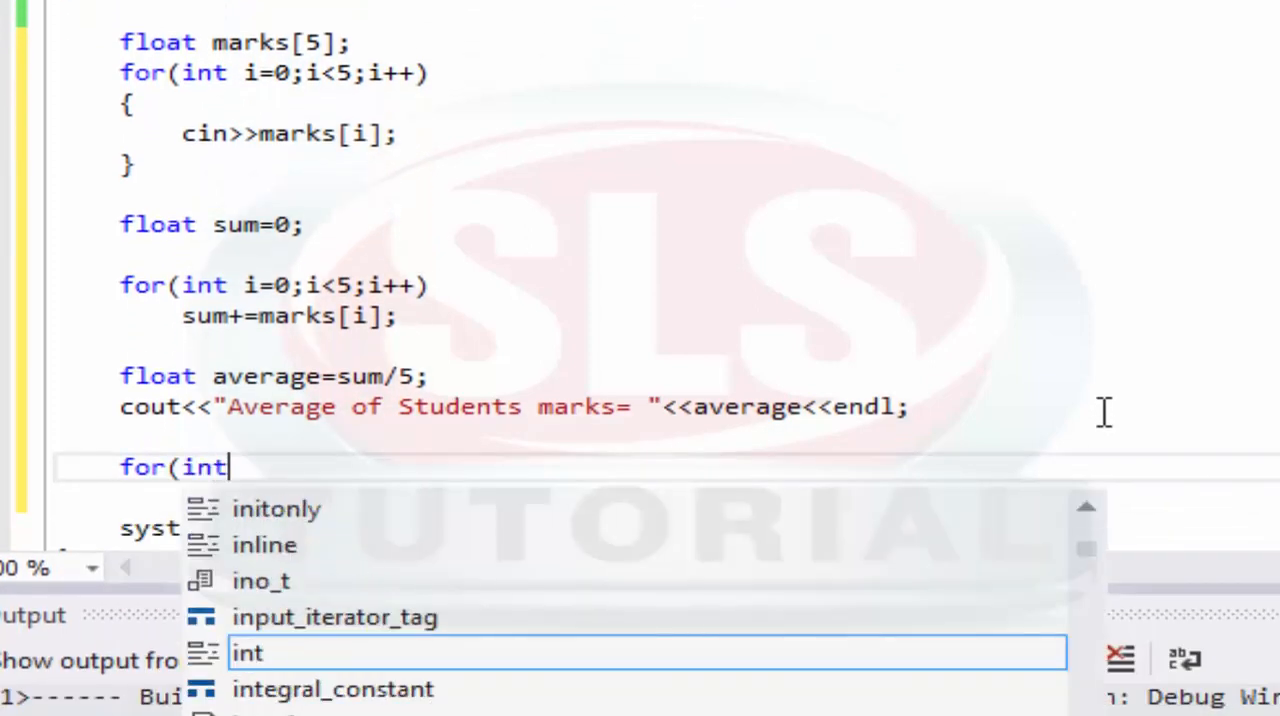
pyautogui.write('i=0;')
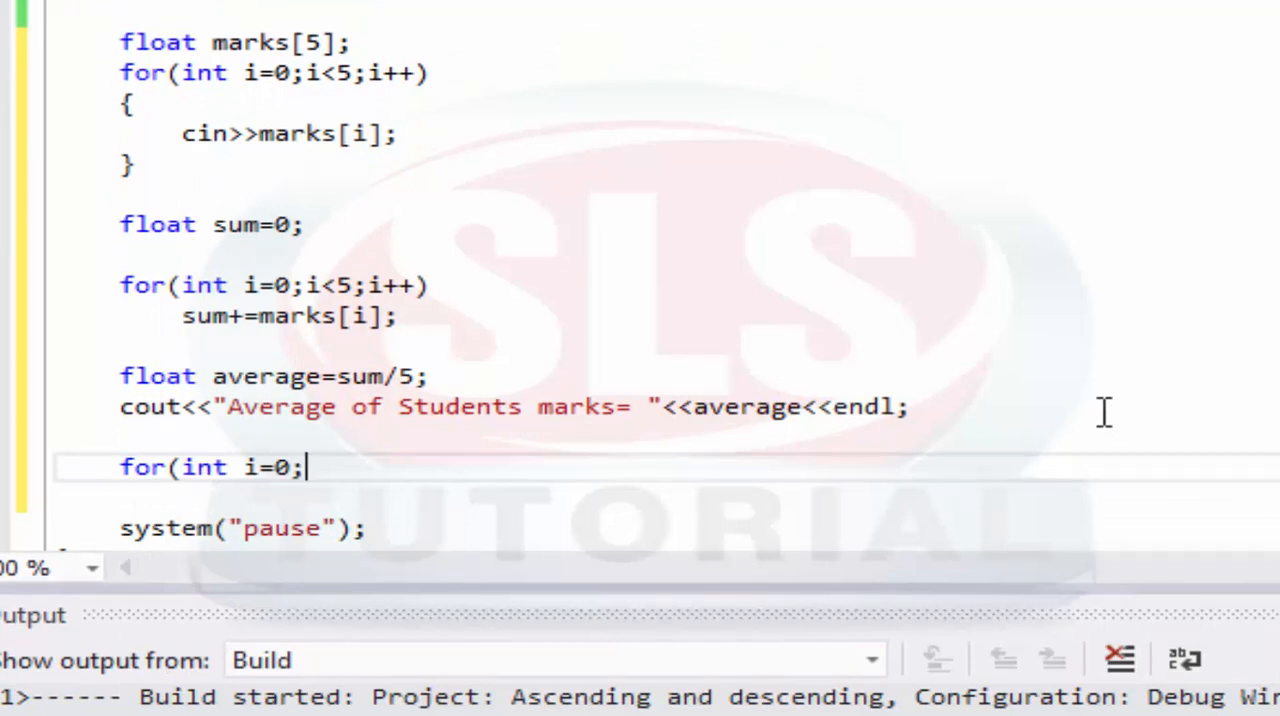
pyautogui.write('i<')
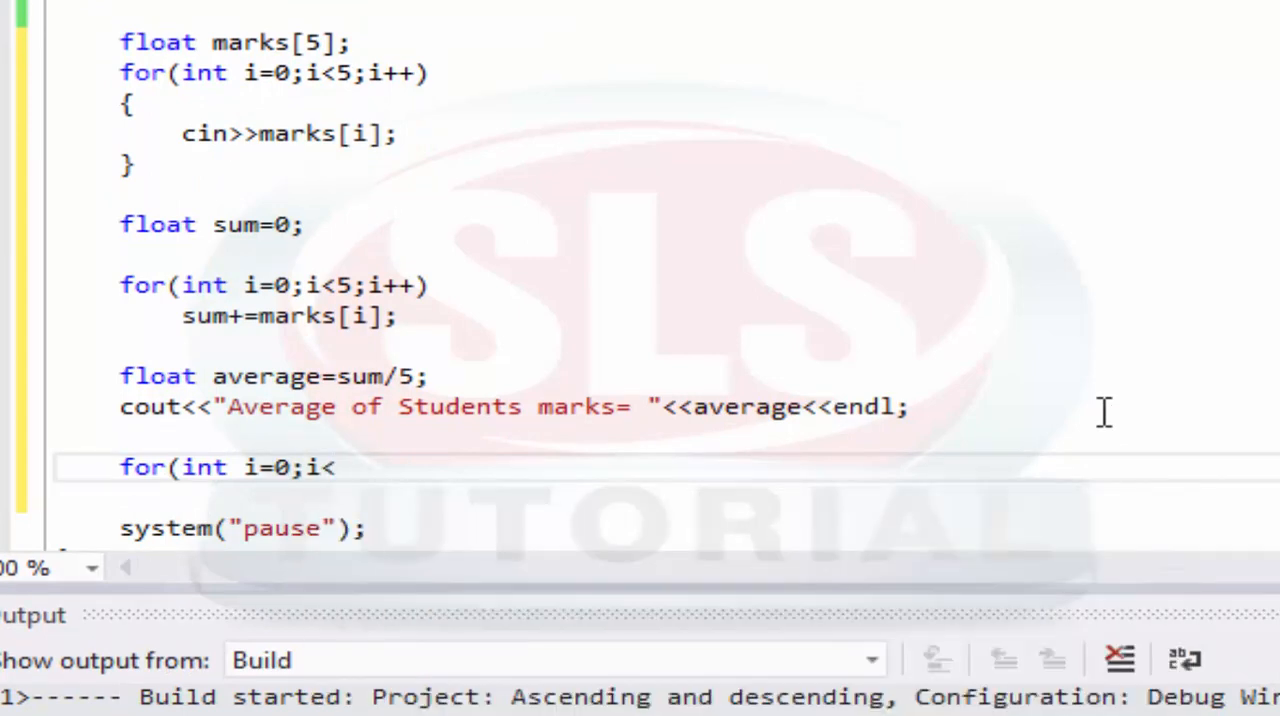
pyautogui.write('5;i++')
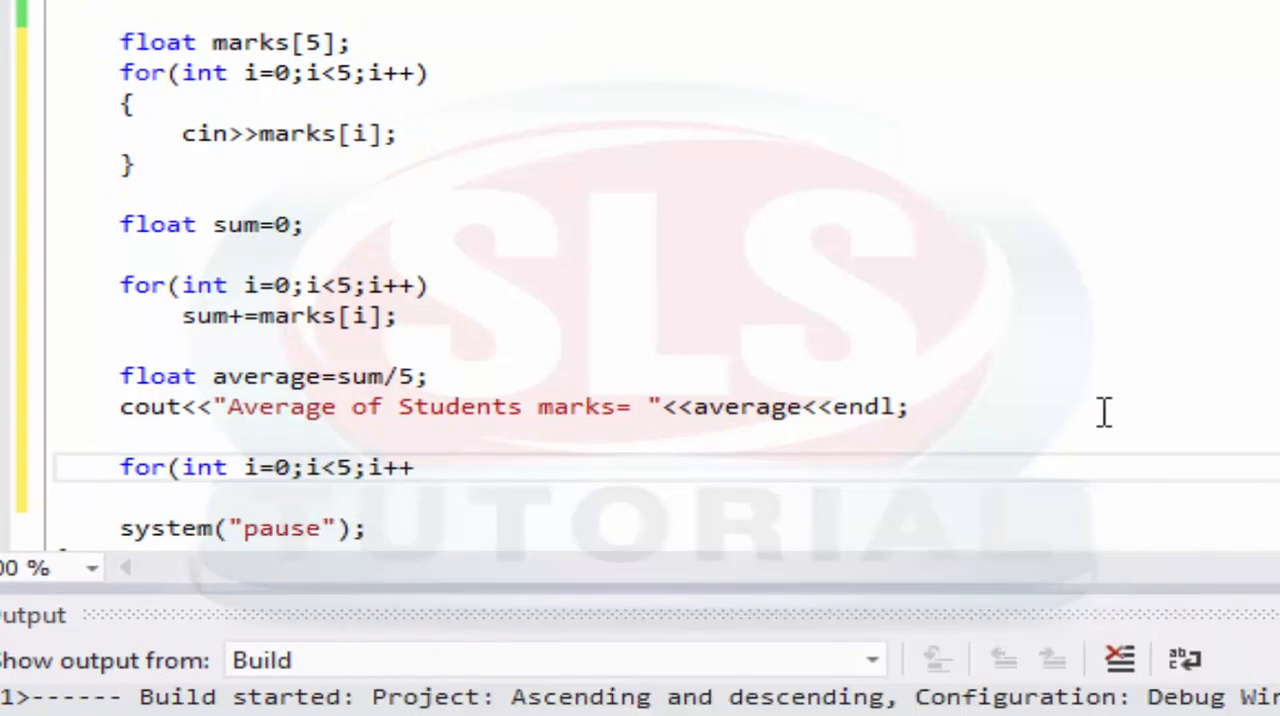
pyautogui.write(')')
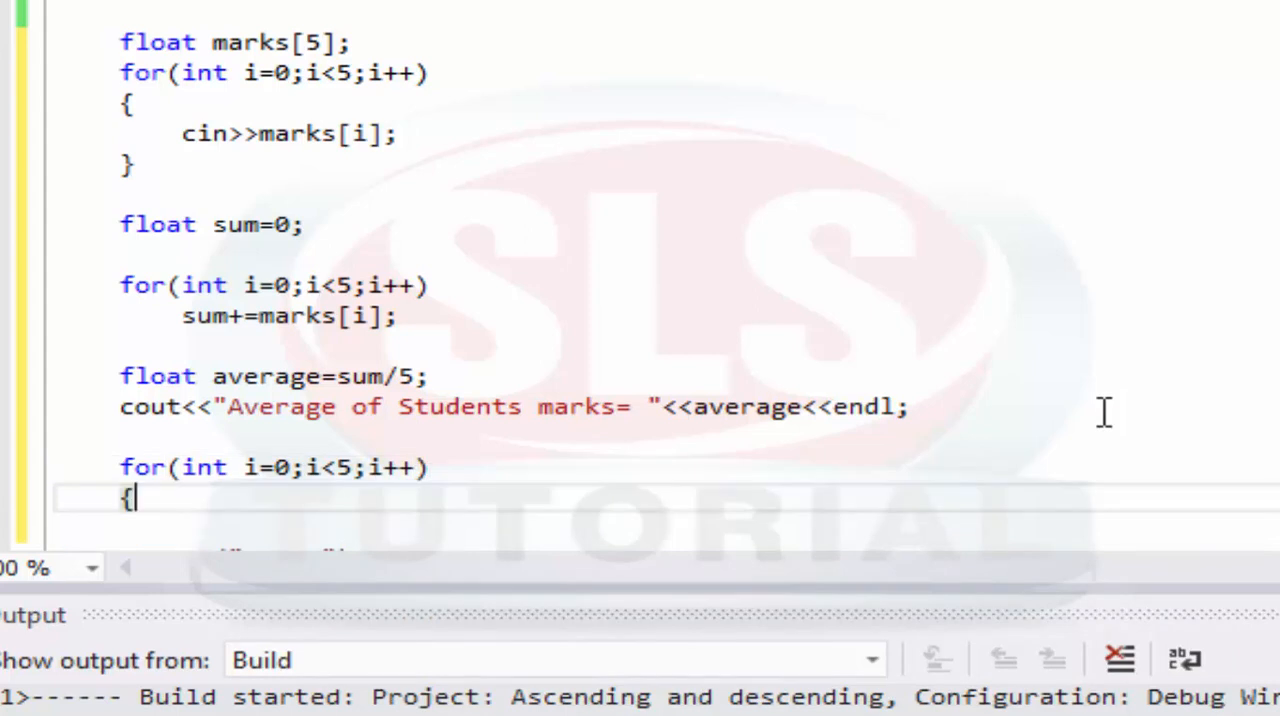
pyautogui.write('if(')
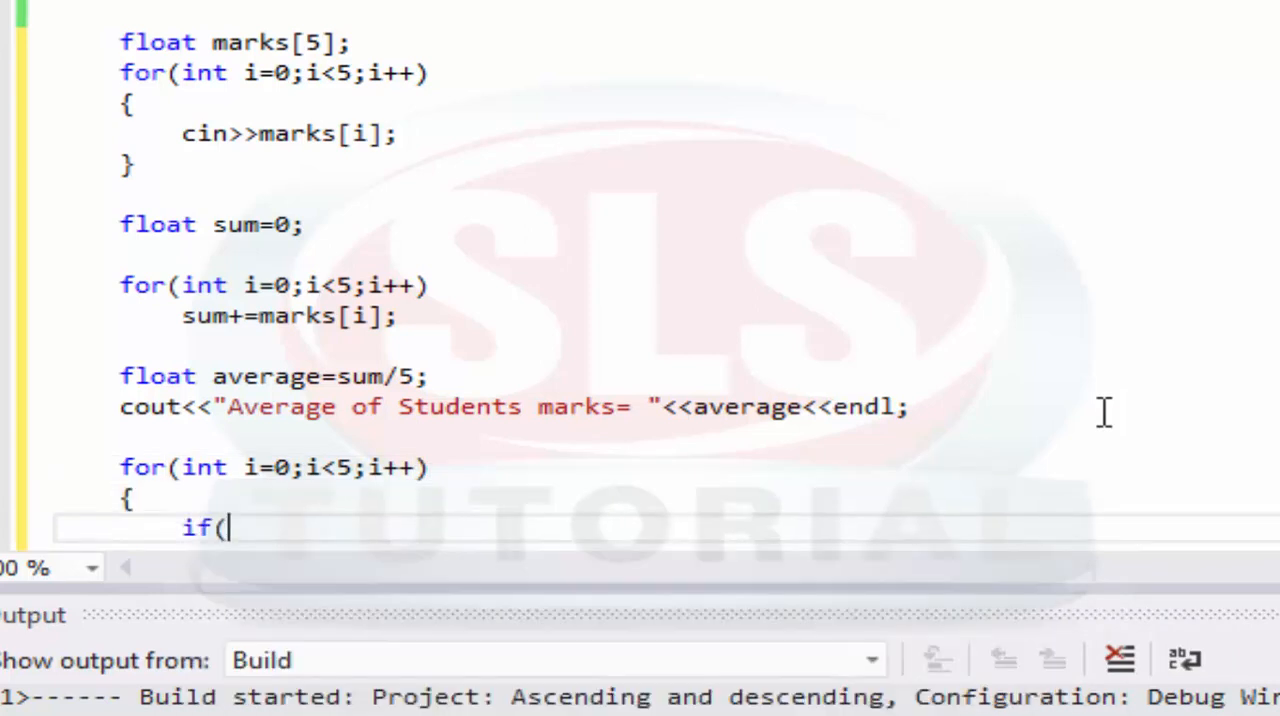
pyautogui.write('average<ma')
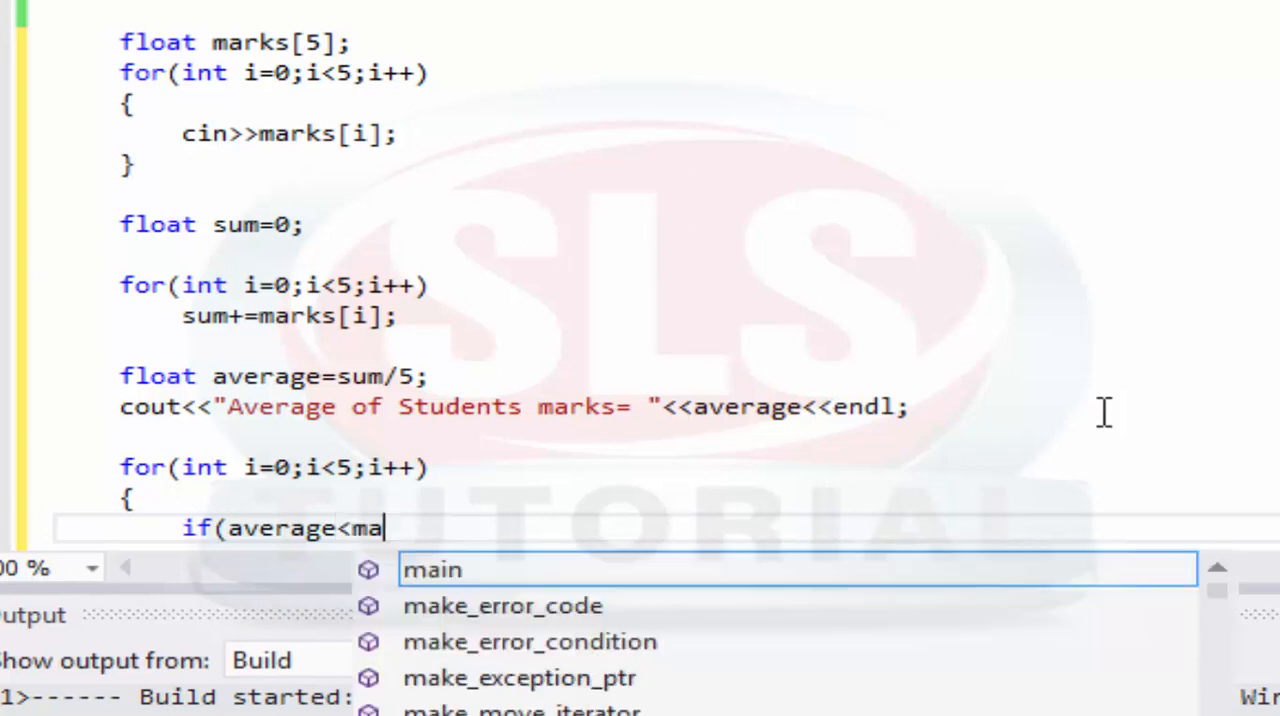
pyautogui.write('rks[i')
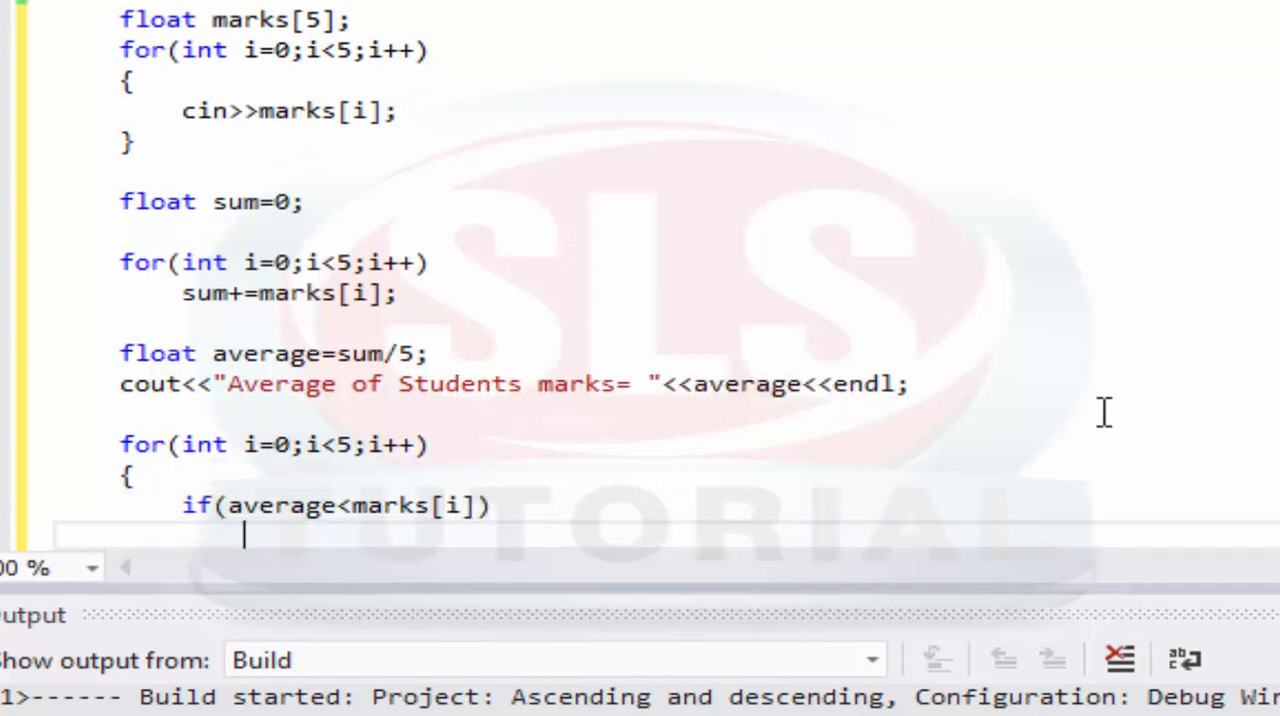
# Inside the if, print "Student "<<i<<" has greater marks than average"<<endl
pyautogui.write('cout<<')
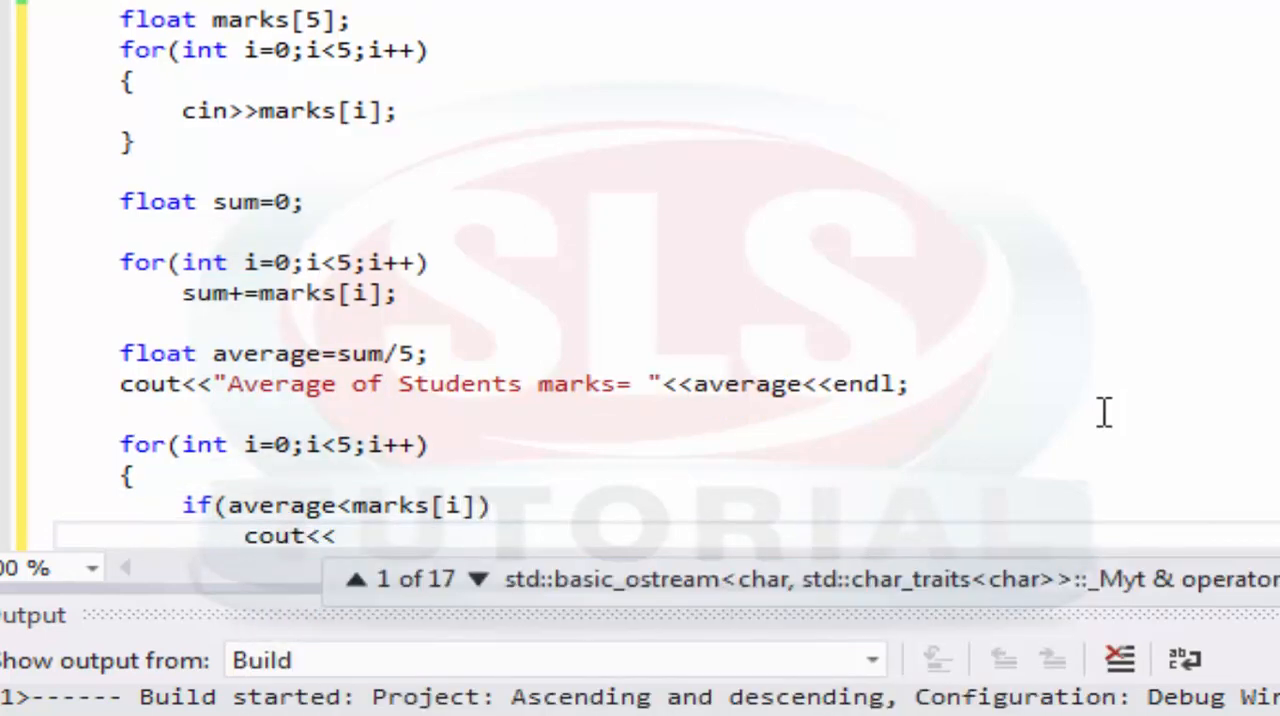
pyautogui.scroll(-3)
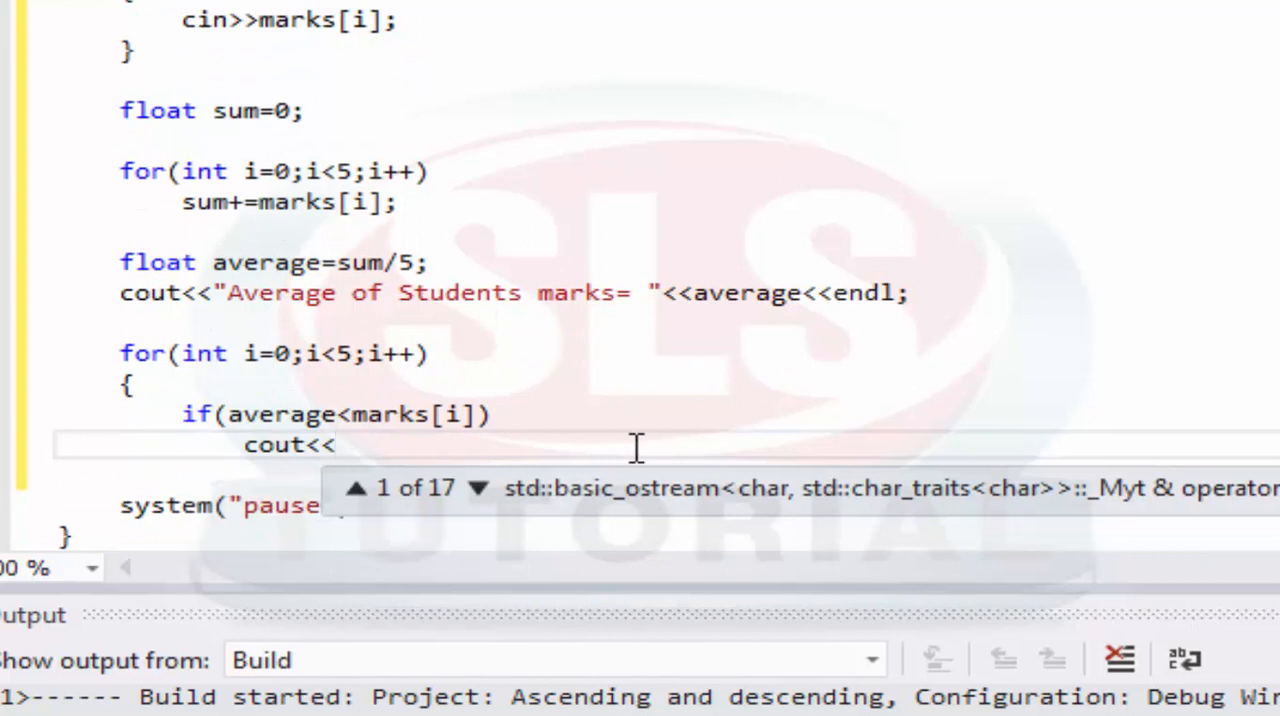
pyautogui.write('"S')
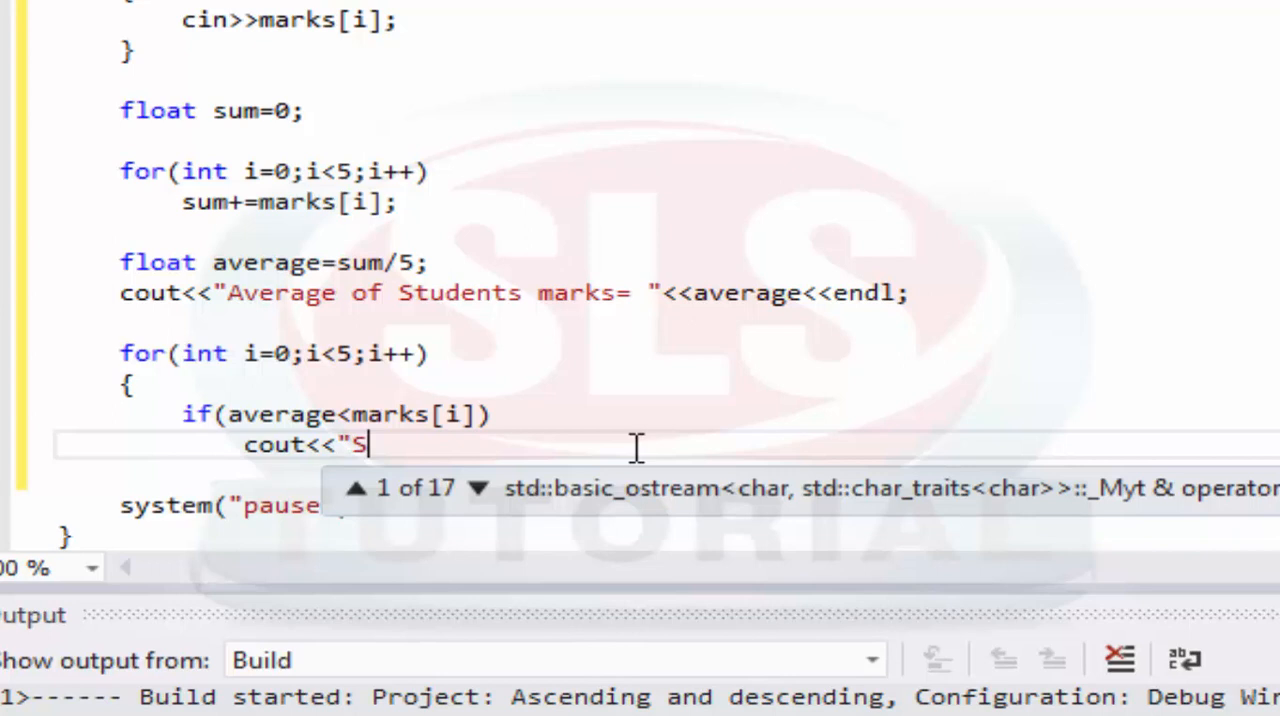
pyautogui.write('tudent')
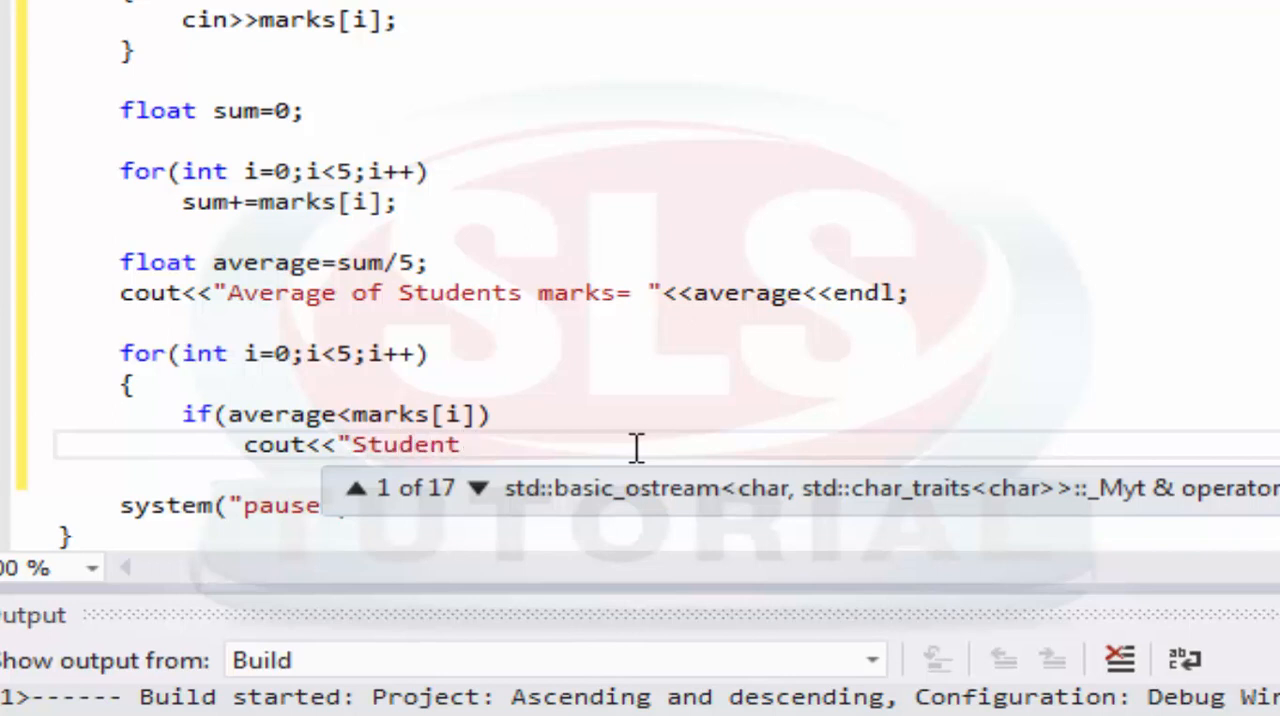
pyautogui.write('"<<')
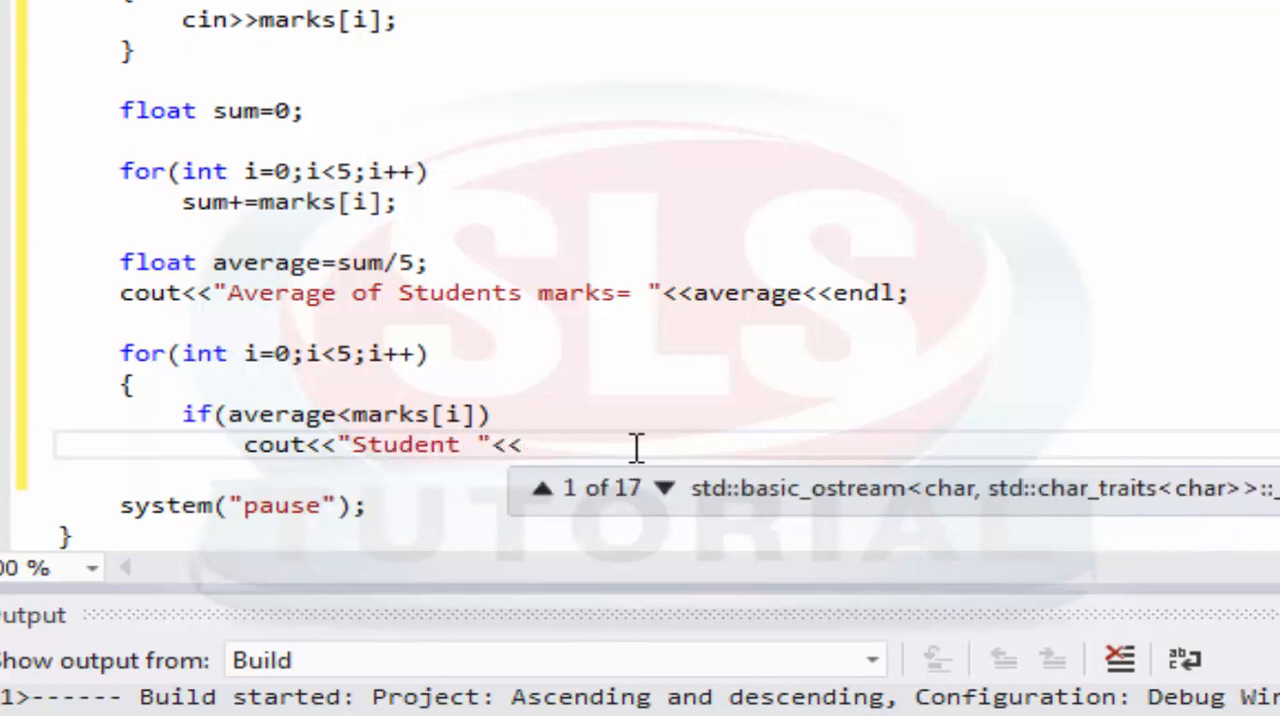
pyautogui.write('i')
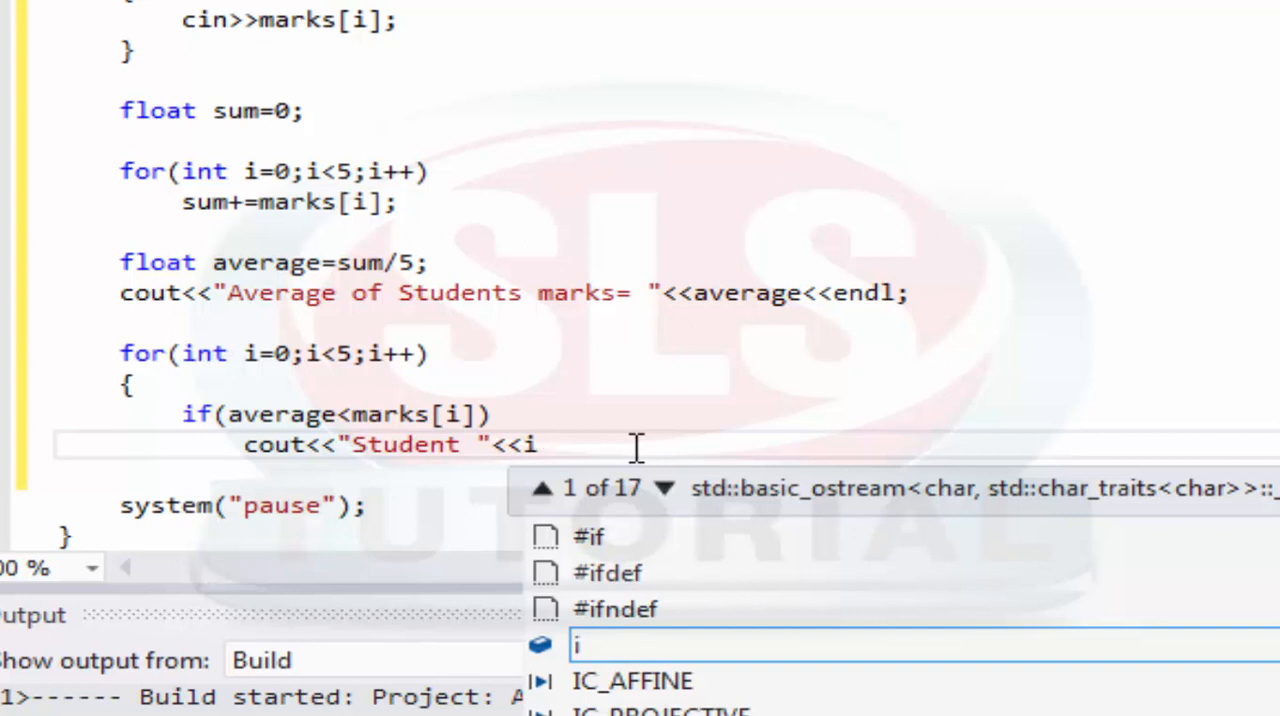
pyautogui.write('<< "has')
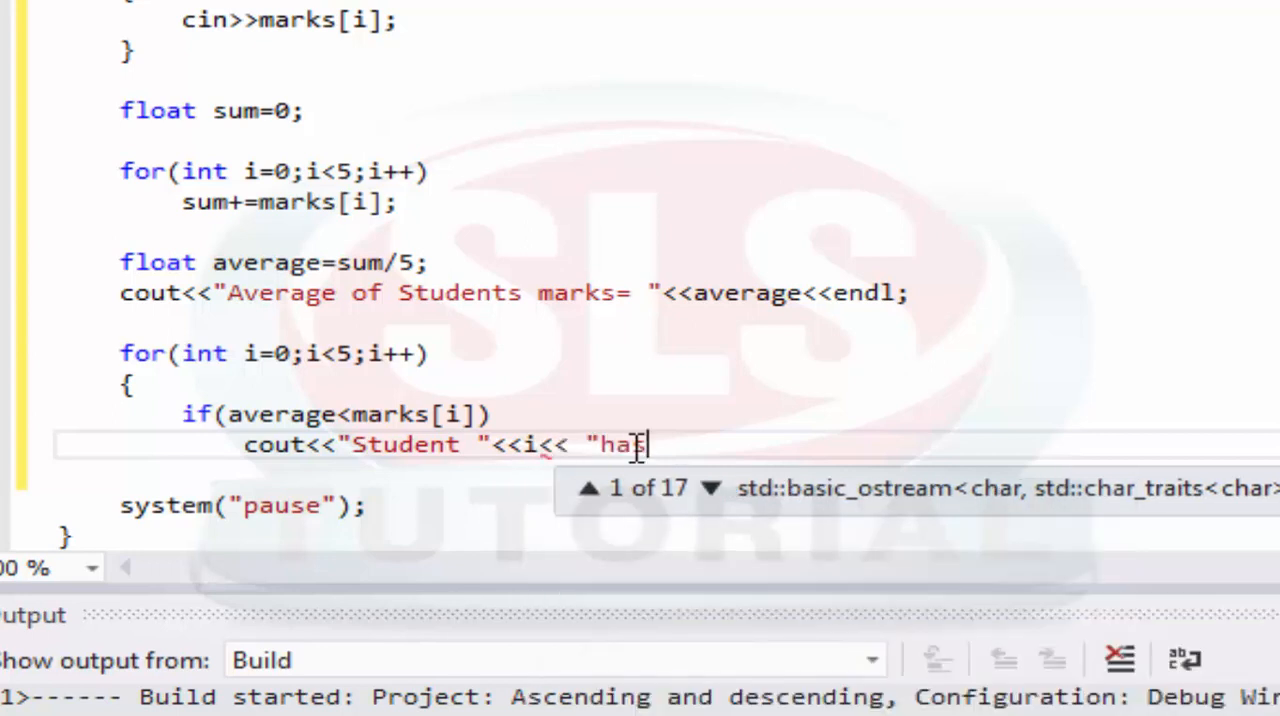
pyautogui.write('grea')
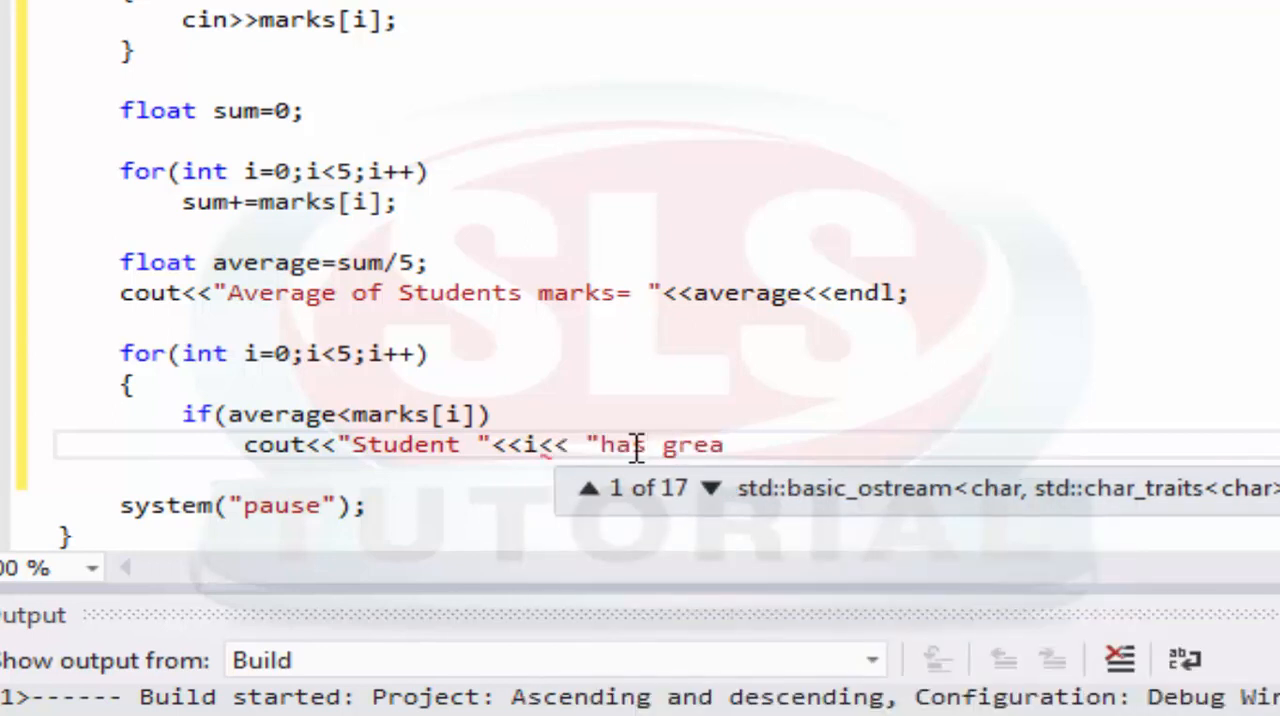
pyautogui.write('ter')
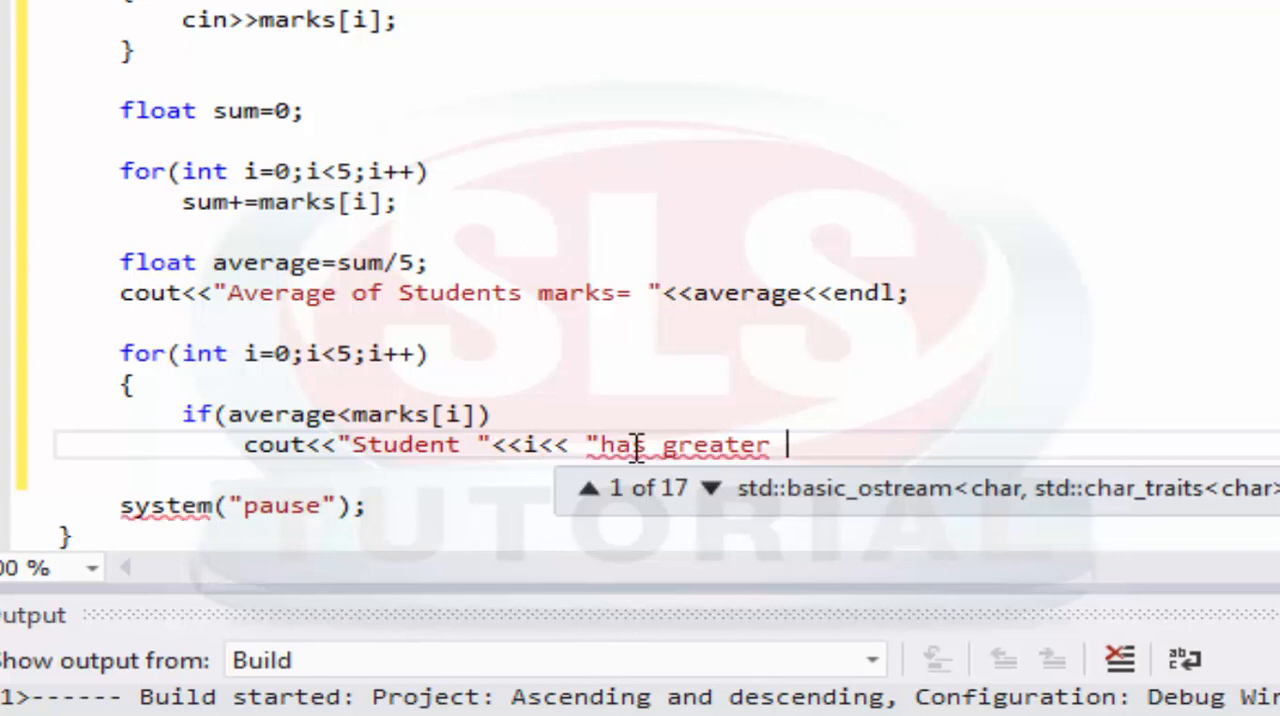
pyautogui.write('marks tha')
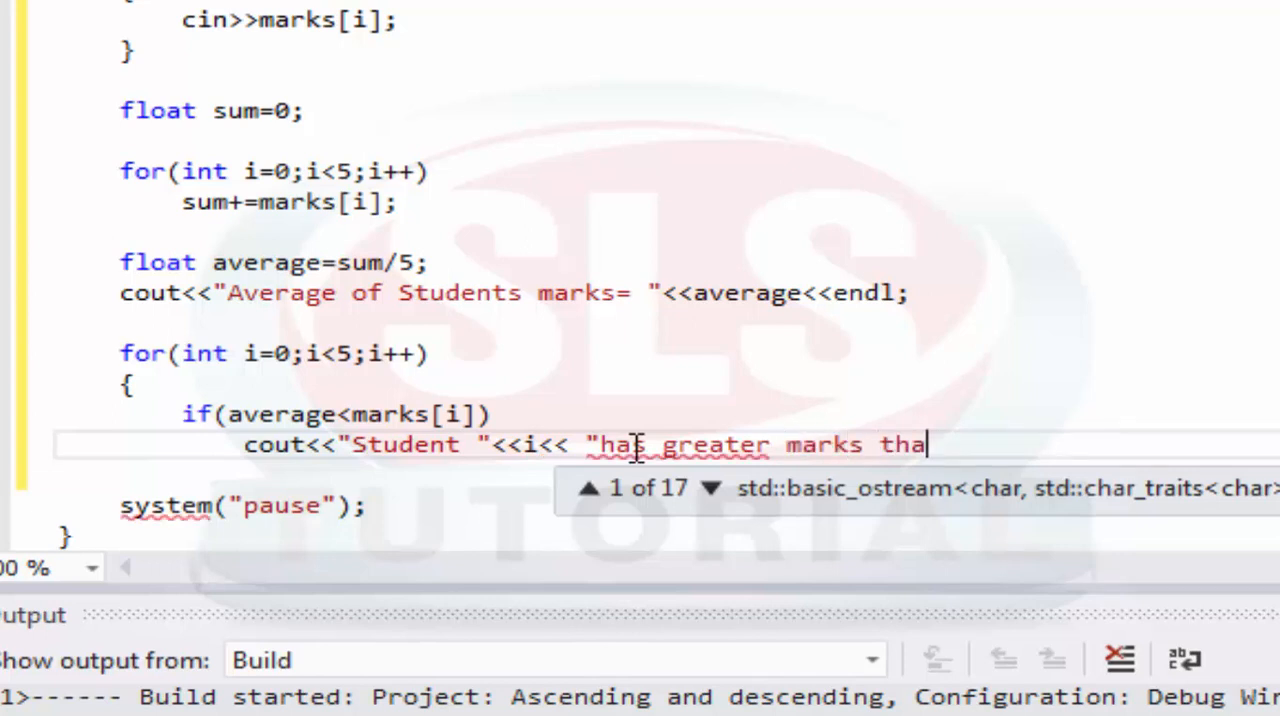
pyautogui.write('n avera')
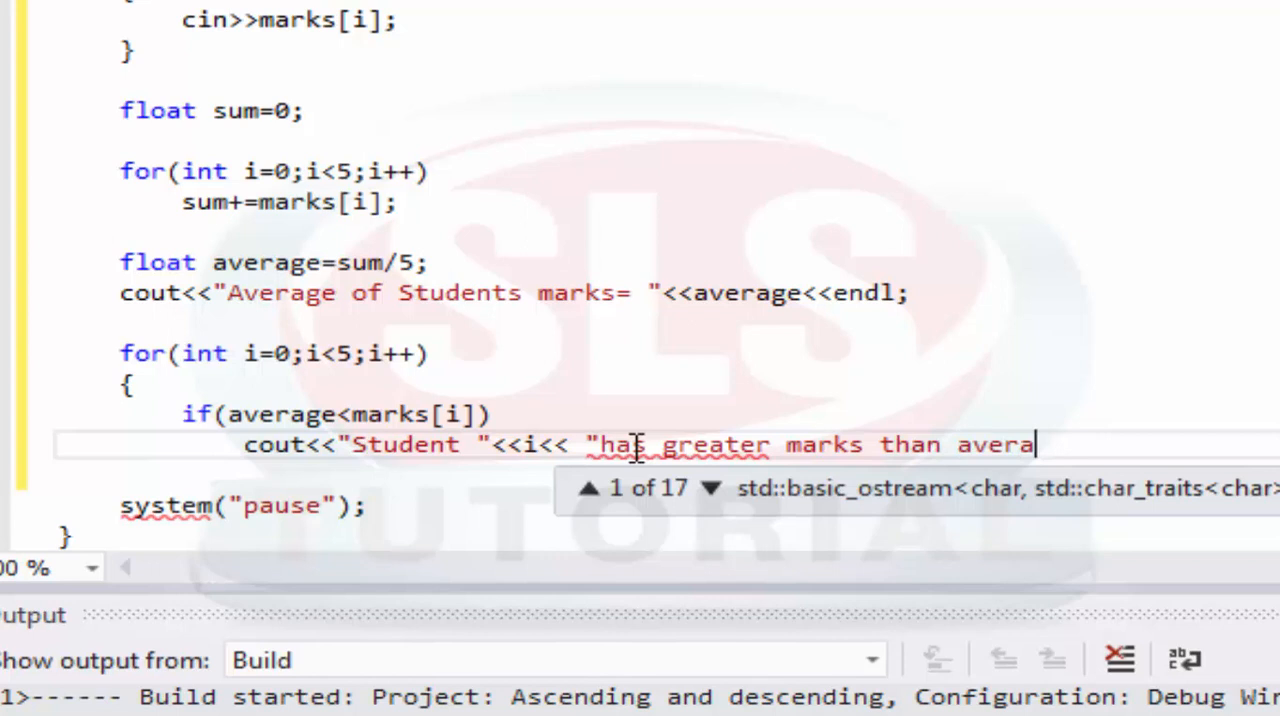
pyautogui.write('ge')
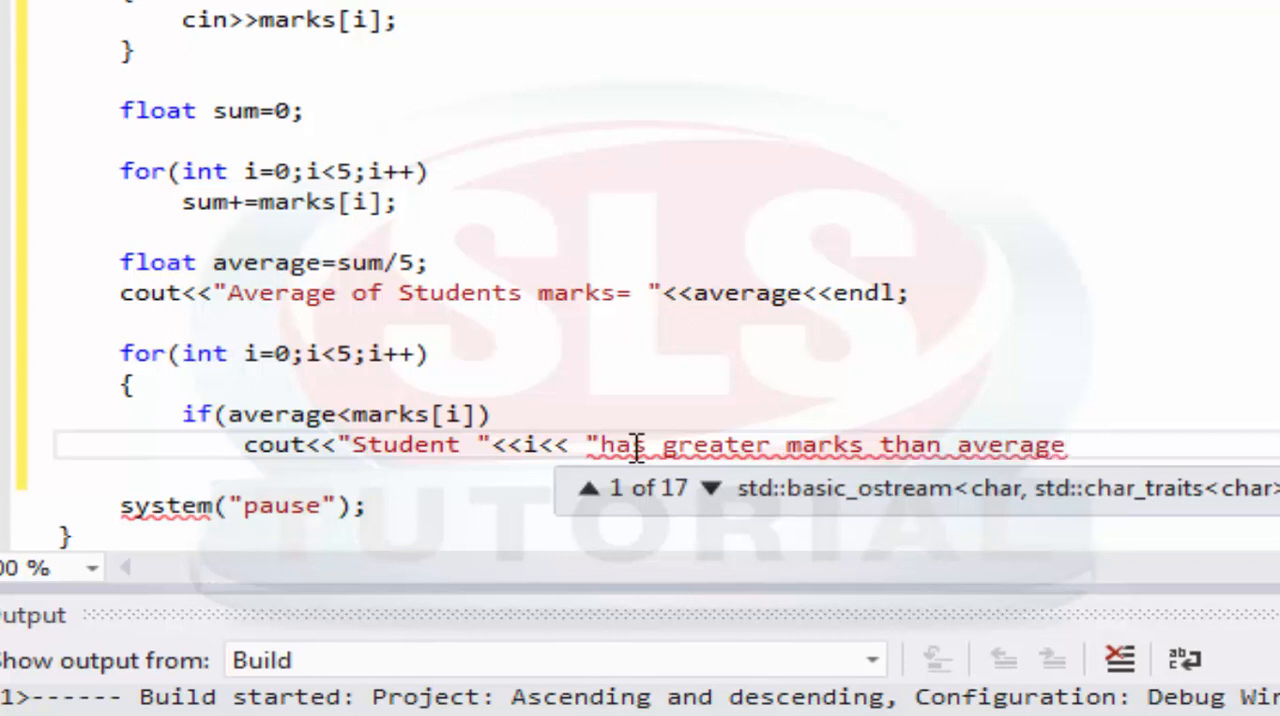
pyautogui.write('"<<endl;')
pyautogui.write('}')
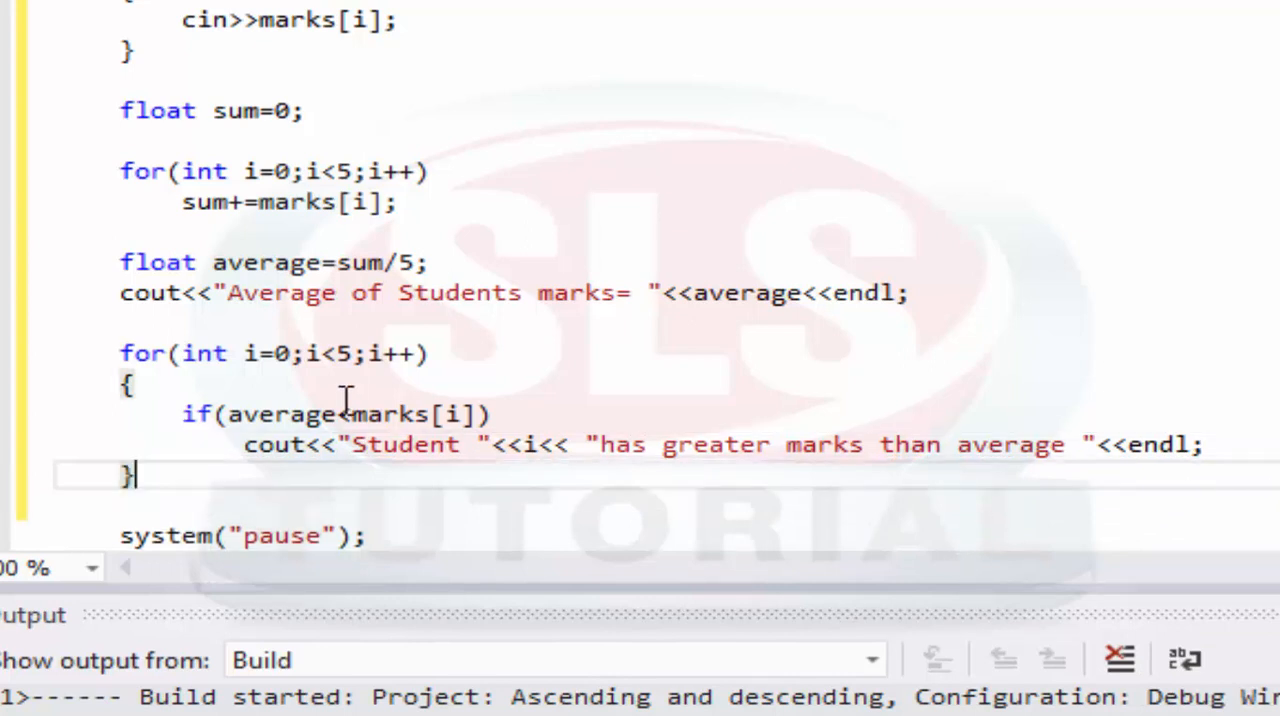
pyautogui.moveTo(398, 344)
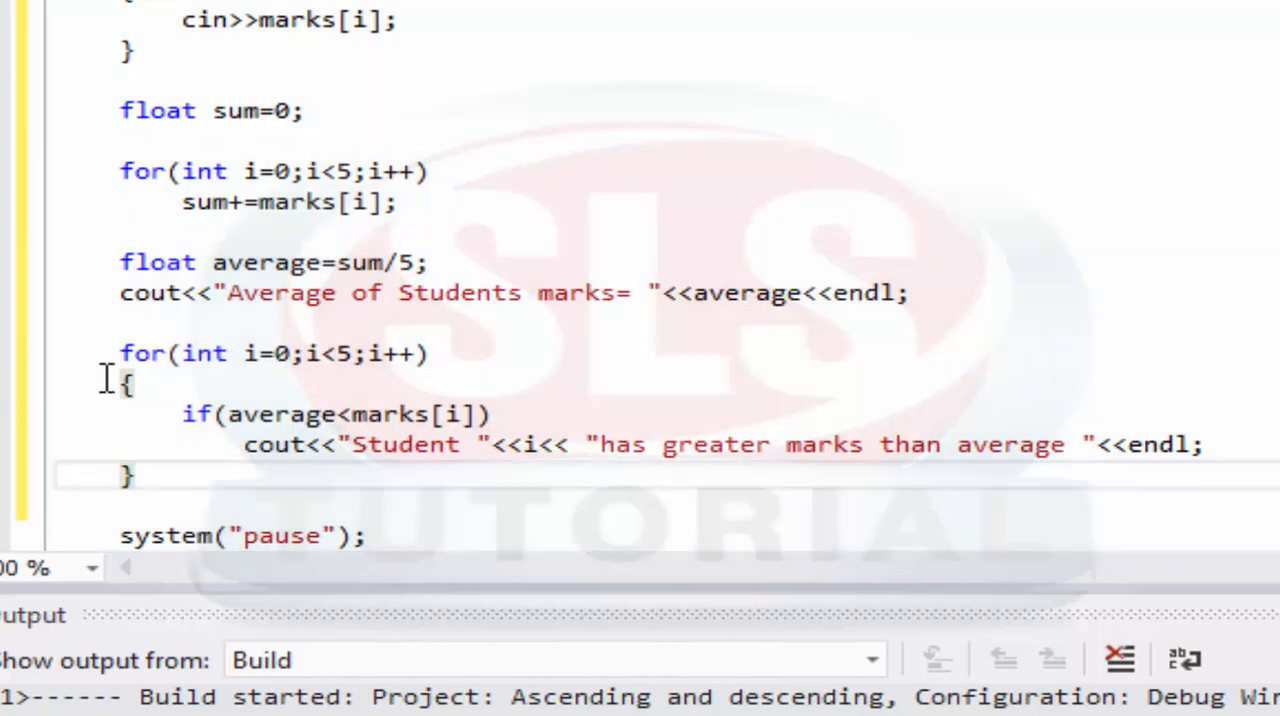
pyautogui.moveTo(188, 500)
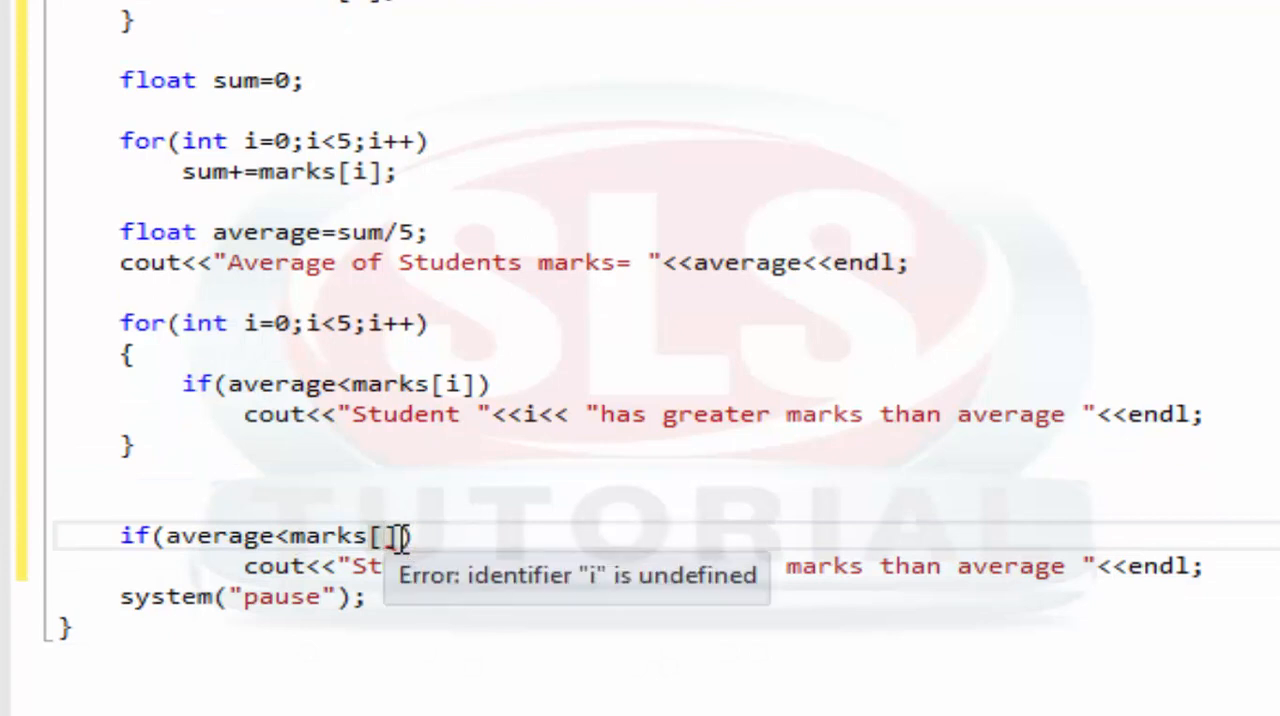
# Remove the temporary sample if statements for students 0 and 1 and start the program without debugging
pyautogui.write('0')
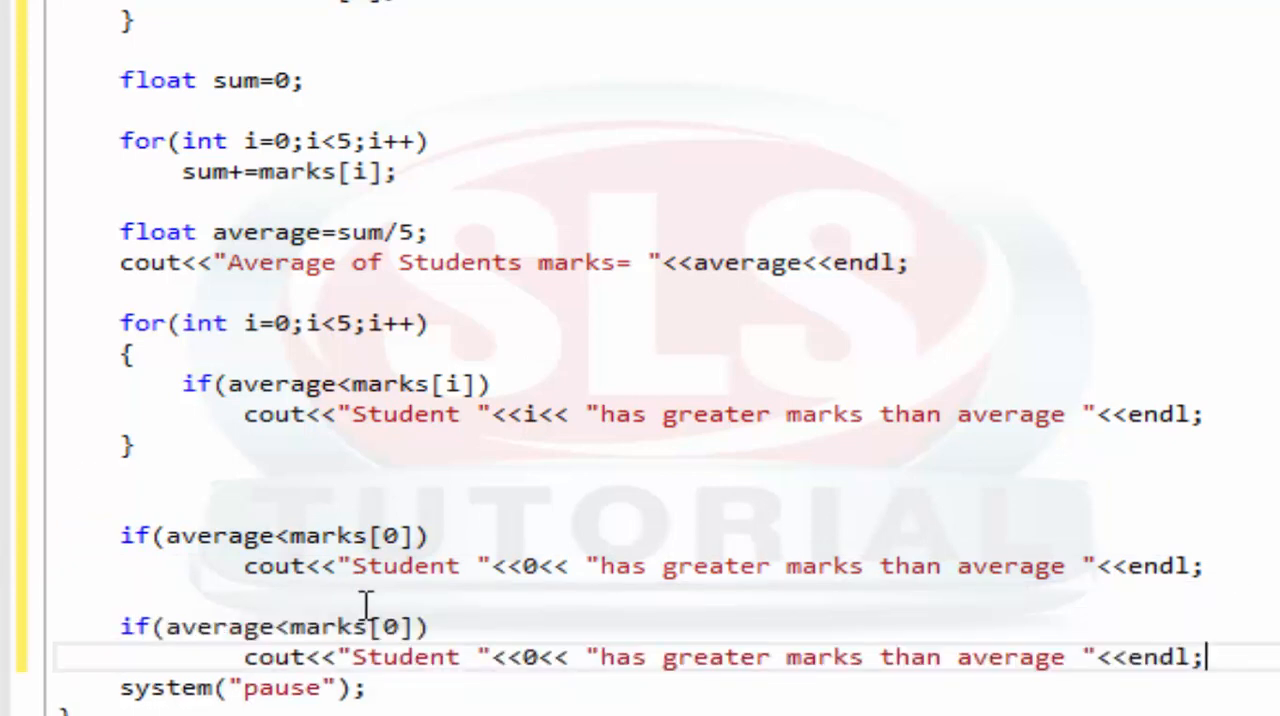
pyautogui.write('1')
pyautogui.click(274, 626)
pyautogui.write('1')
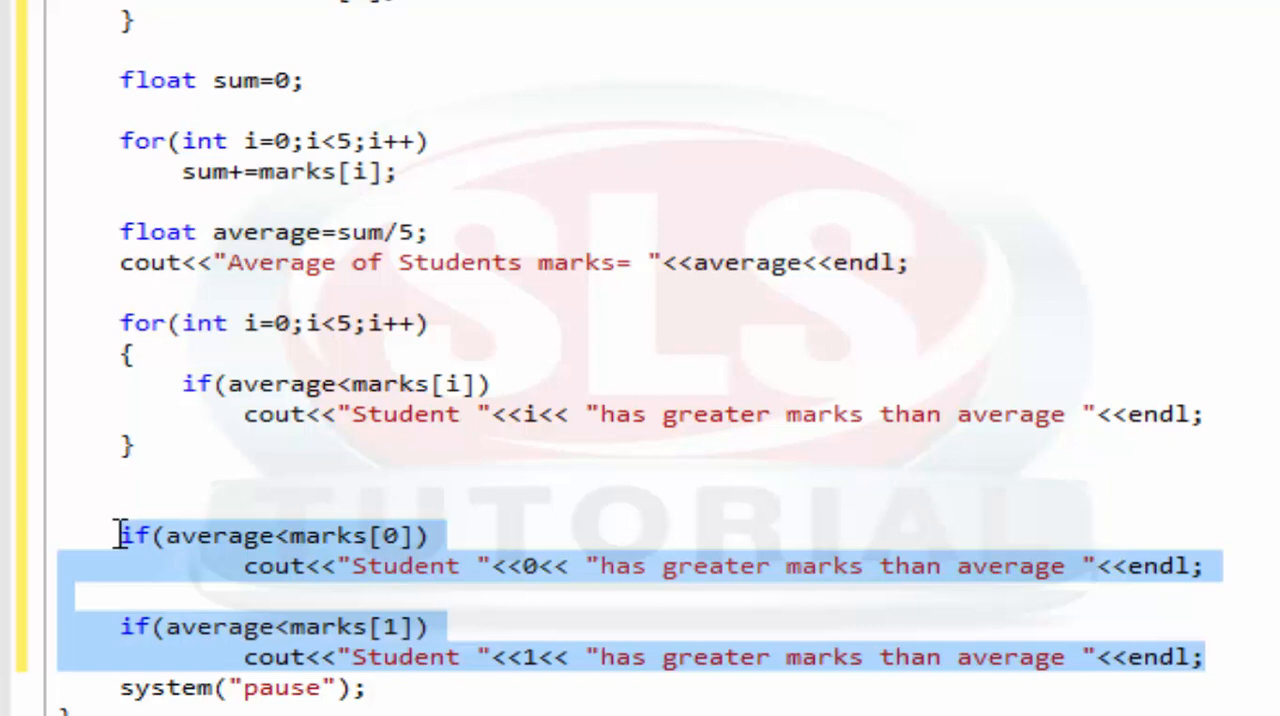
pyautogui.press('Delete')
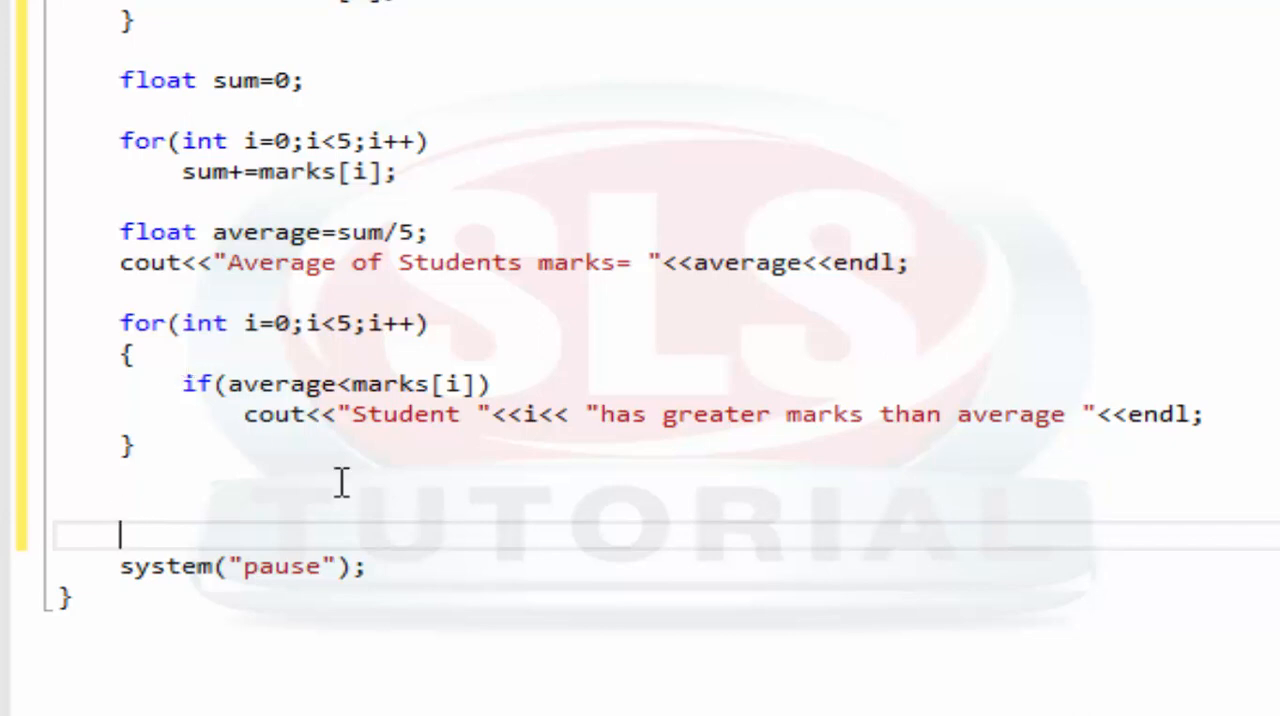
pyautogui.moveTo(342, 484)
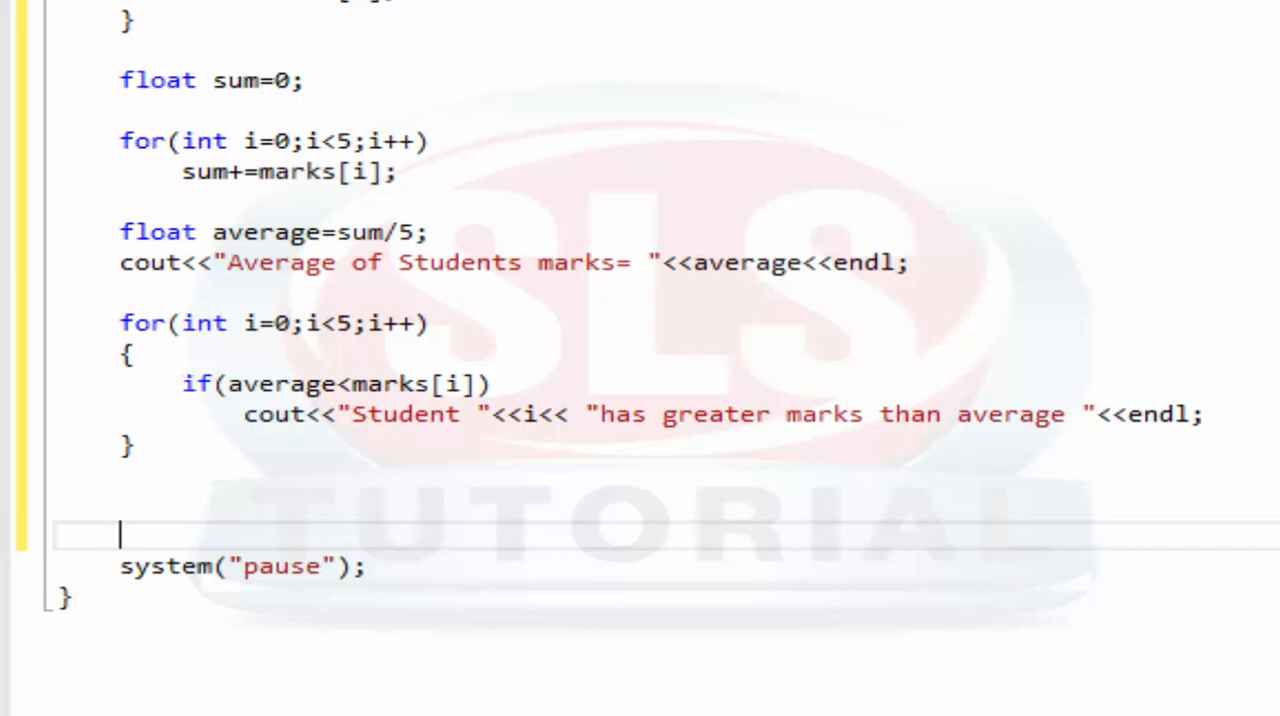
pyautogui.scroll(3)
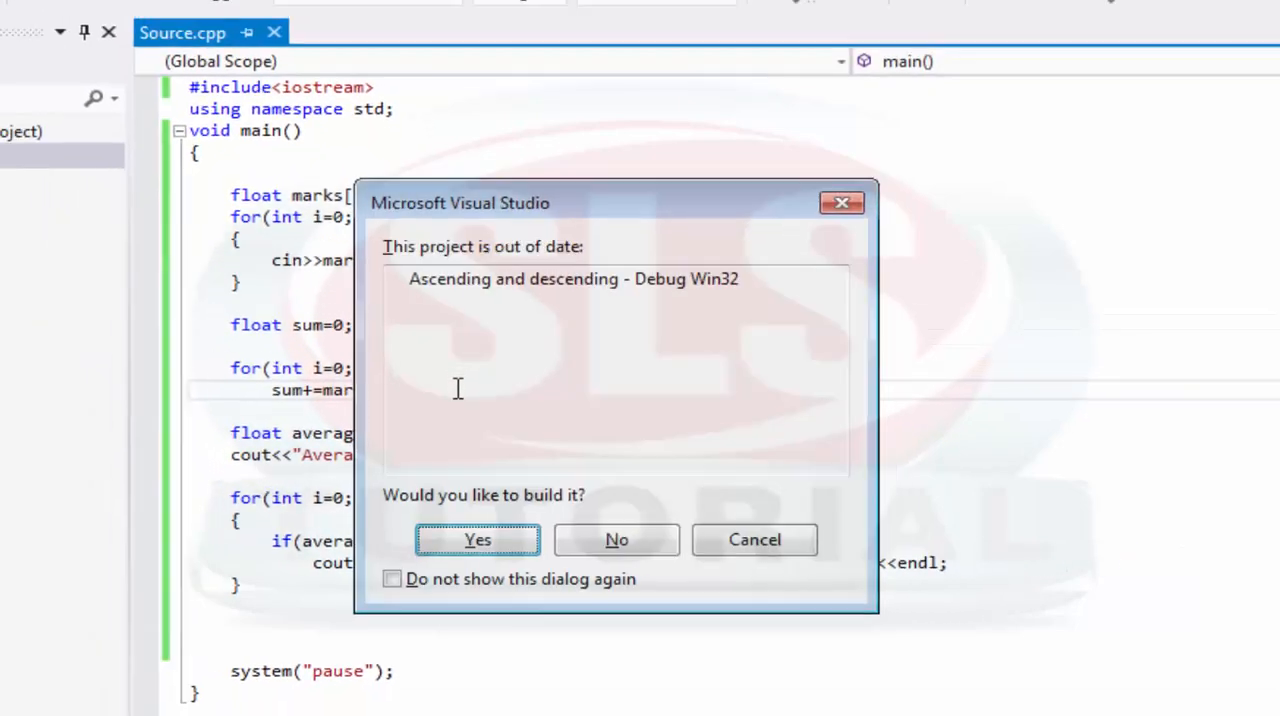
# Confirm the build, then enter the marks 50.5, 80.8 and 90 in the console
pyautogui.click(476, 540)
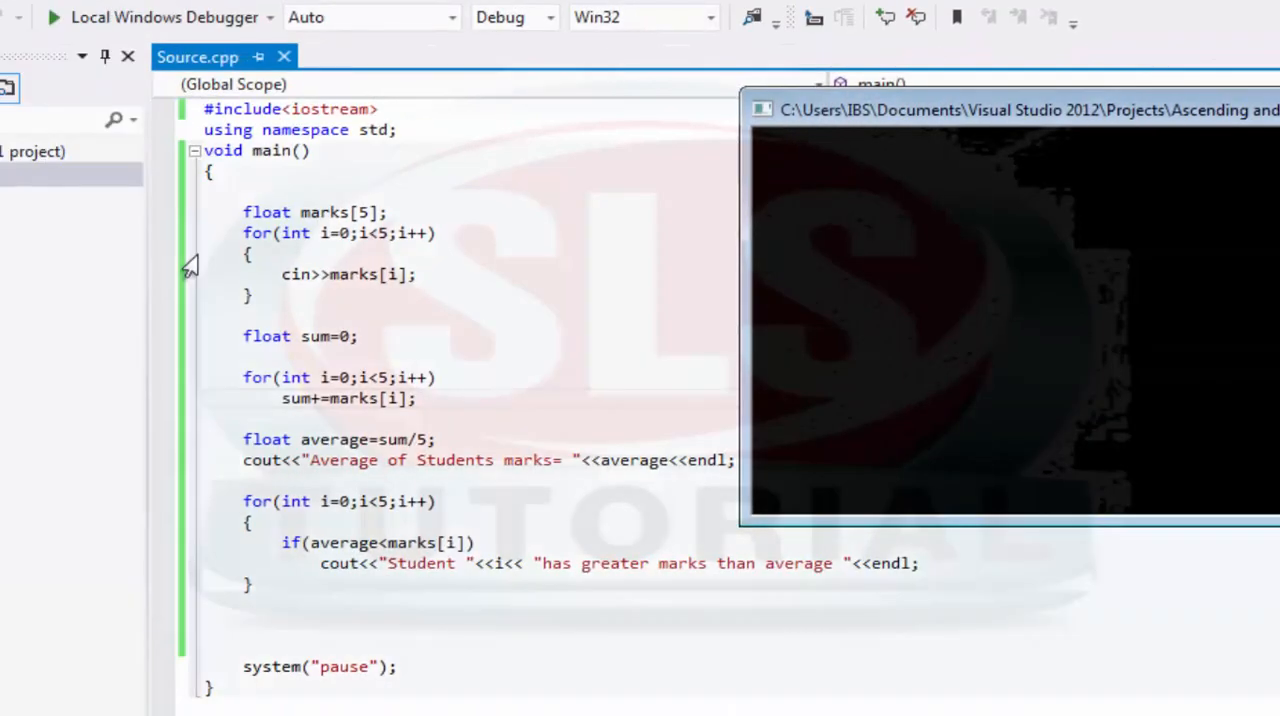
pyautogui.moveTo(300, 212)
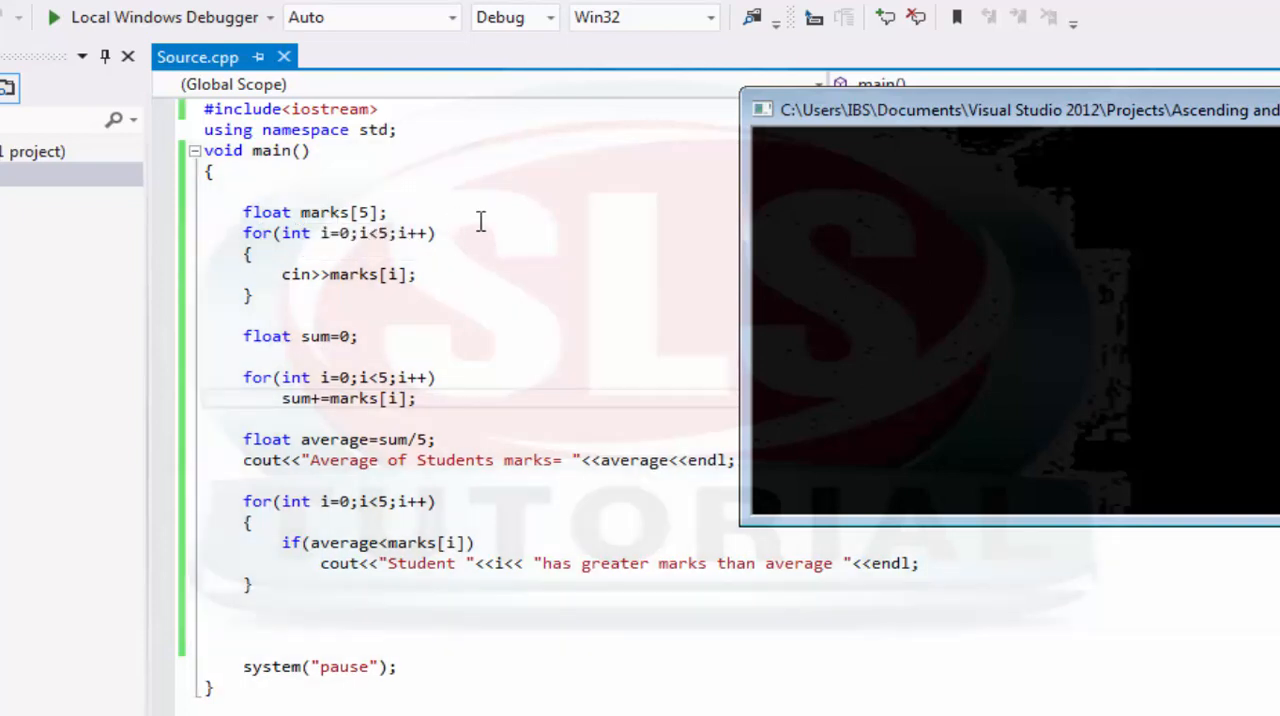
pyautogui.moveTo(888, 212)
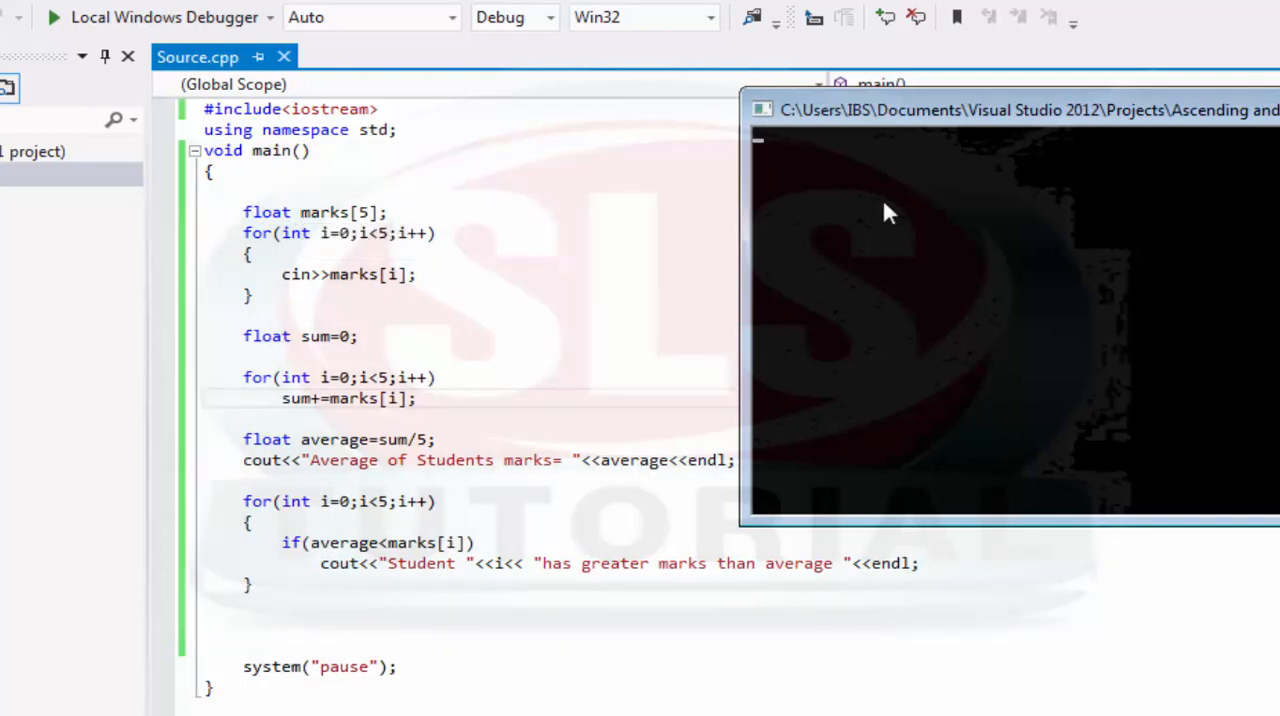
pyautogui.moveTo(784, 52)
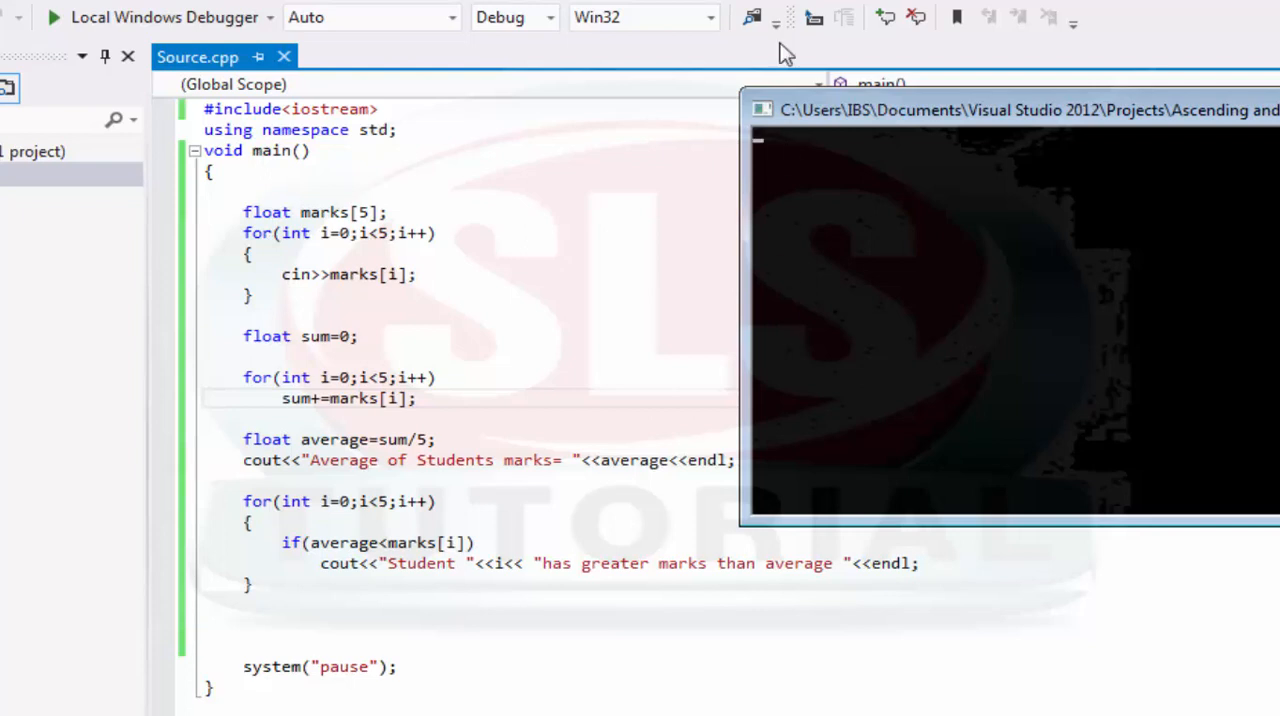
pyautogui.moveTo(884, 316)
pyautogui.write('50.5')
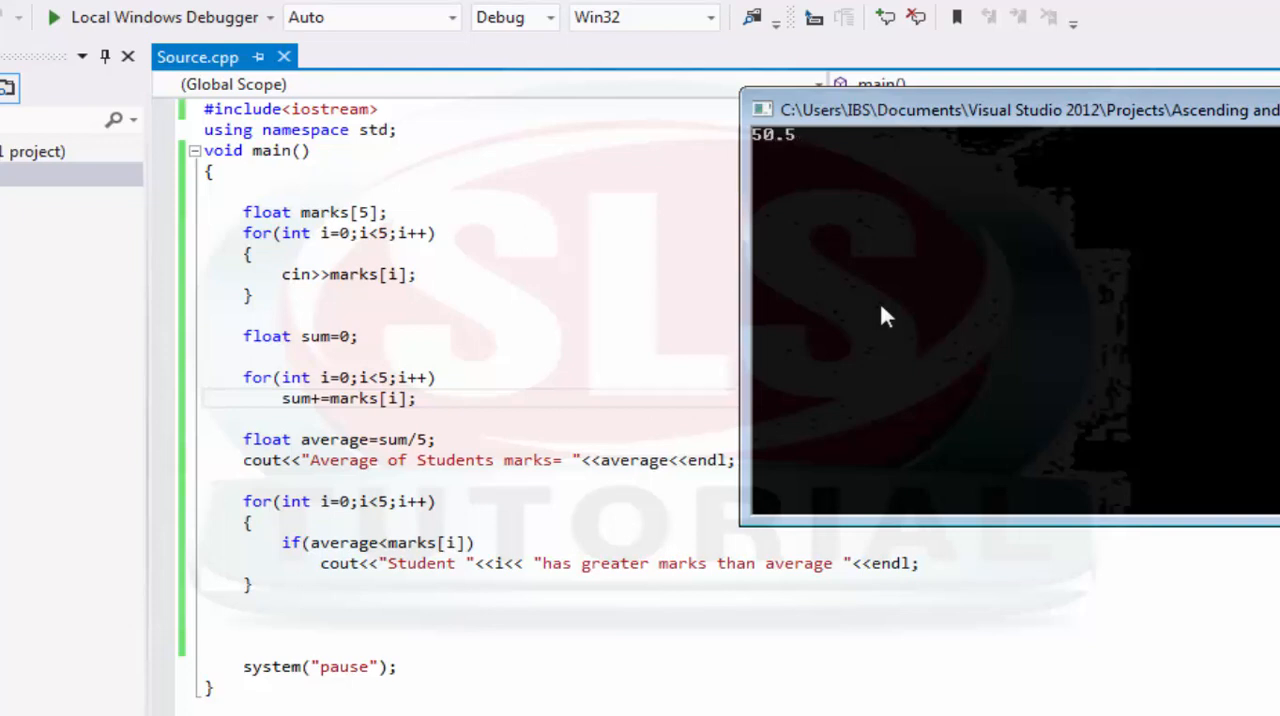
pyautogui.write('80.8')
pyautogui.write('90')
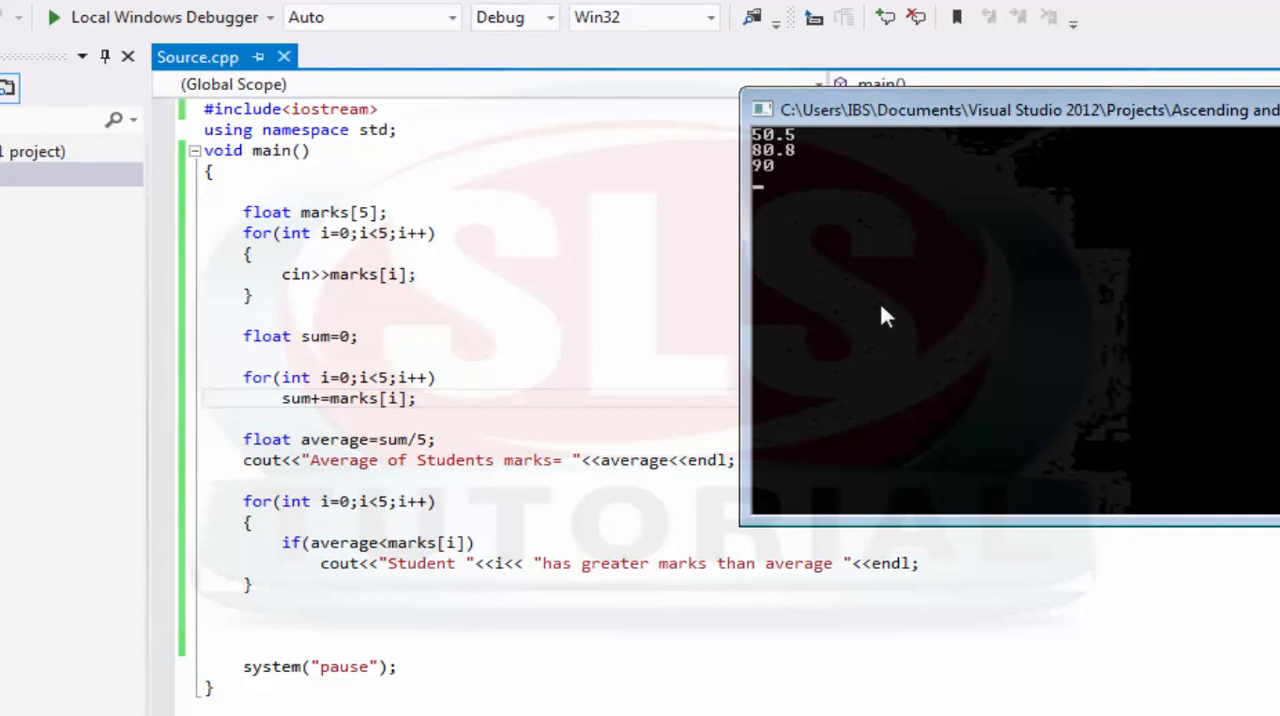
pyautogui.write('76.5')
pyautogui.write('95')
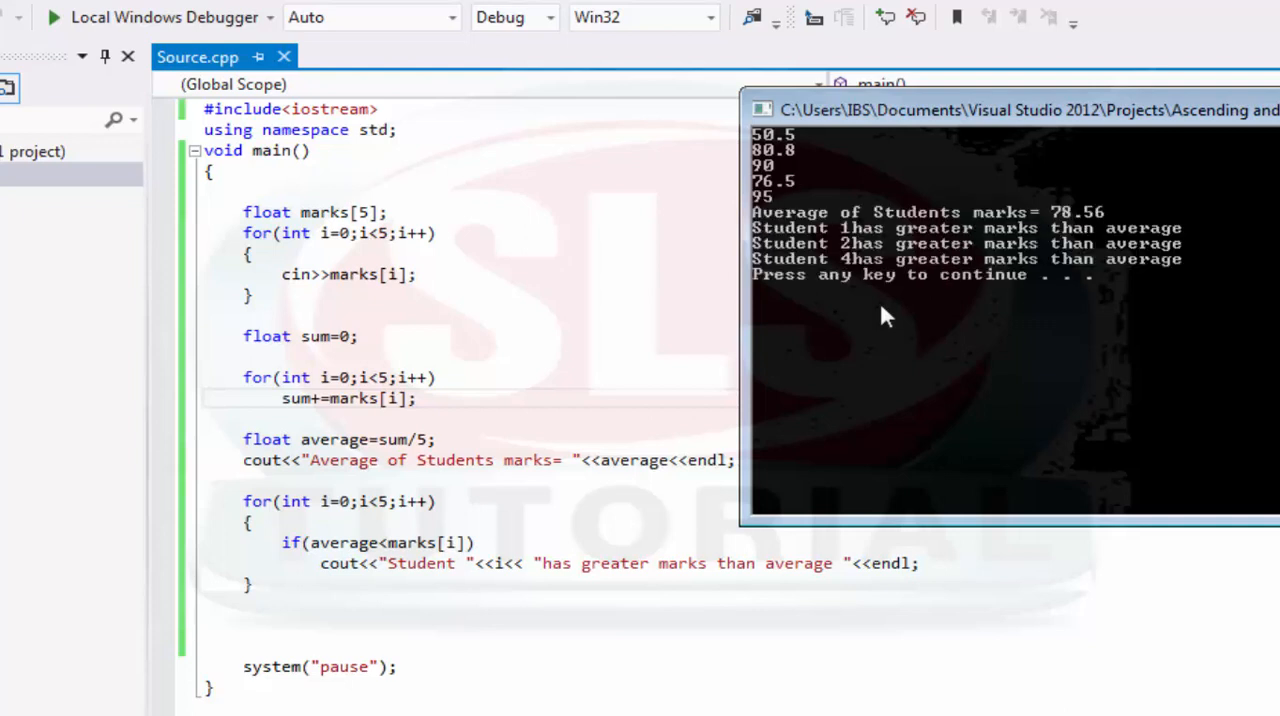
pyautogui.moveTo(1124, 230)
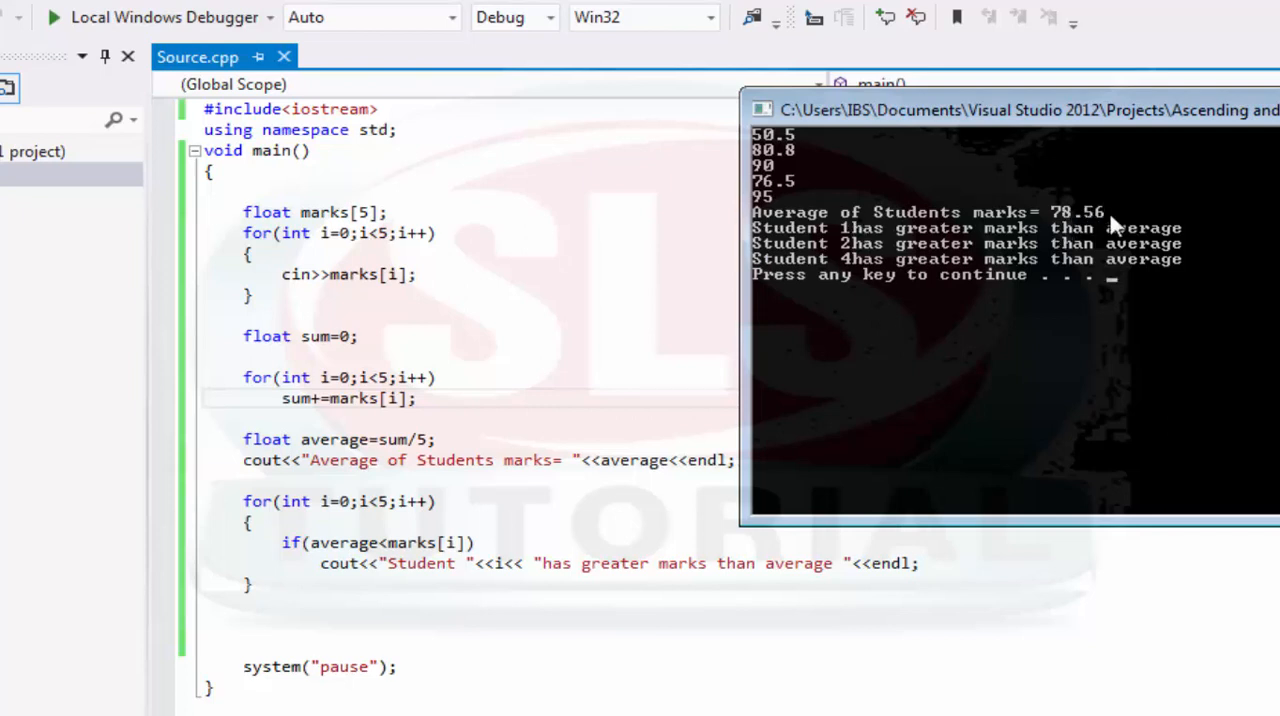
pyautogui.moveTo(790, 234)
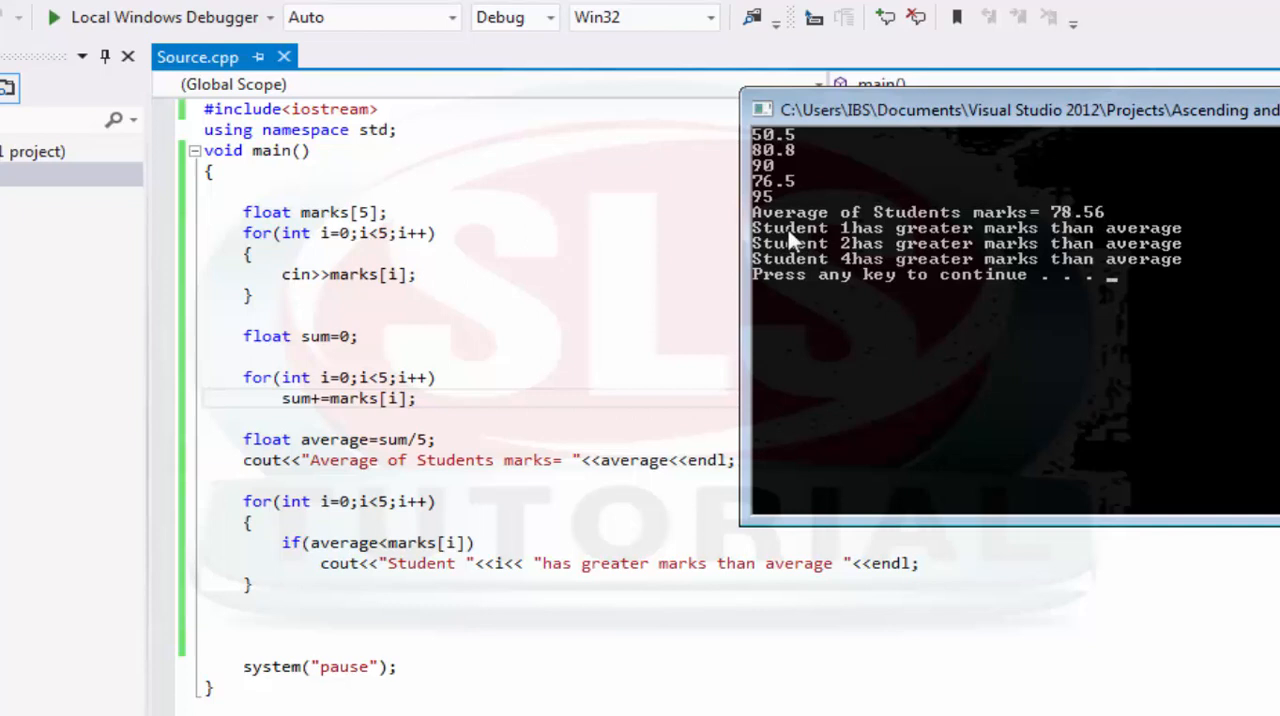
pyautogui.moveTo(928, 248)
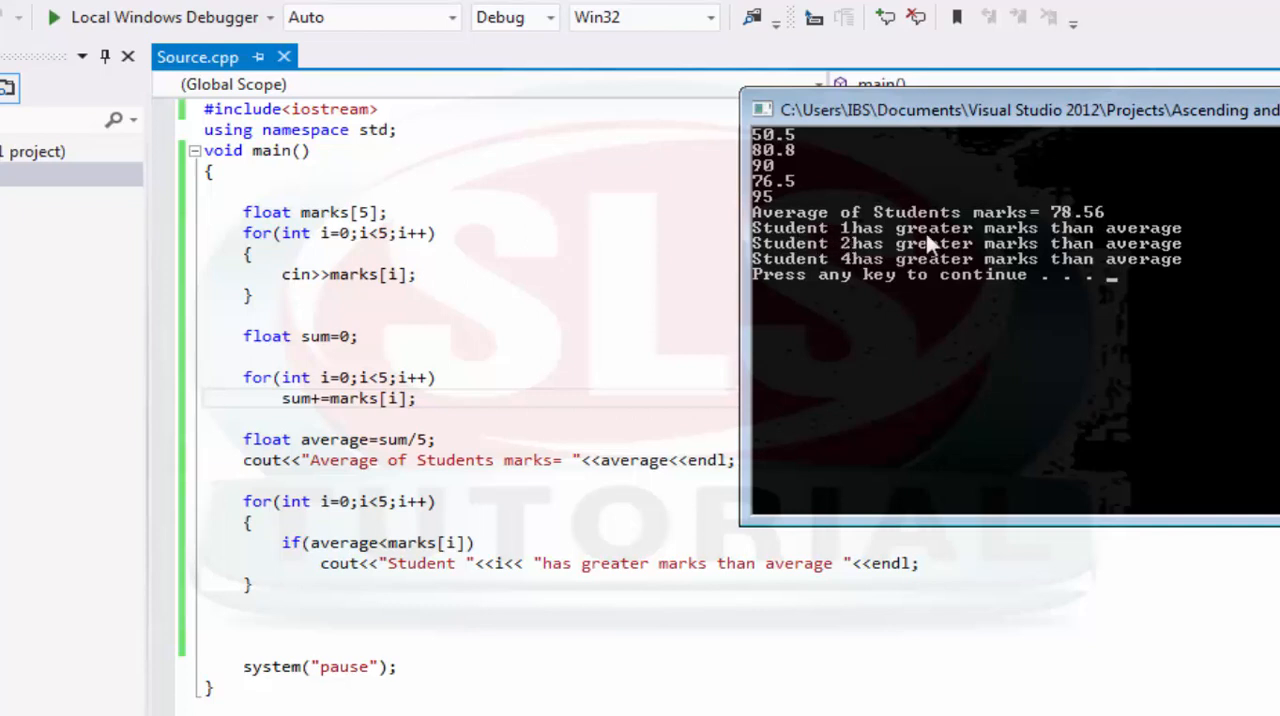
pyautogui.moveTo(870, 528)
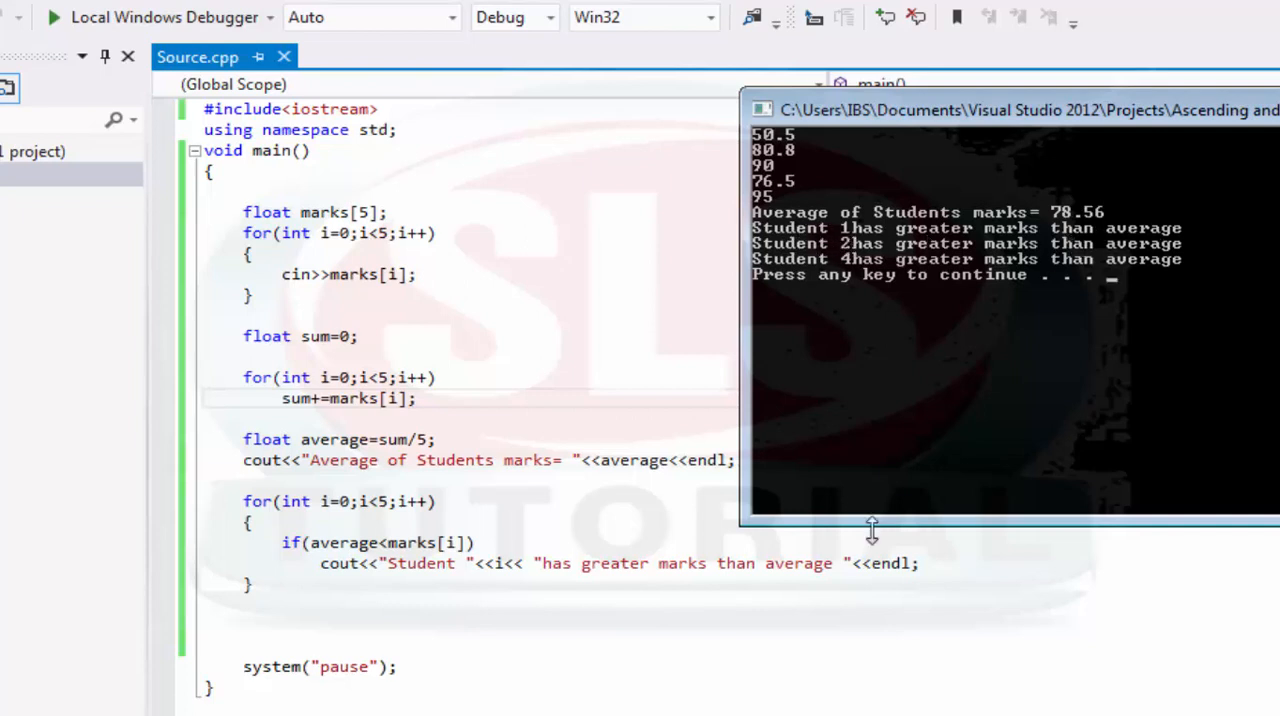
pyautogui.moveTo(872, 558)
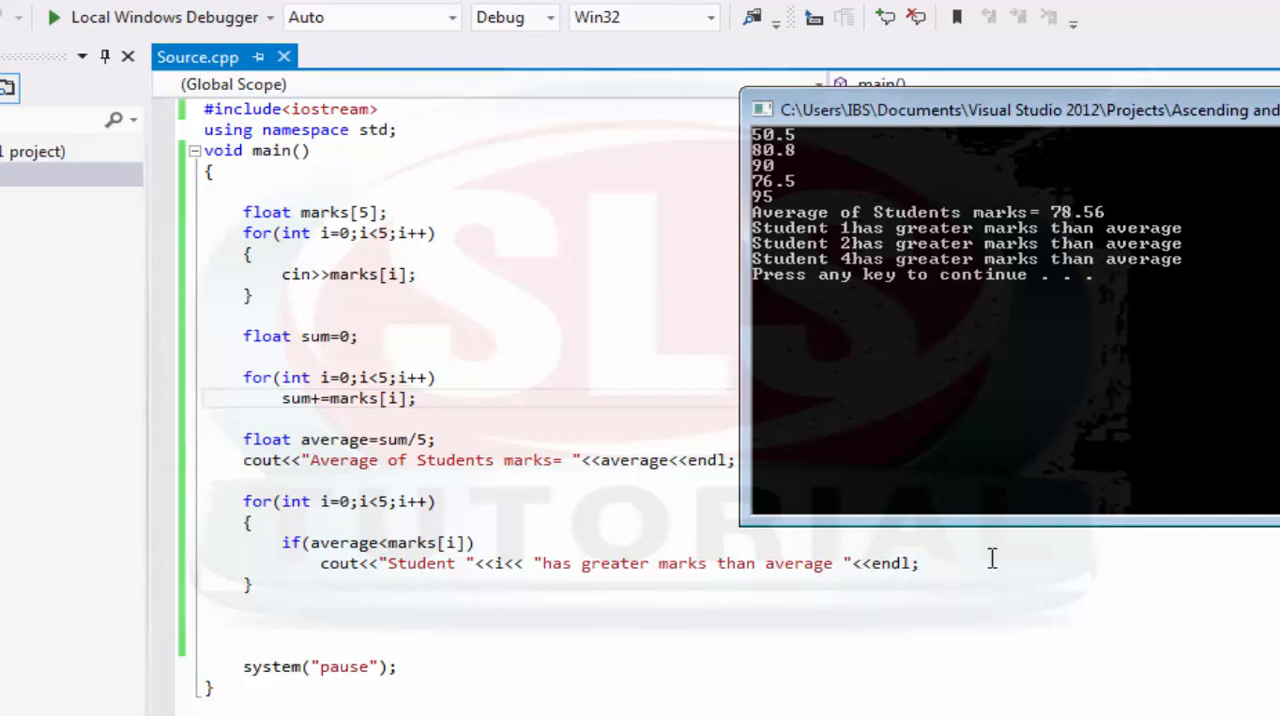
pyautogui.moveTo(860, 240)
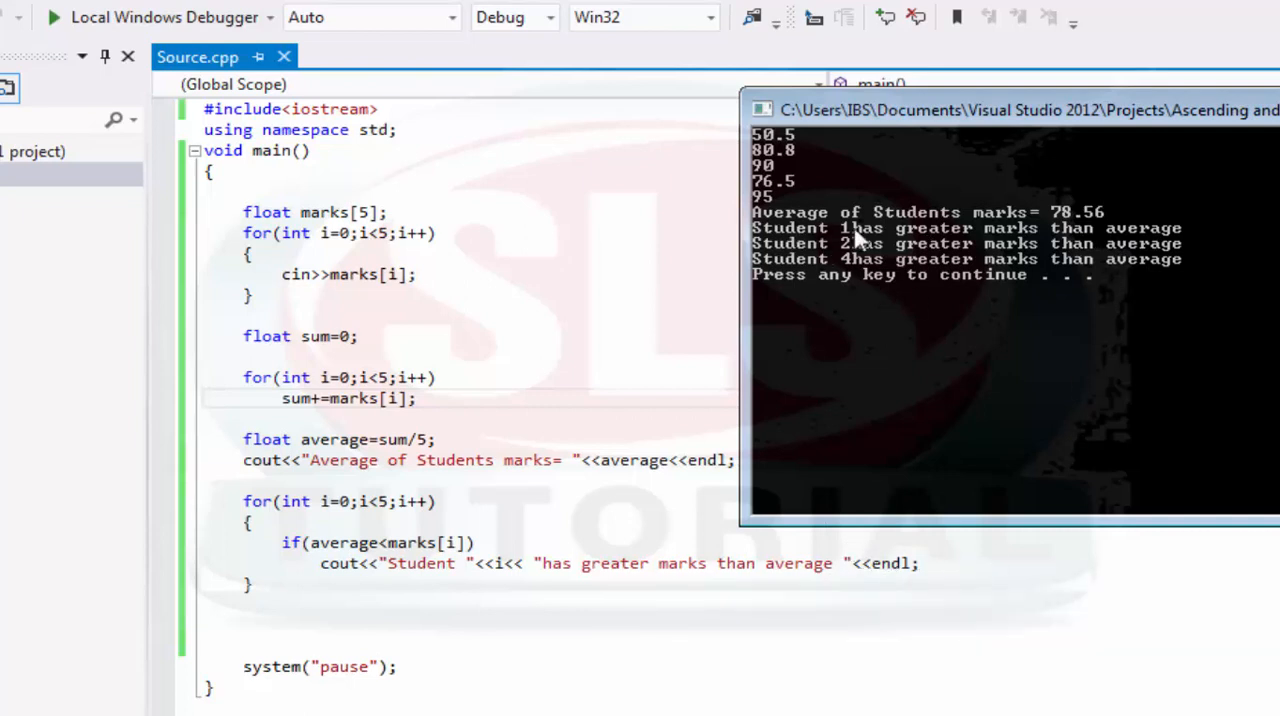
pyautogui.moveTo(800, 244)
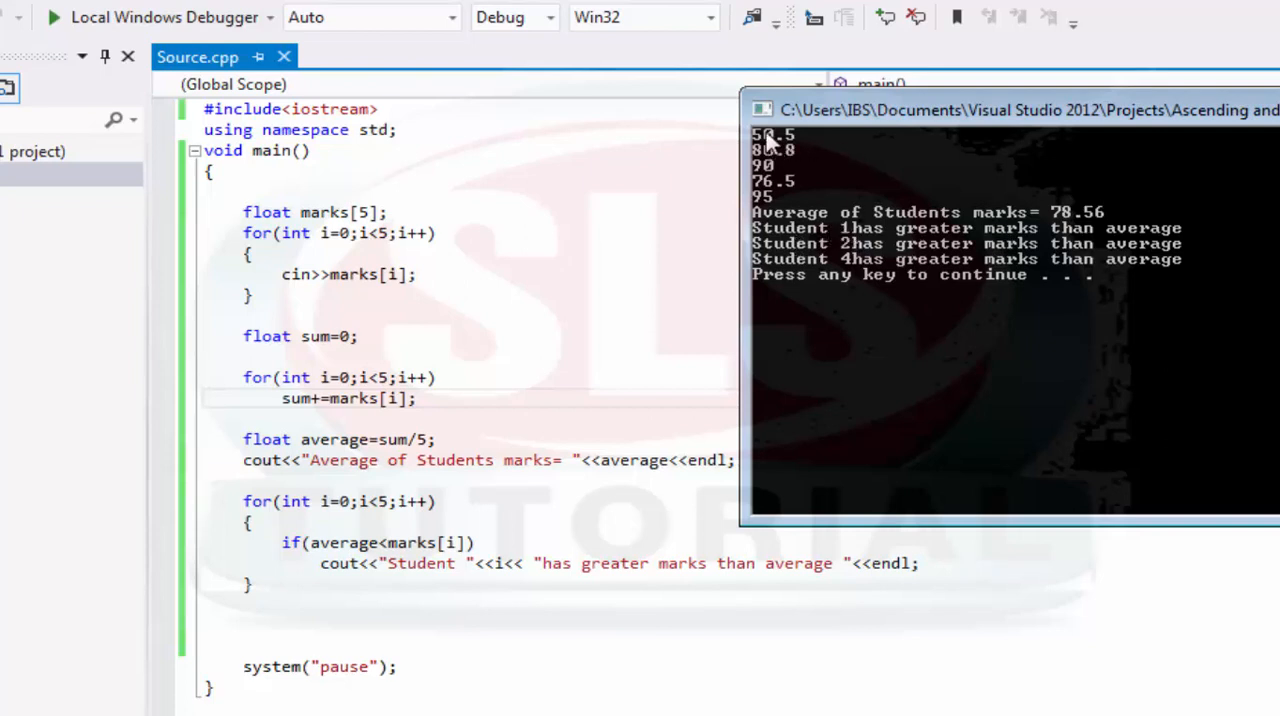
pyautogui.moveTo(796, 168)
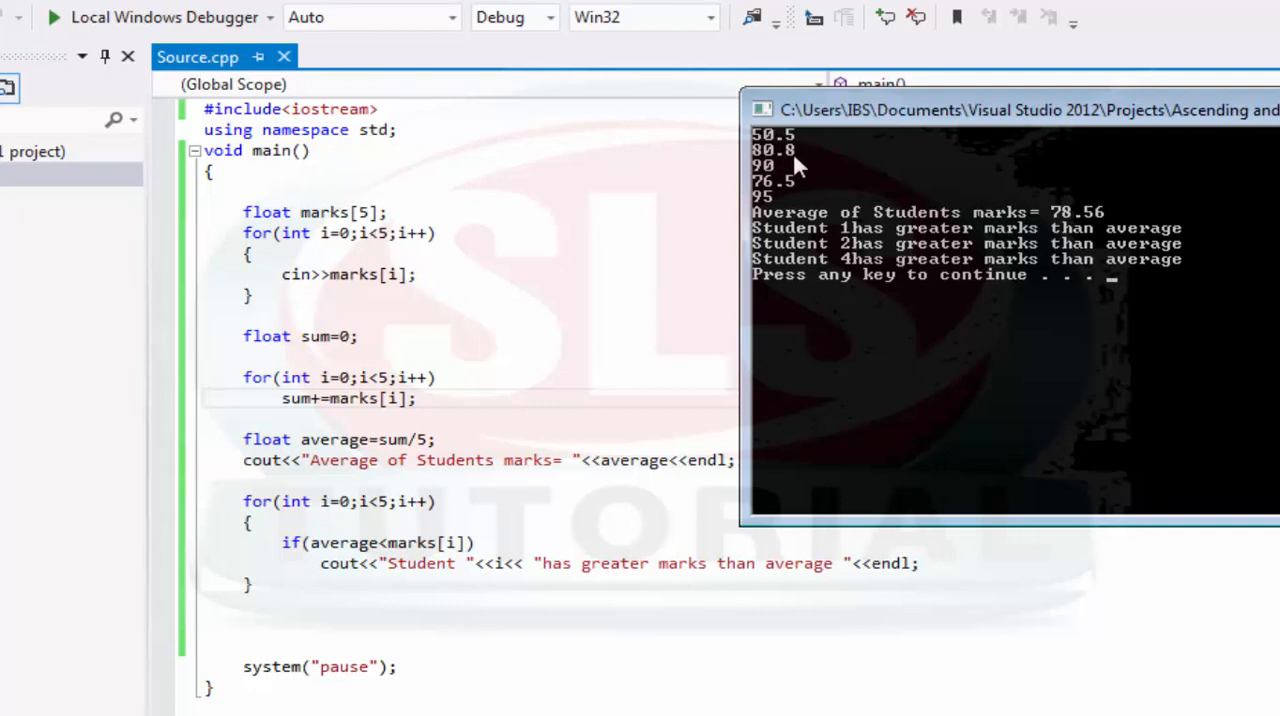
pyautogui.moveTo(796, 168)
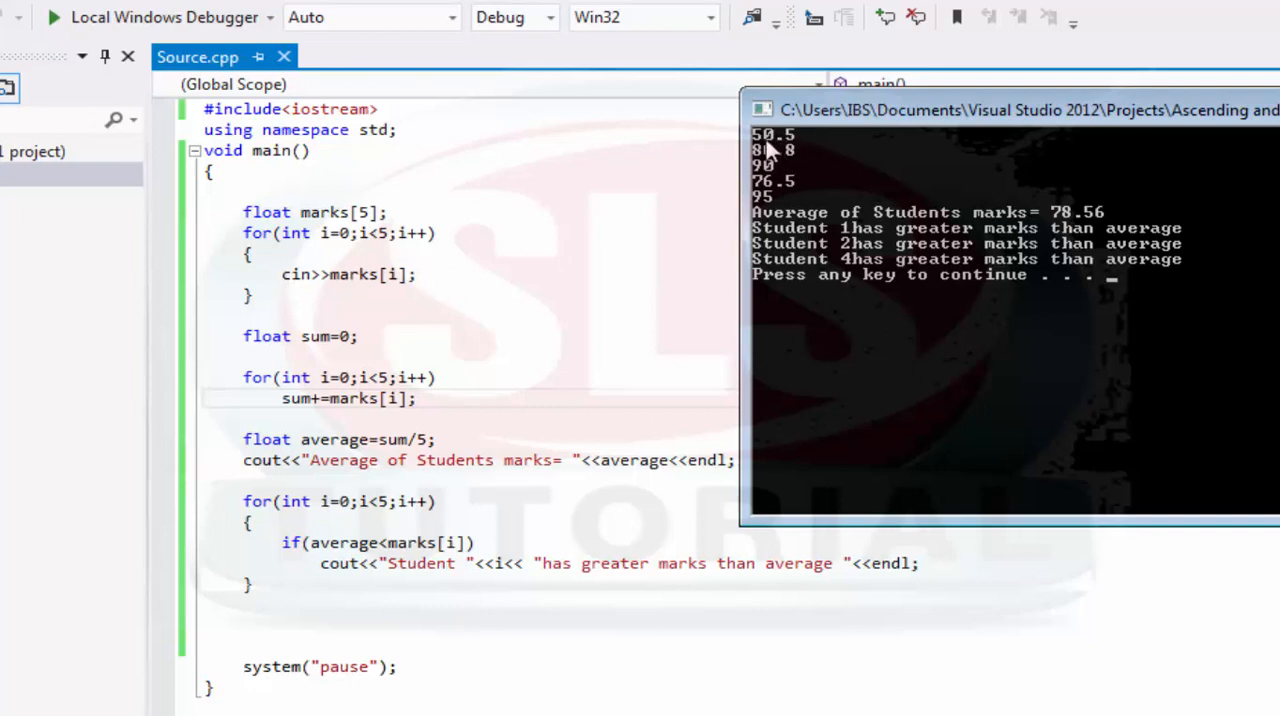
pyautogui.moveTo(776, 150)
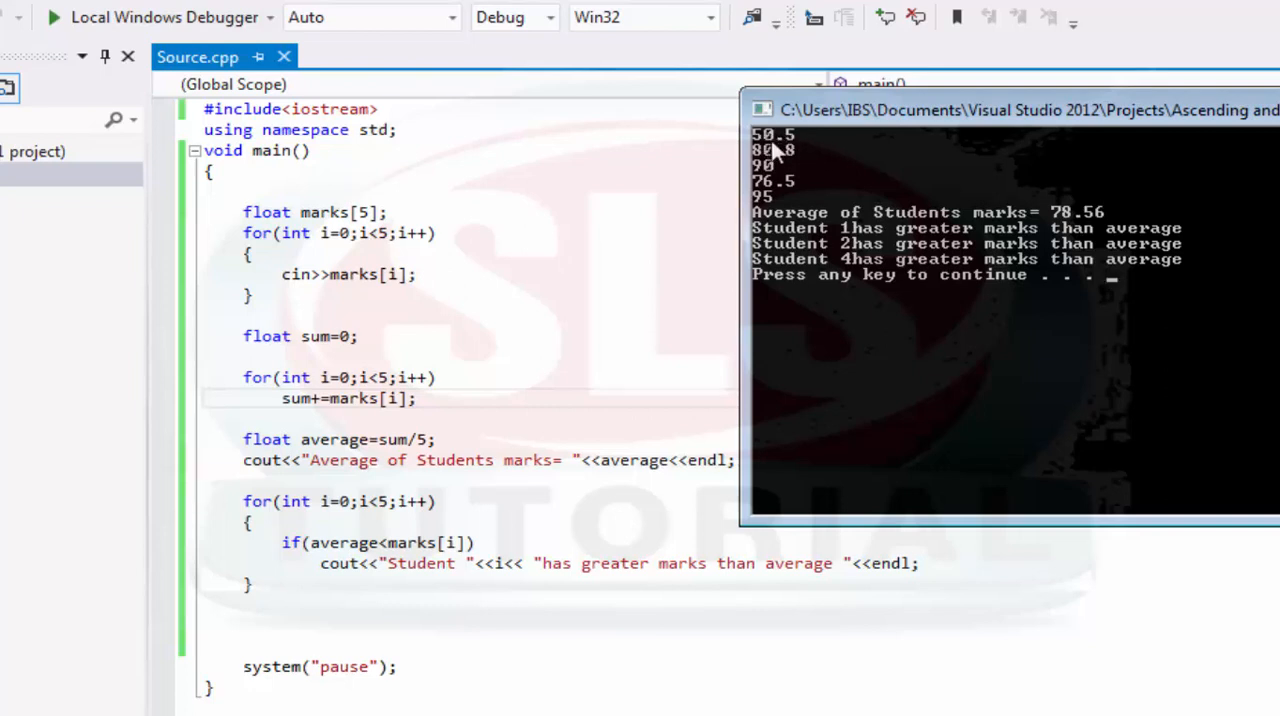
pyautogui.moveTo(804, 142)
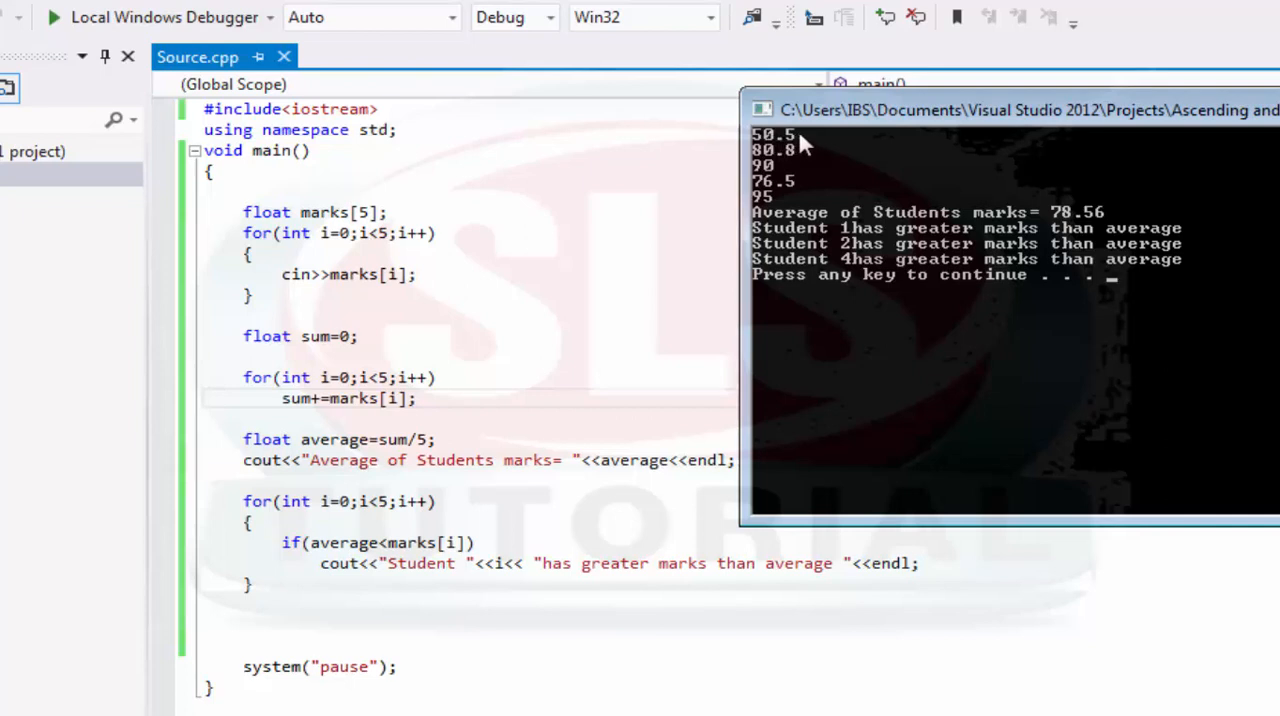
pyautogui.moveTo(760, 168)
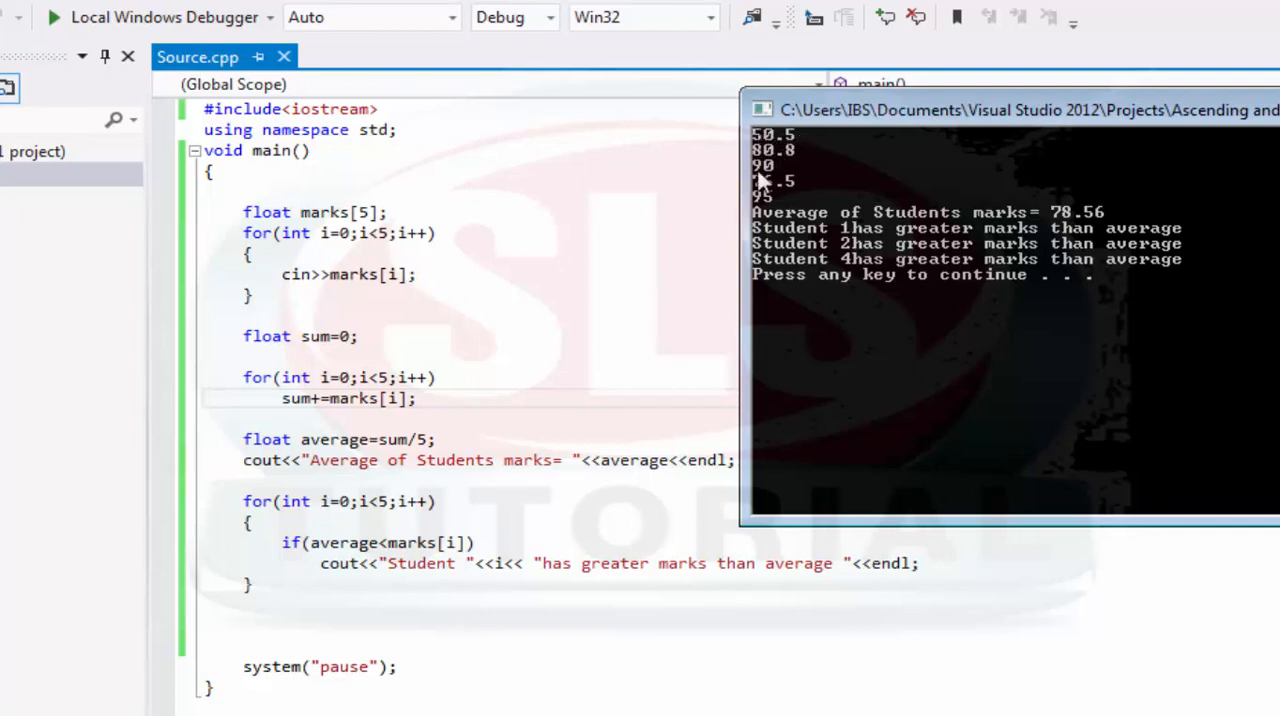
pyautogui.moveTo(1036, 220)
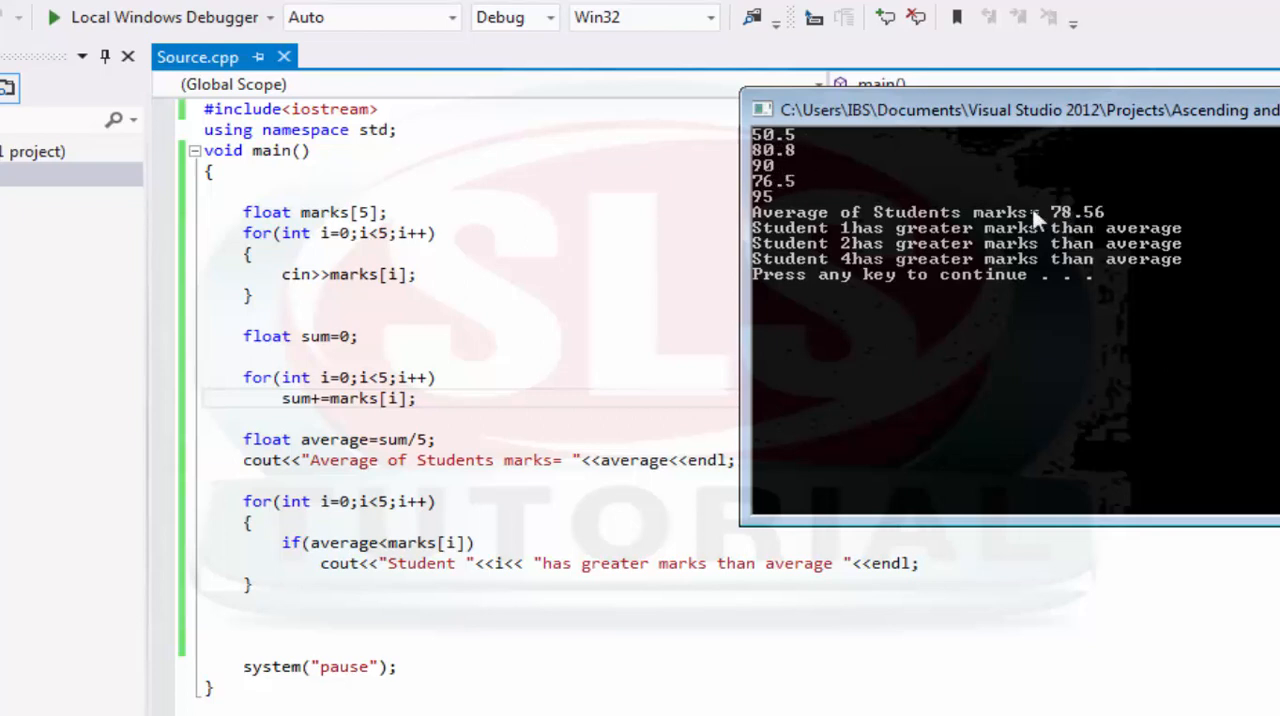
pyautogui.moveTo(756, 188)
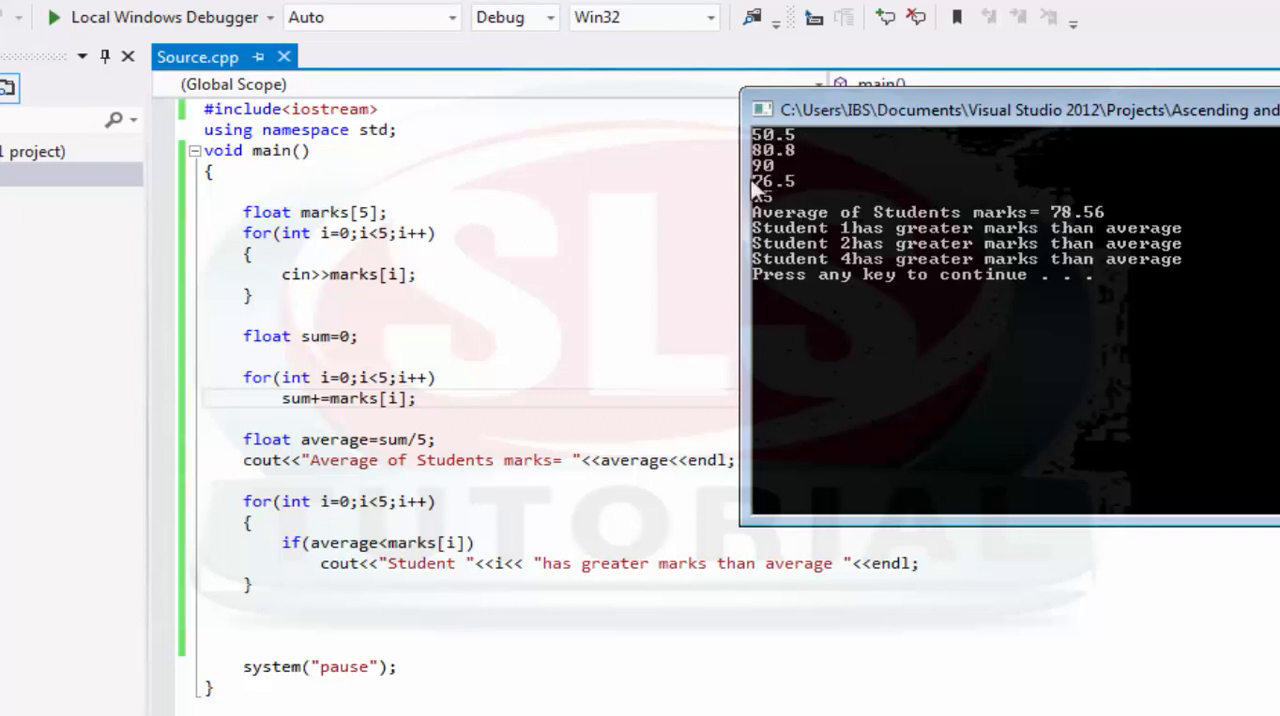
pyautogui.moveTo(1090, 216)
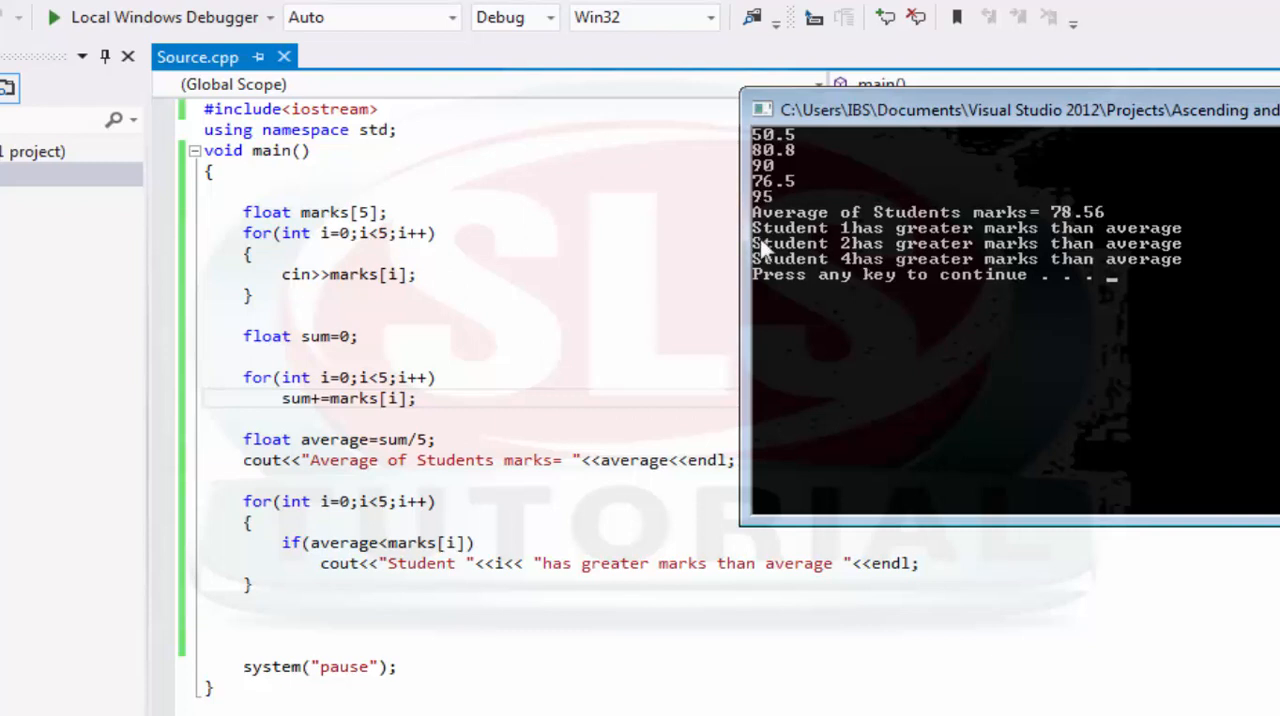
pyautogui.moveTo(880, 316)
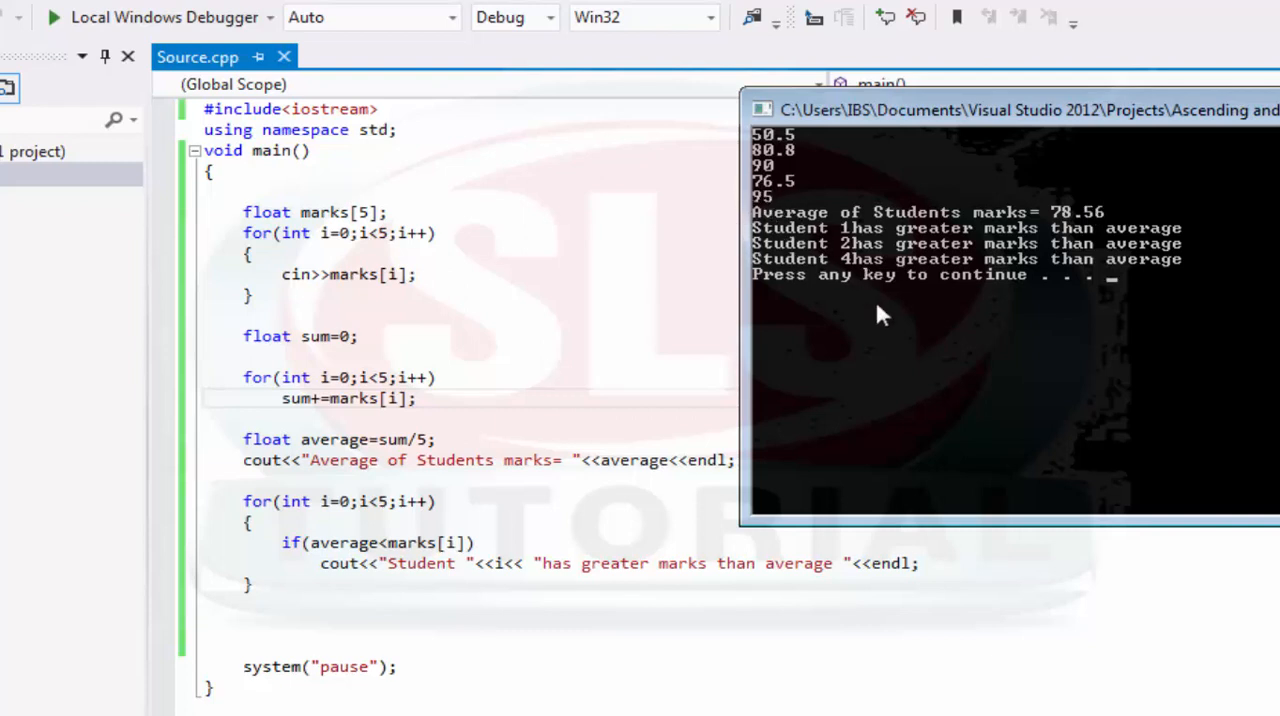
pyautogui.moveTo(1060, 262)
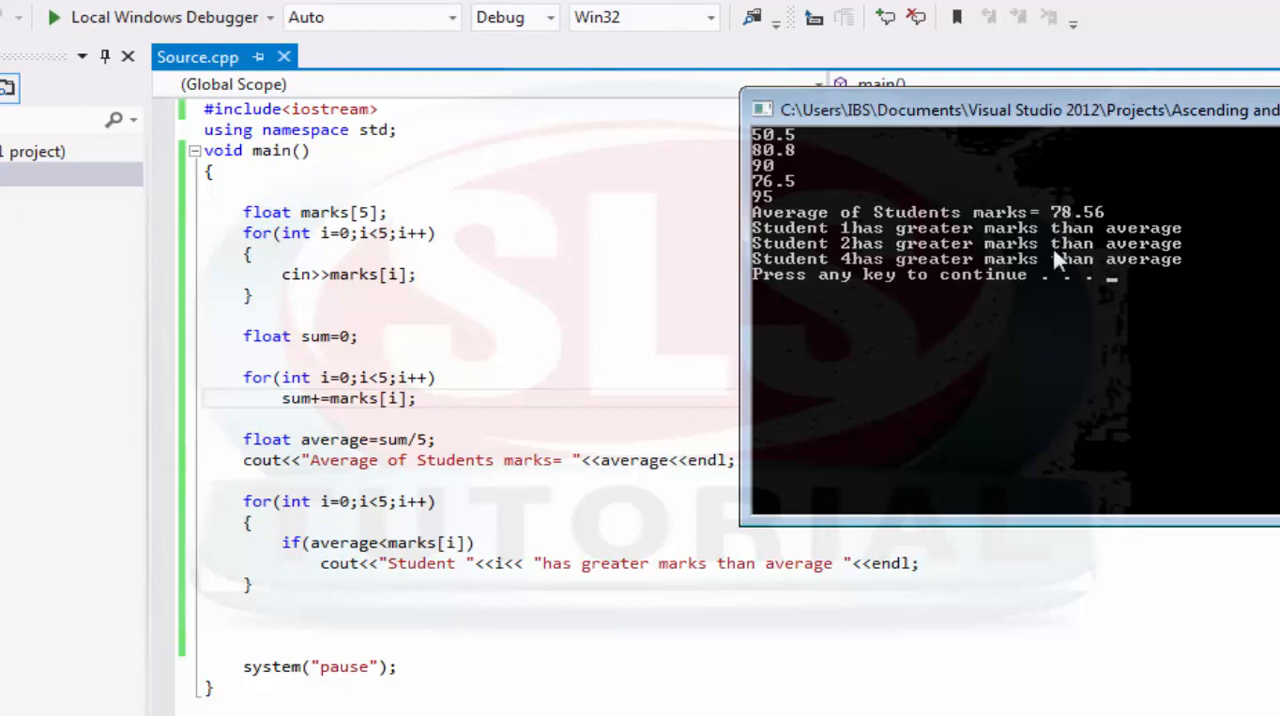
pyautogui.moveTo(1060, 360)
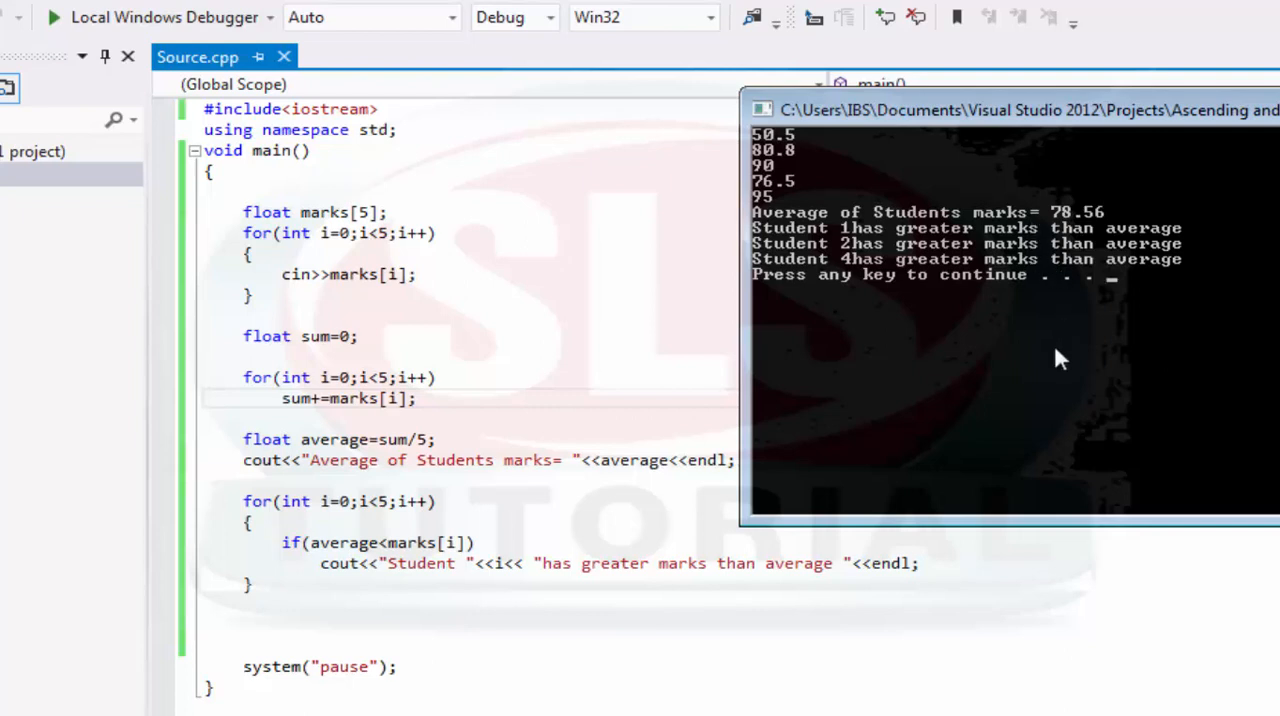